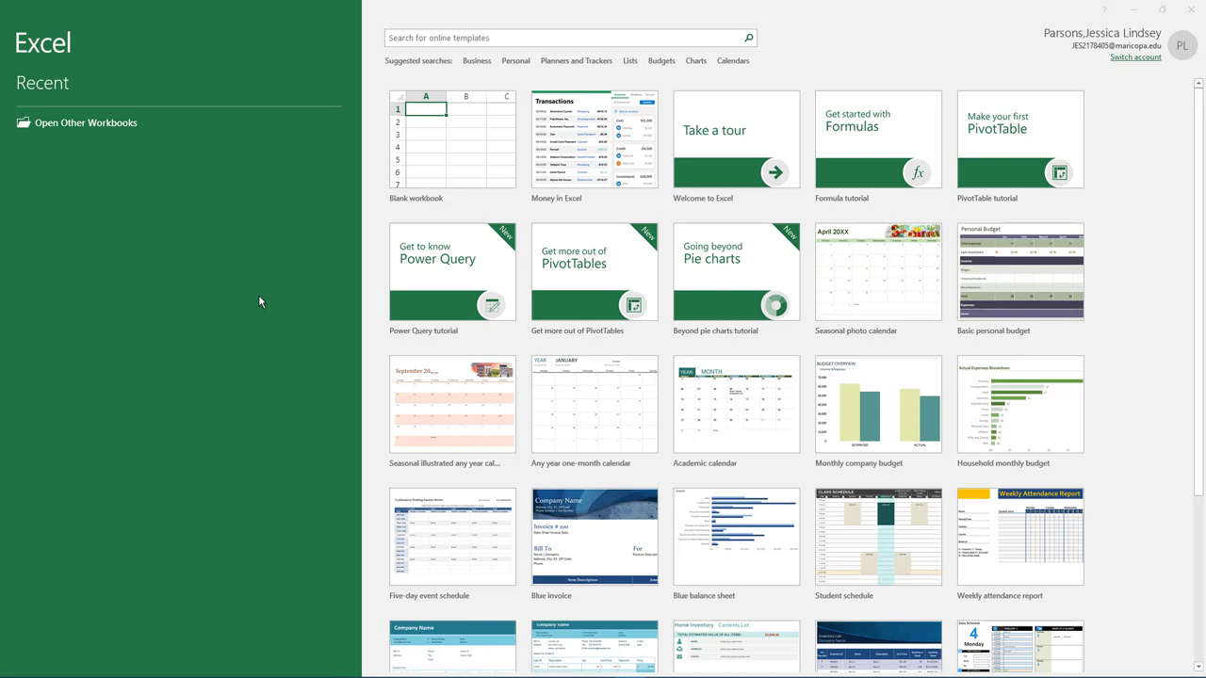
mouse_move(442, 157)
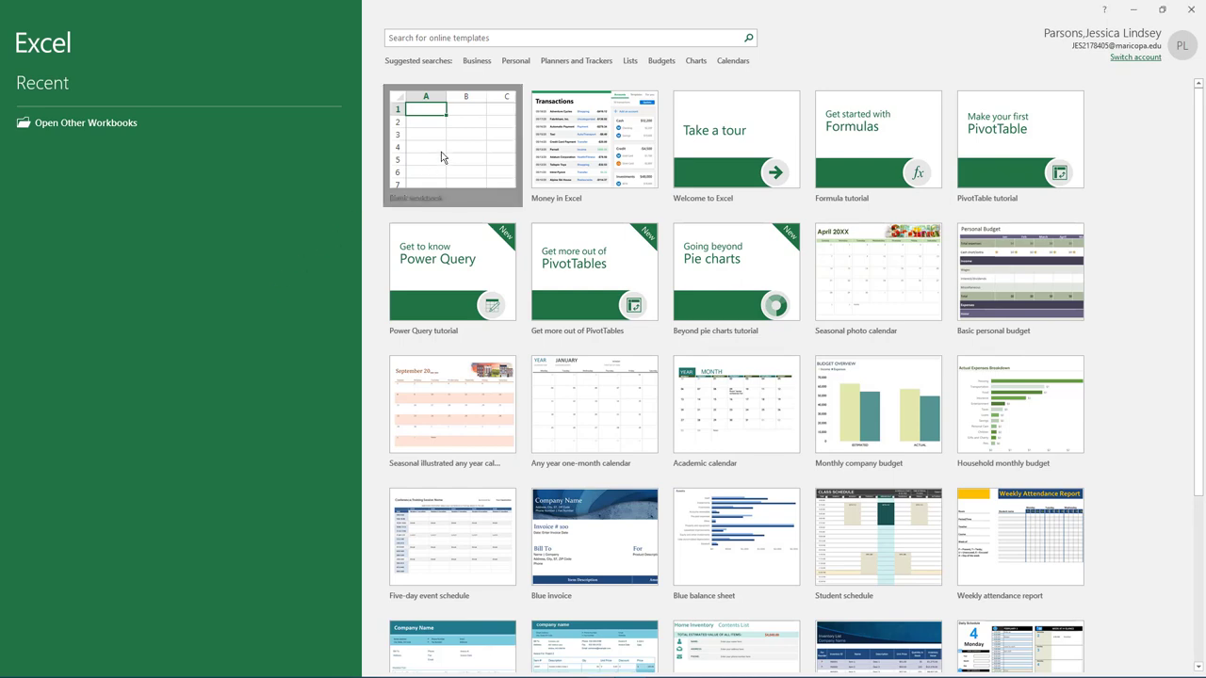
- Start a new blank workbook from the Excel start screen
click(452, 143)
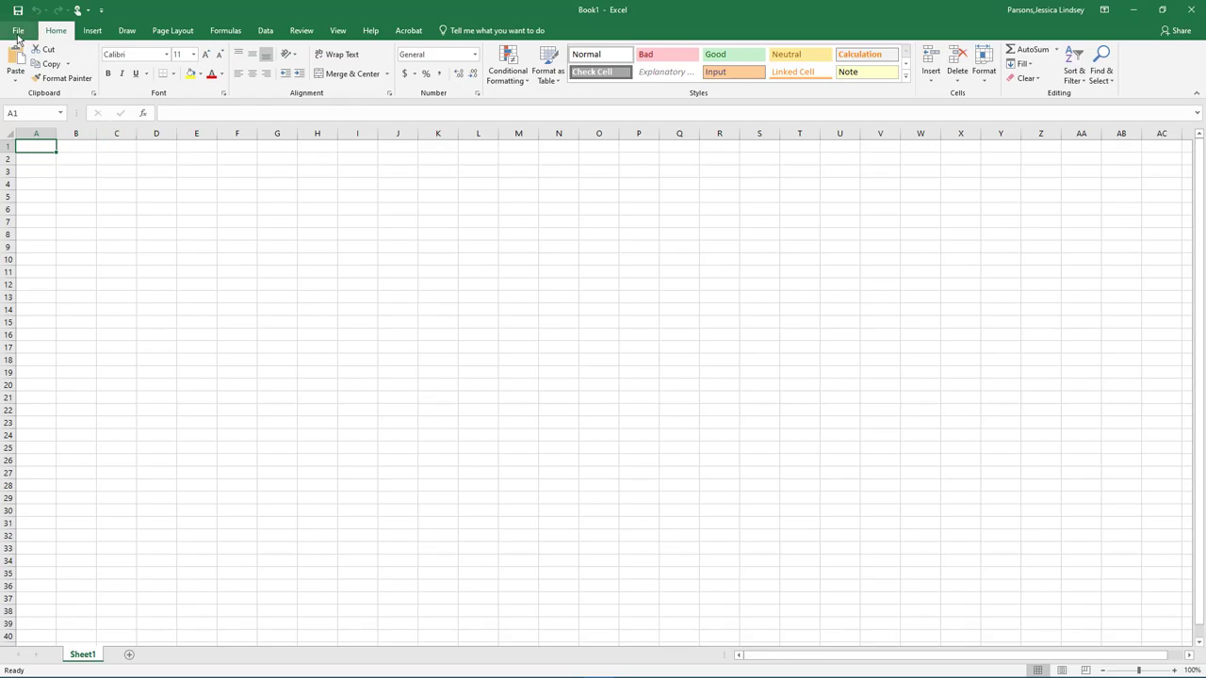
click(17, 30)
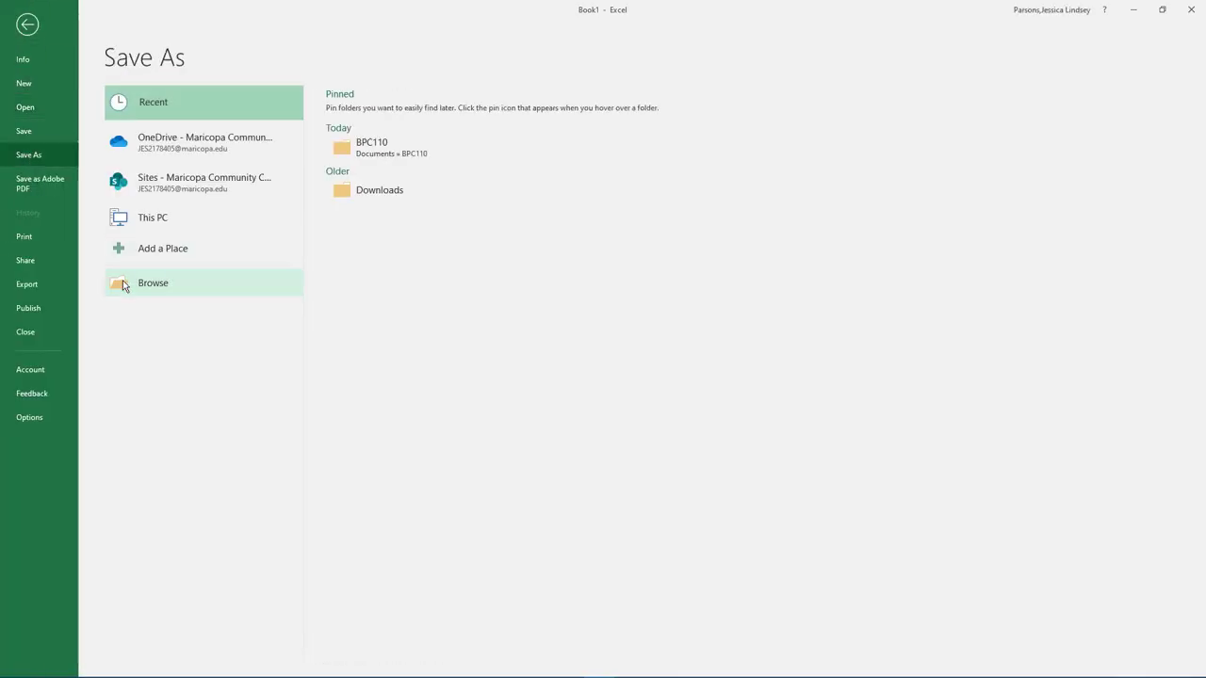
click(152, 282)
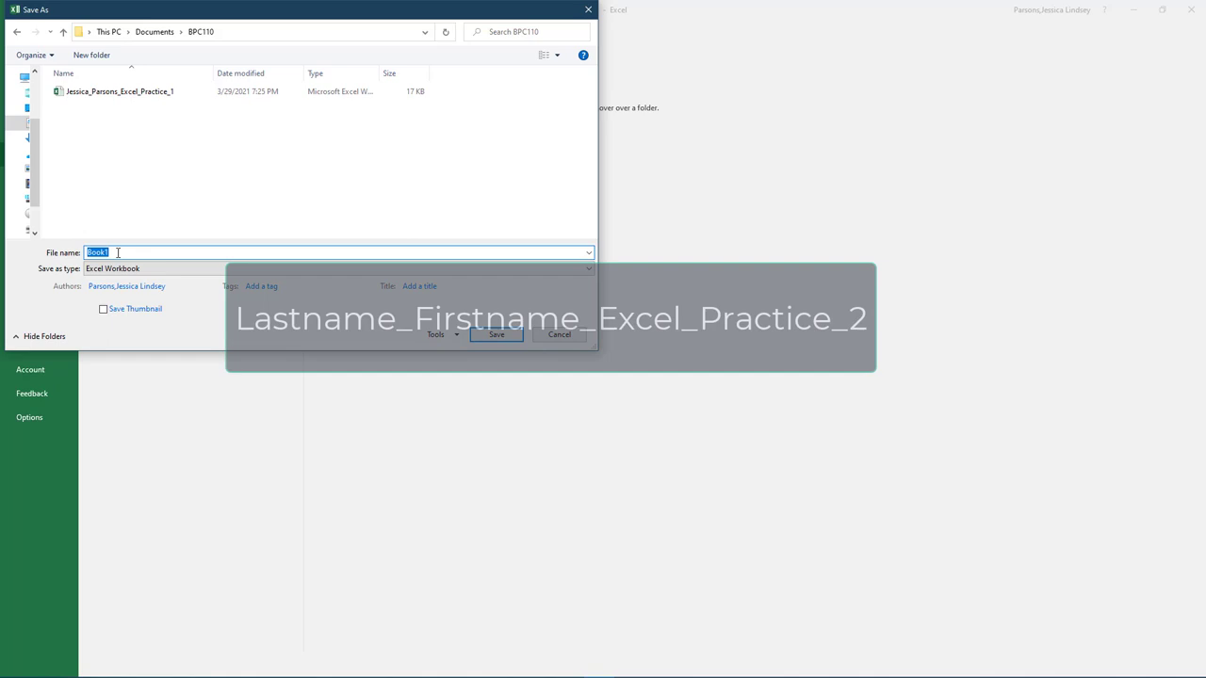
text(Jessica_Parsons_Excel_Practice_2)
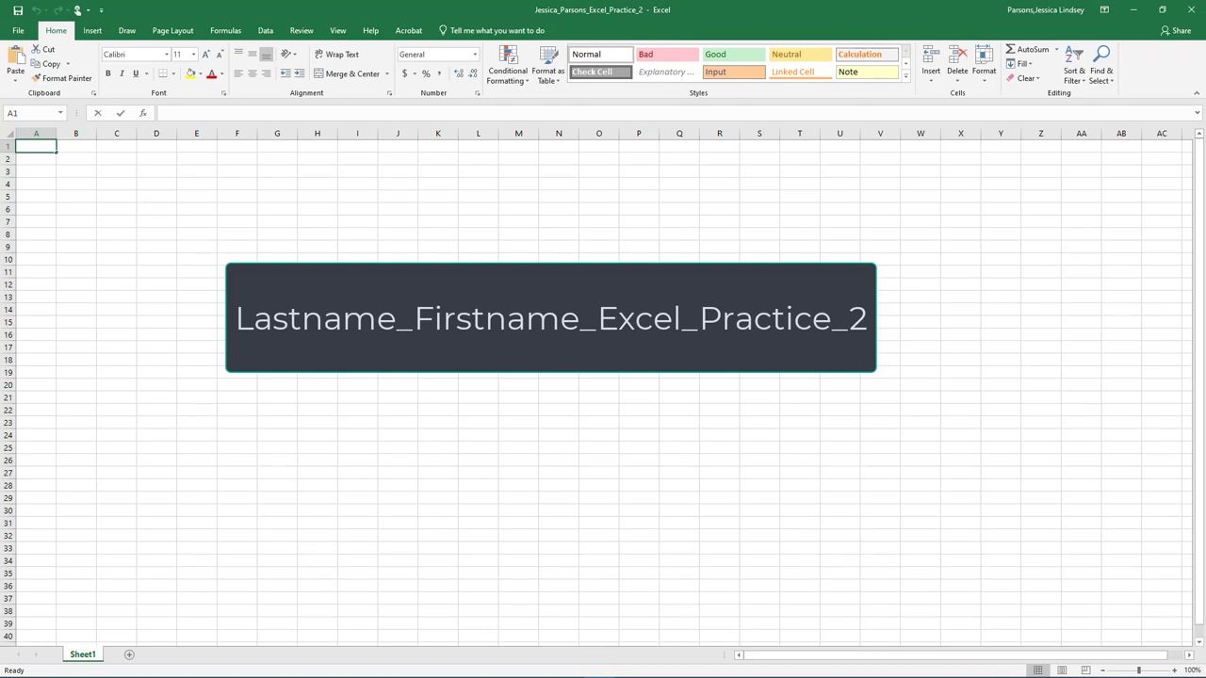
- Enter the title Inventory of Donated Computers and Devices in A1 and Items to be Refurbished in A2
text(Inventory of)
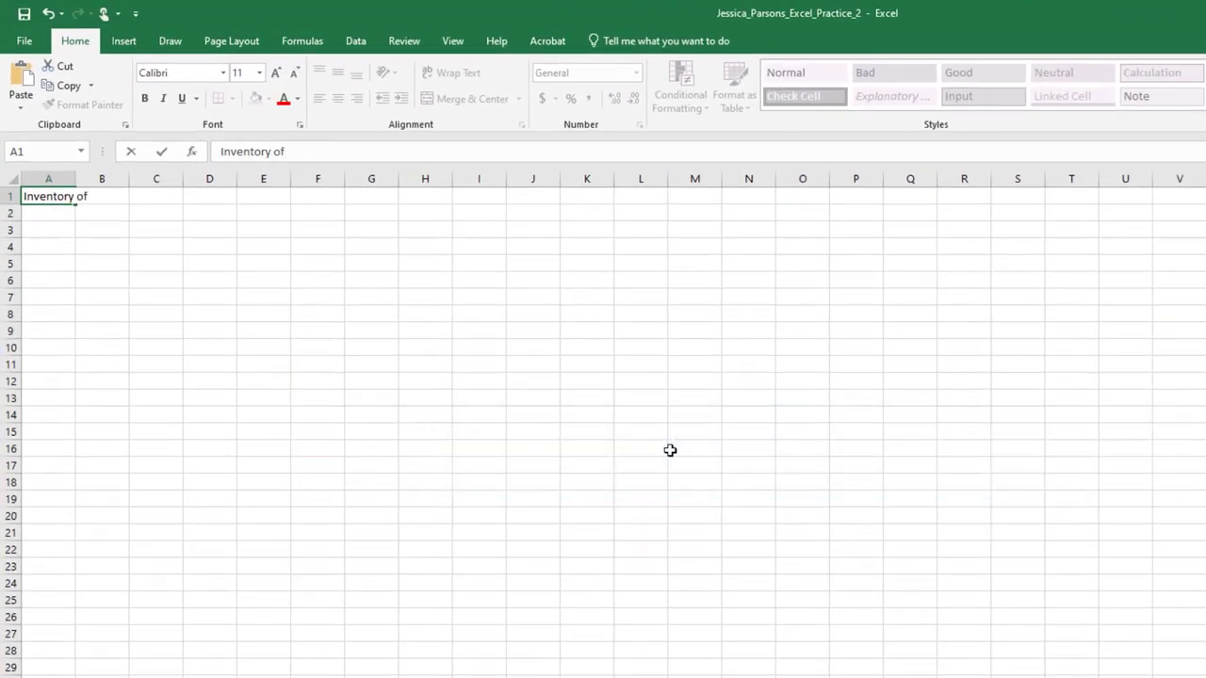
text(Donated Comp)
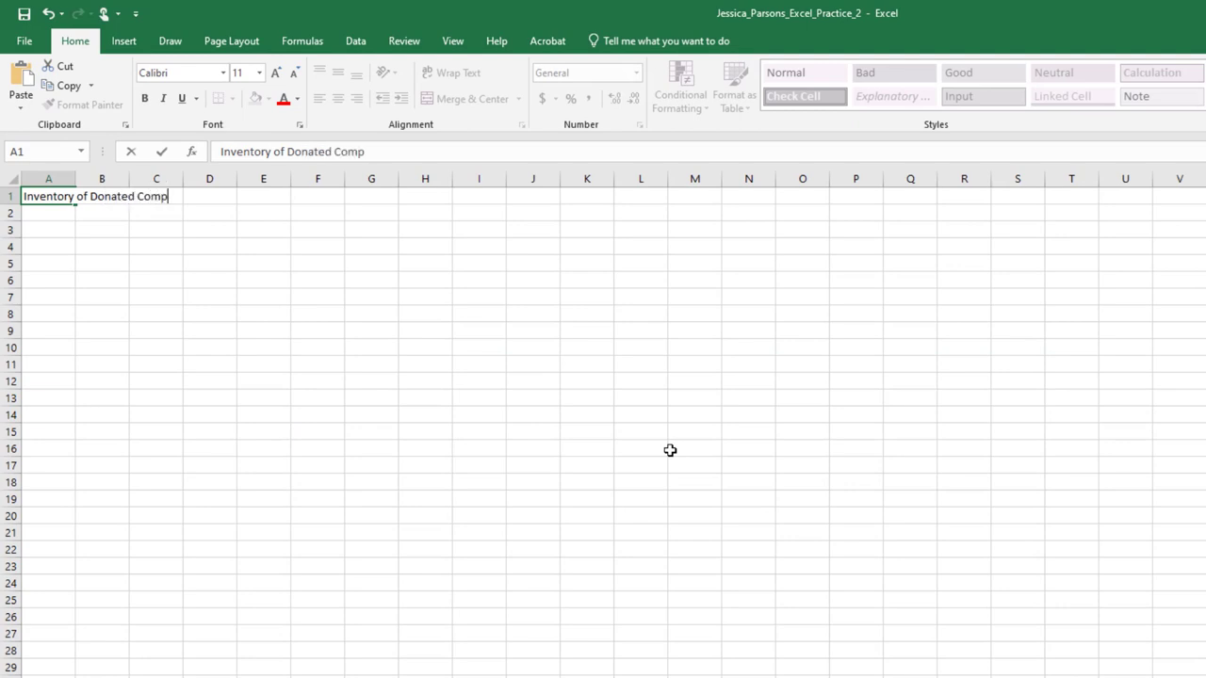
text(uters and Devices)
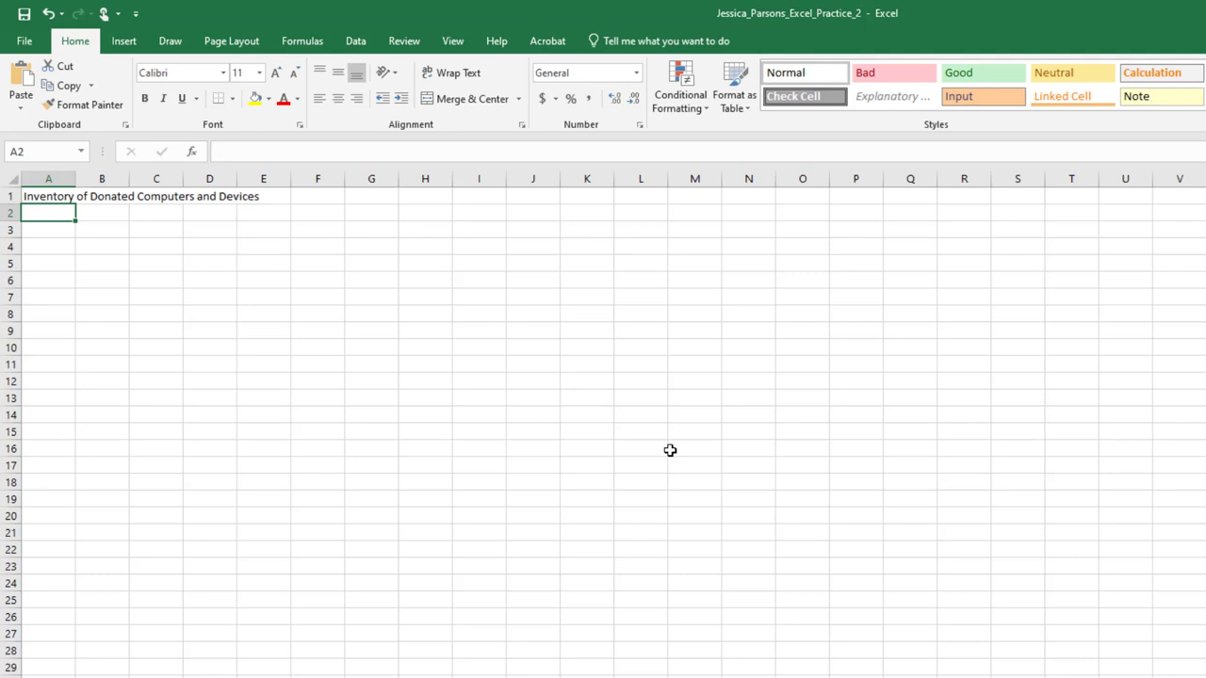
text(Items to be R)
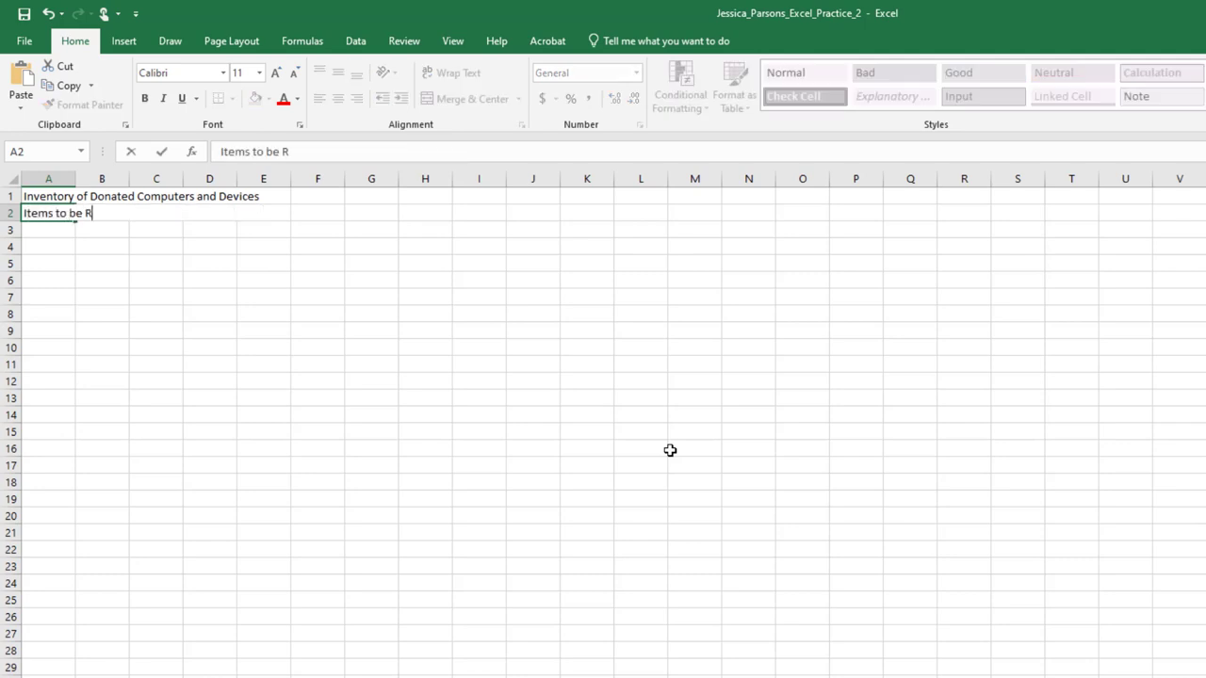
text(efurbished)
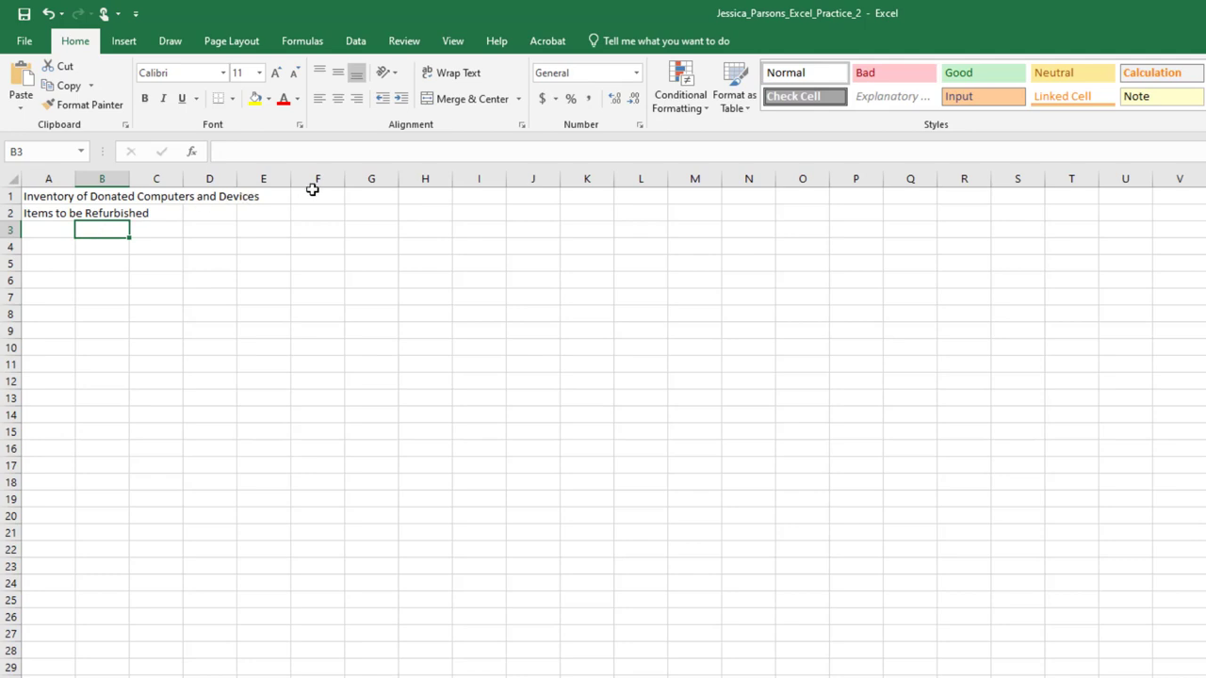
mouse_move(316, 194)
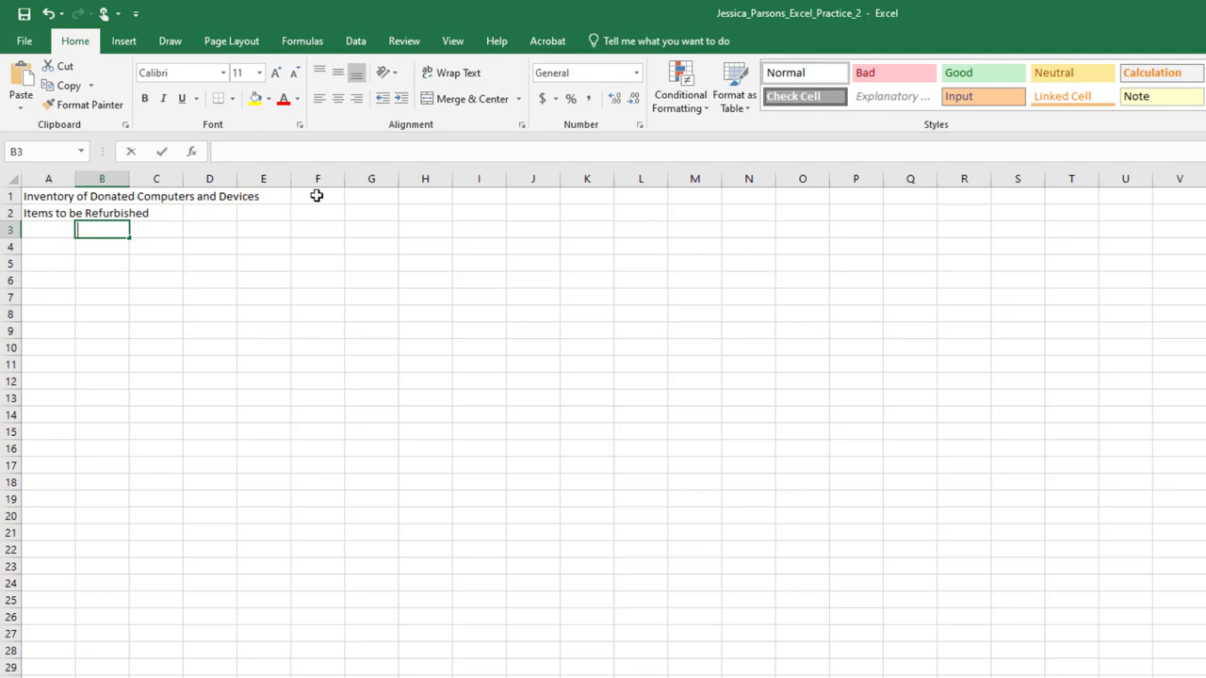
- Enter headings Quantity, retail Price, Additional Cost, Total Value, Percent of Total Retail Value in B3:F3
text(Quan)
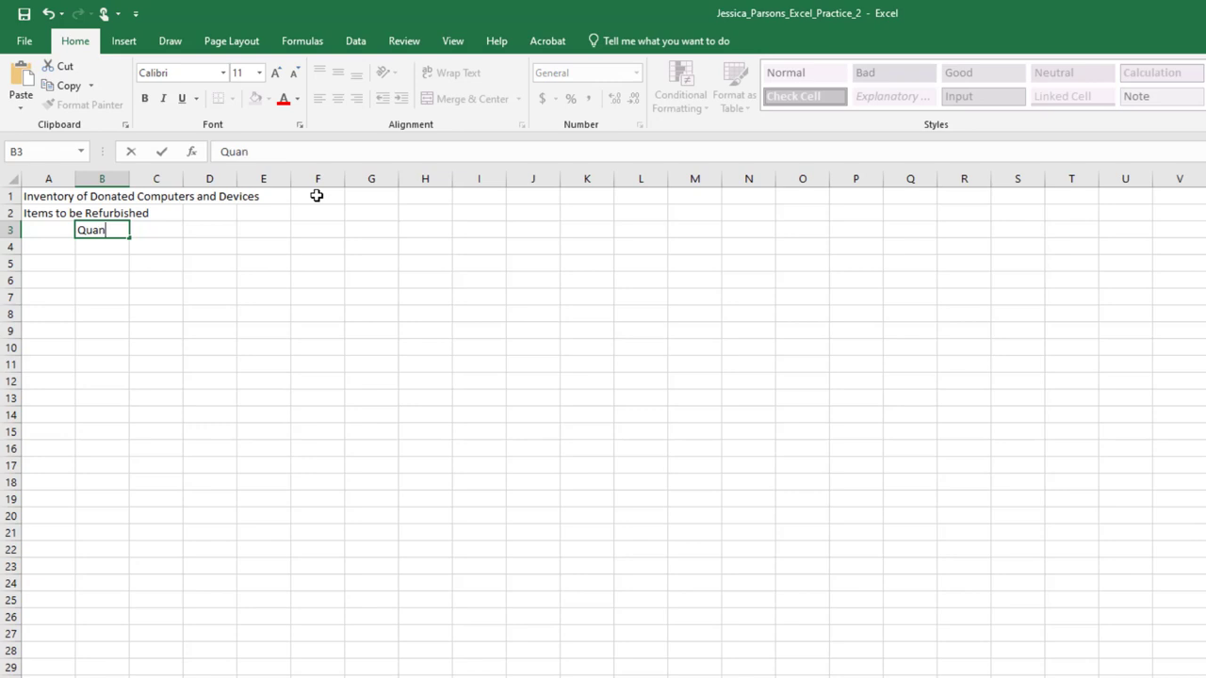
text(tity)
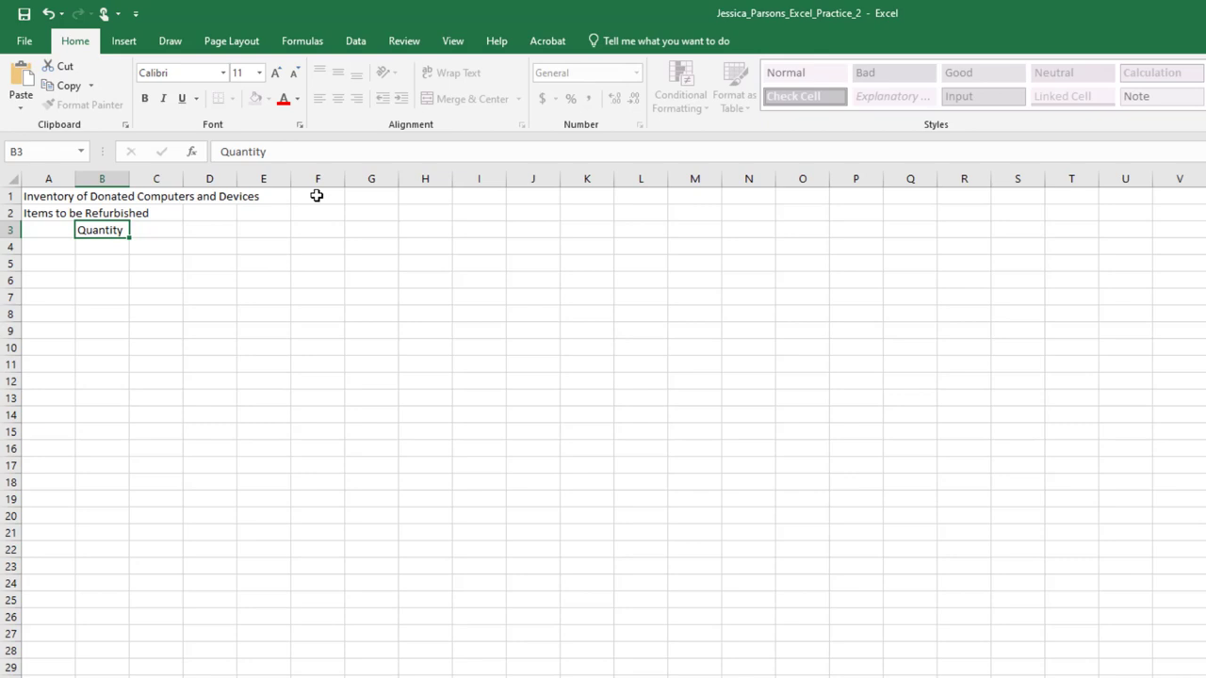
text(retail)
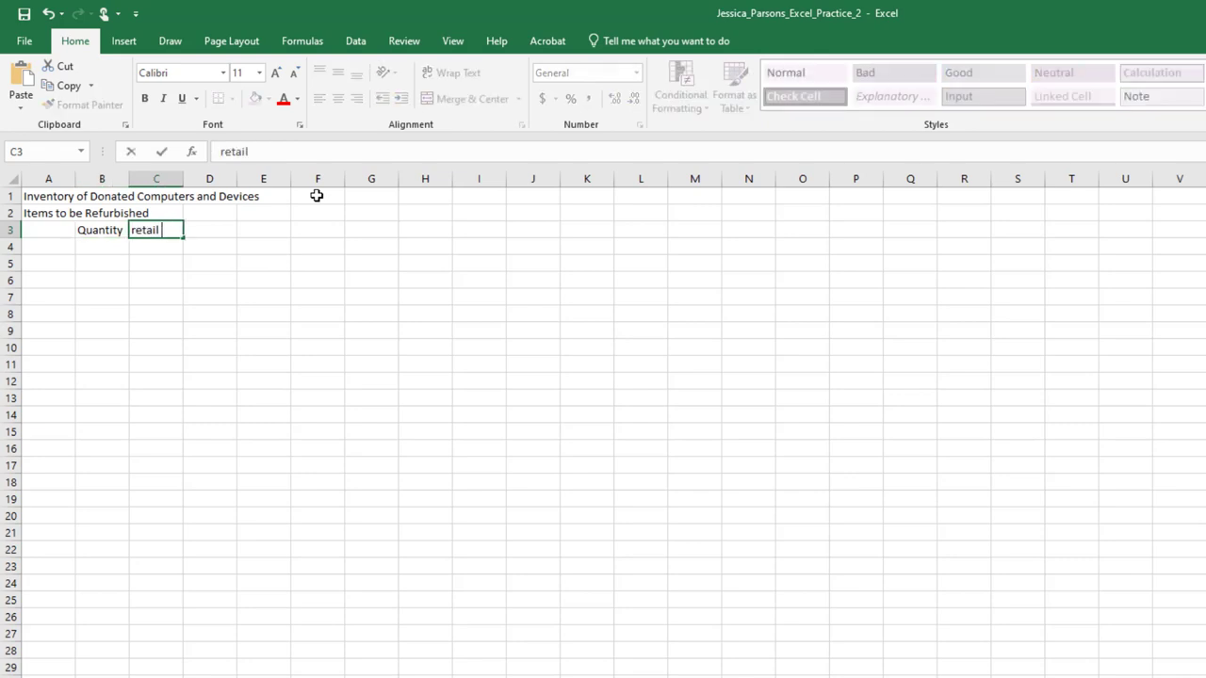
text(Price)
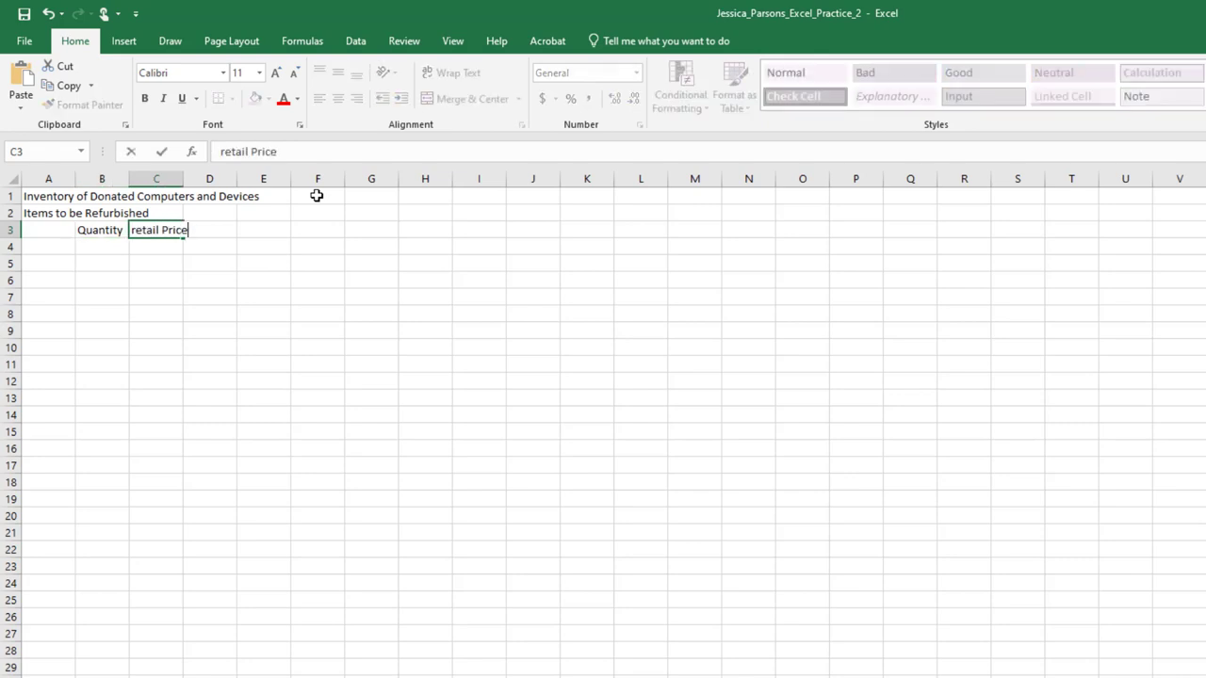
text(Additional Cost)
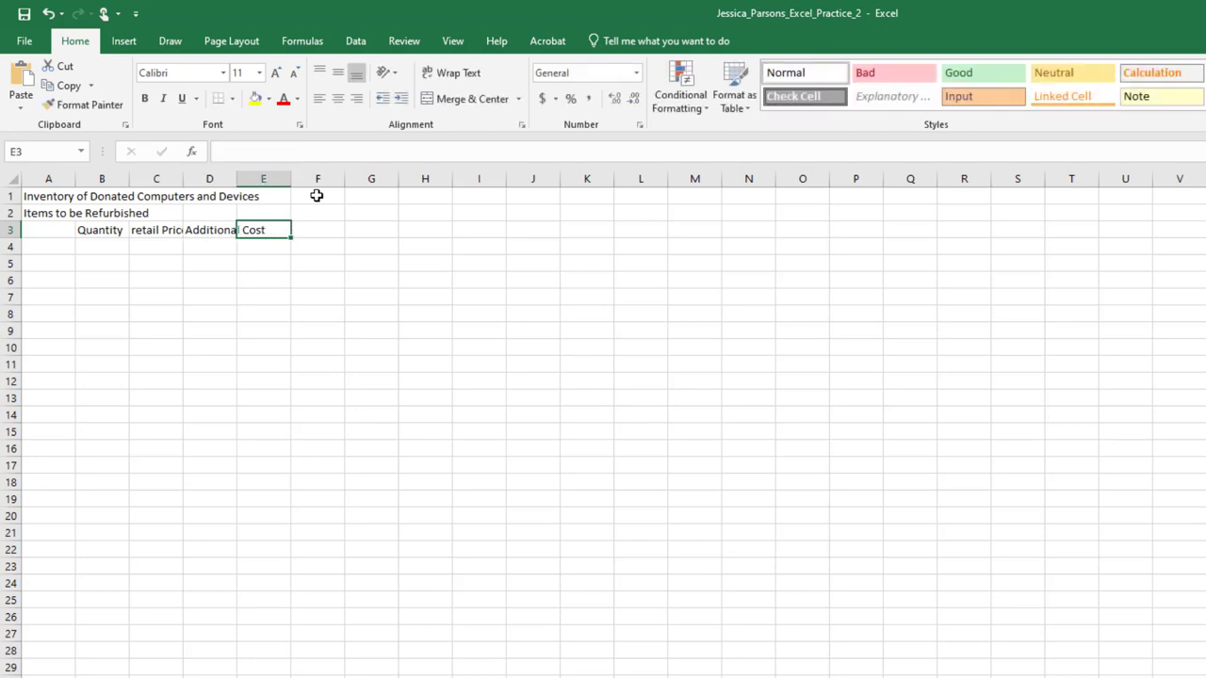
text(Total Value)
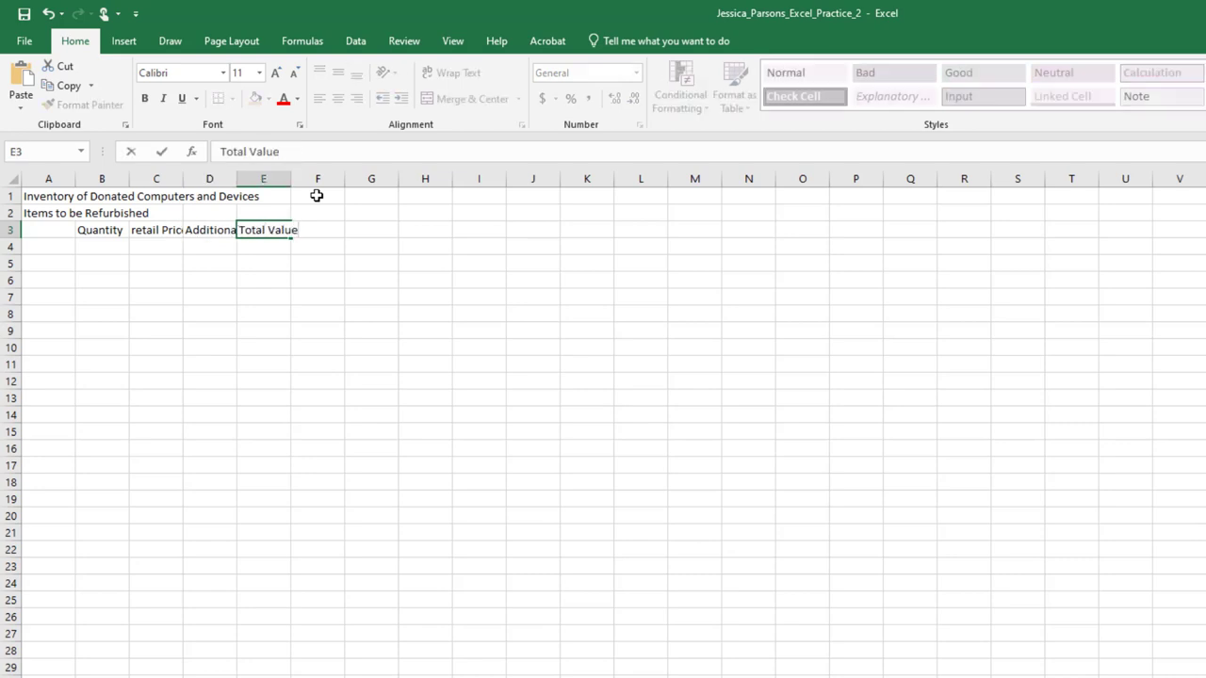
text(Percent o)
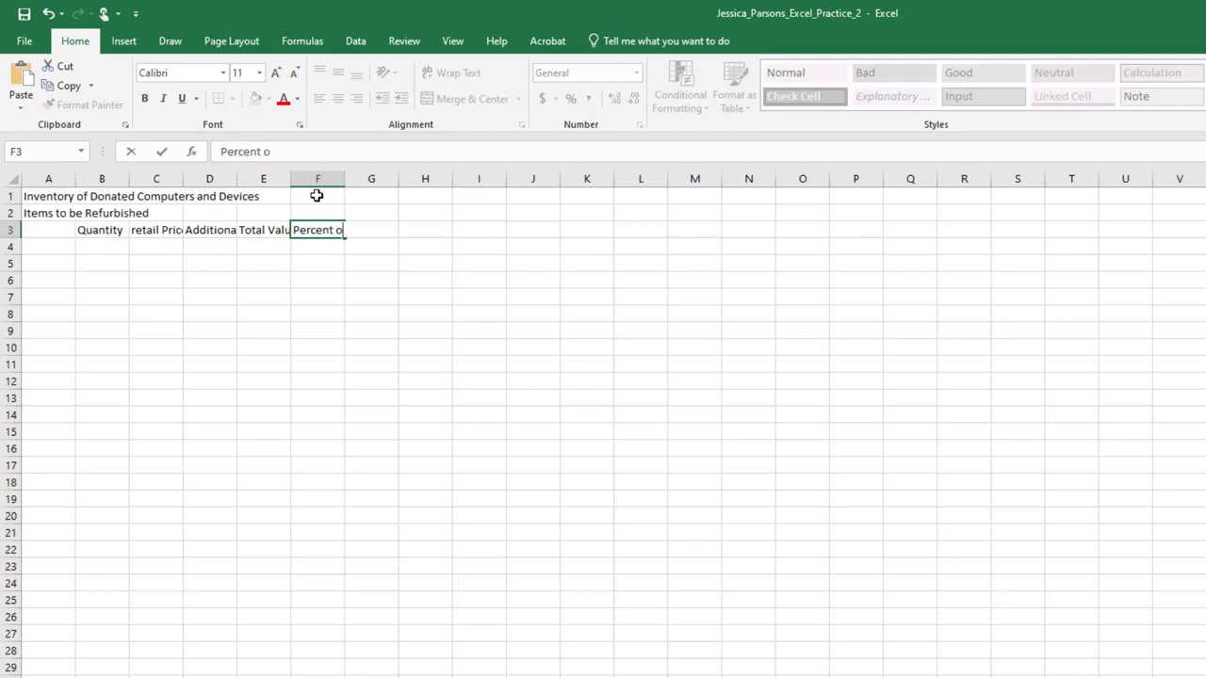
text(f Total Retail Value)
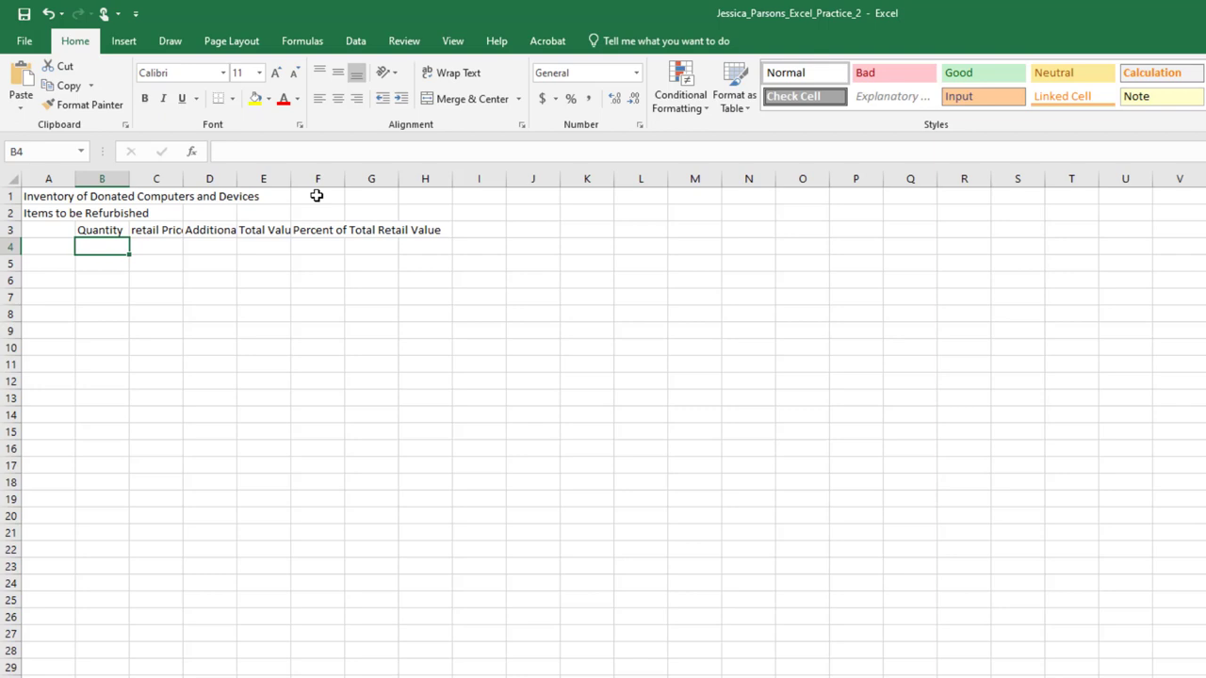
- Enter 2017 Dell Laptop in A4 and AutoFit column widths for A1:H6
text(2017 Dell L)
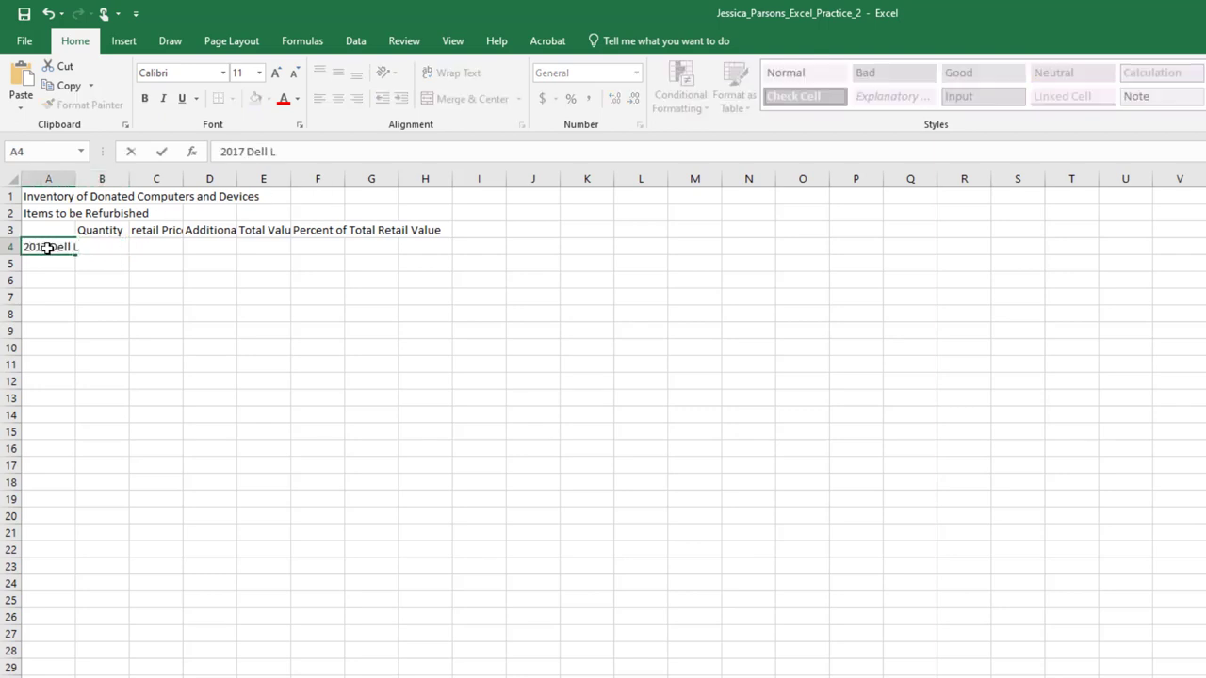
text(aptop)
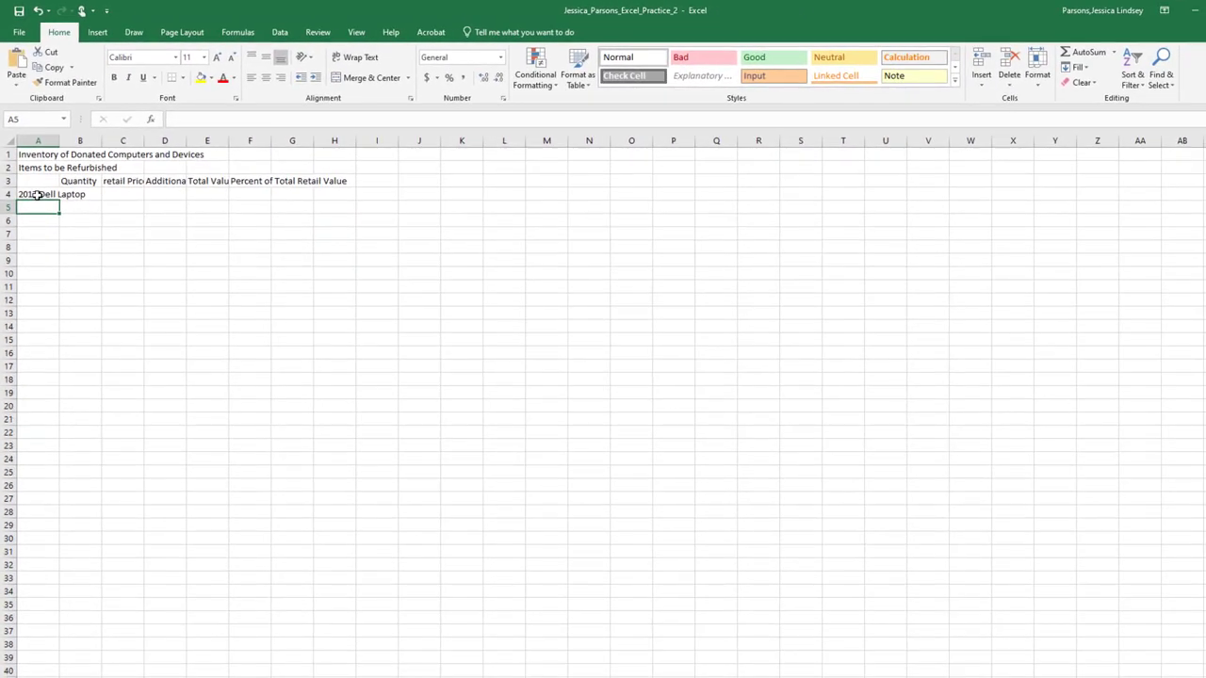
drag(37, 155, 343, 214)
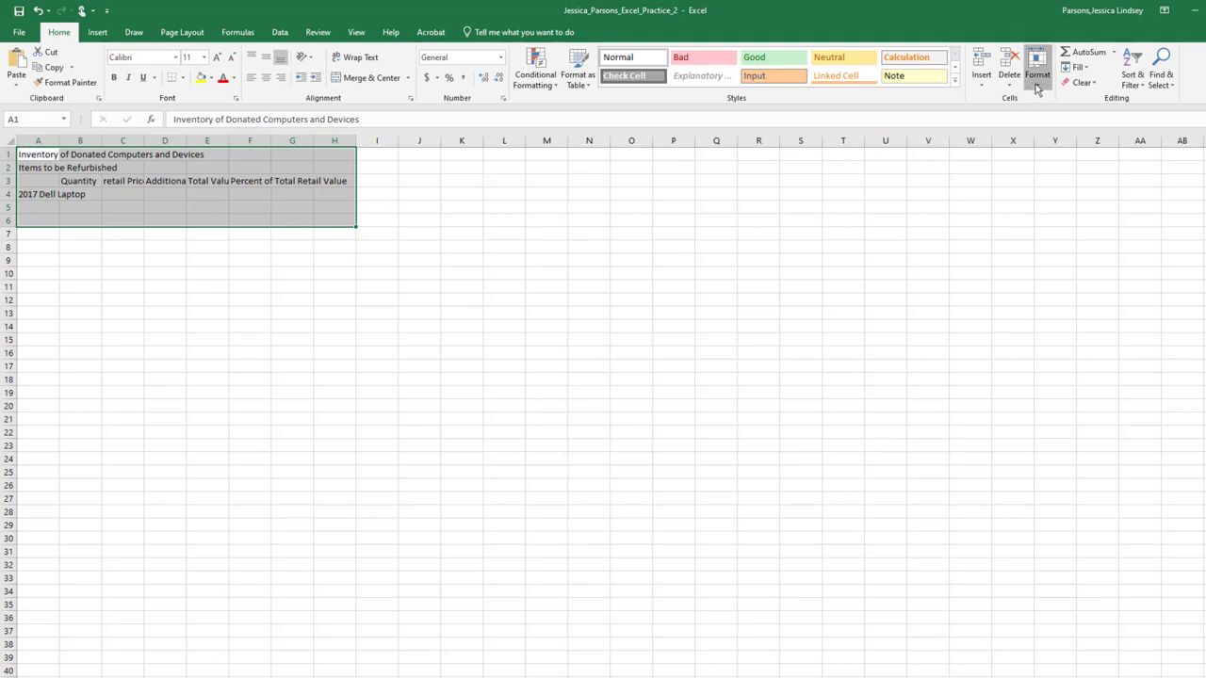
click(1036, 68)
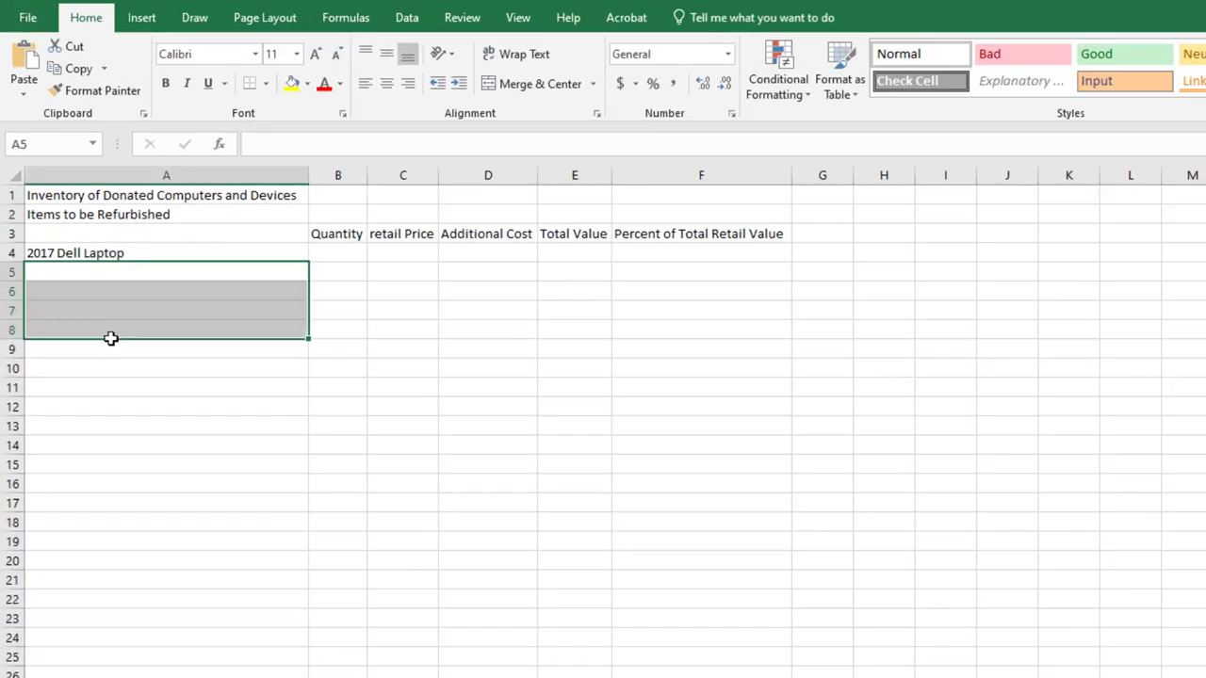
- List 2012 Apple iPad, 2019 HP Laptop, 2020 Macbook Pro in A5:A7 and Total Value for All Products in A8
text(2012 Apple iPad)
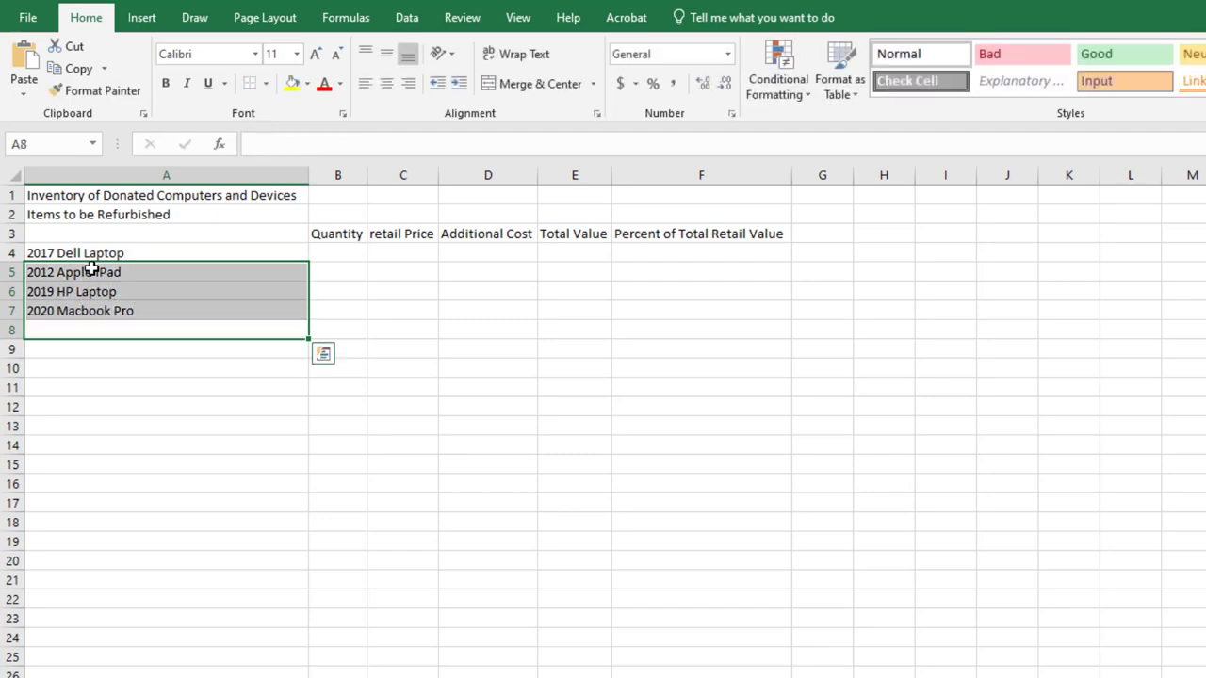
text(Total Value for All Pro)
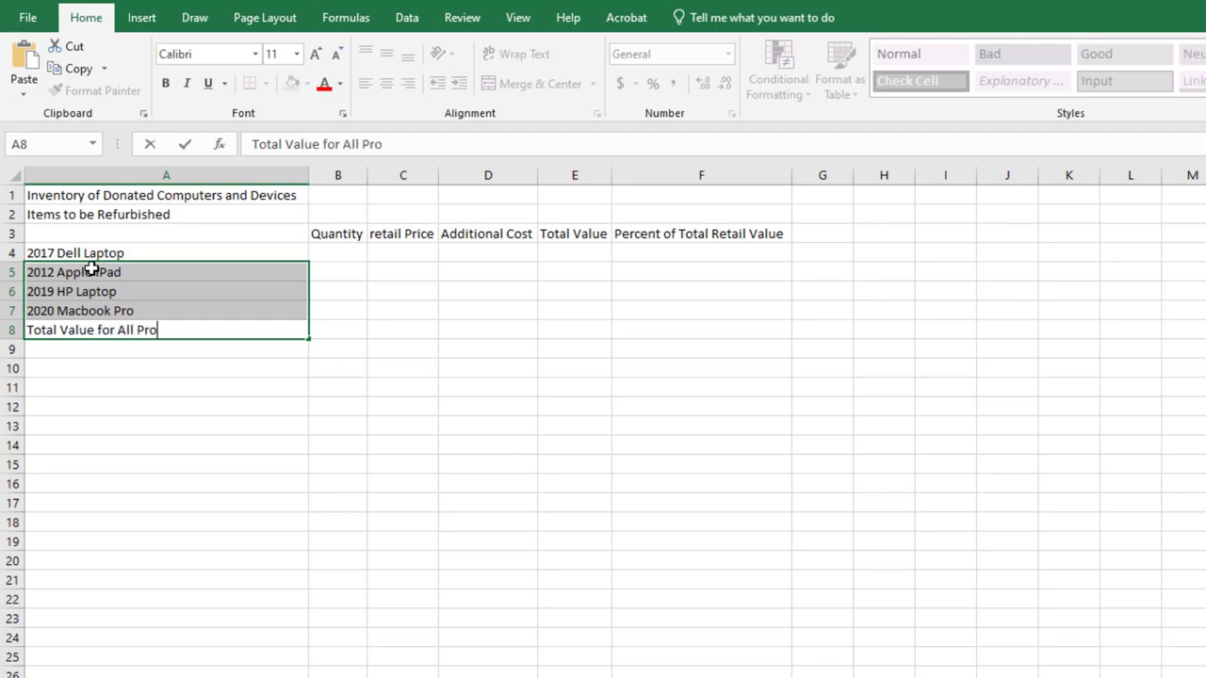
text(ducts)
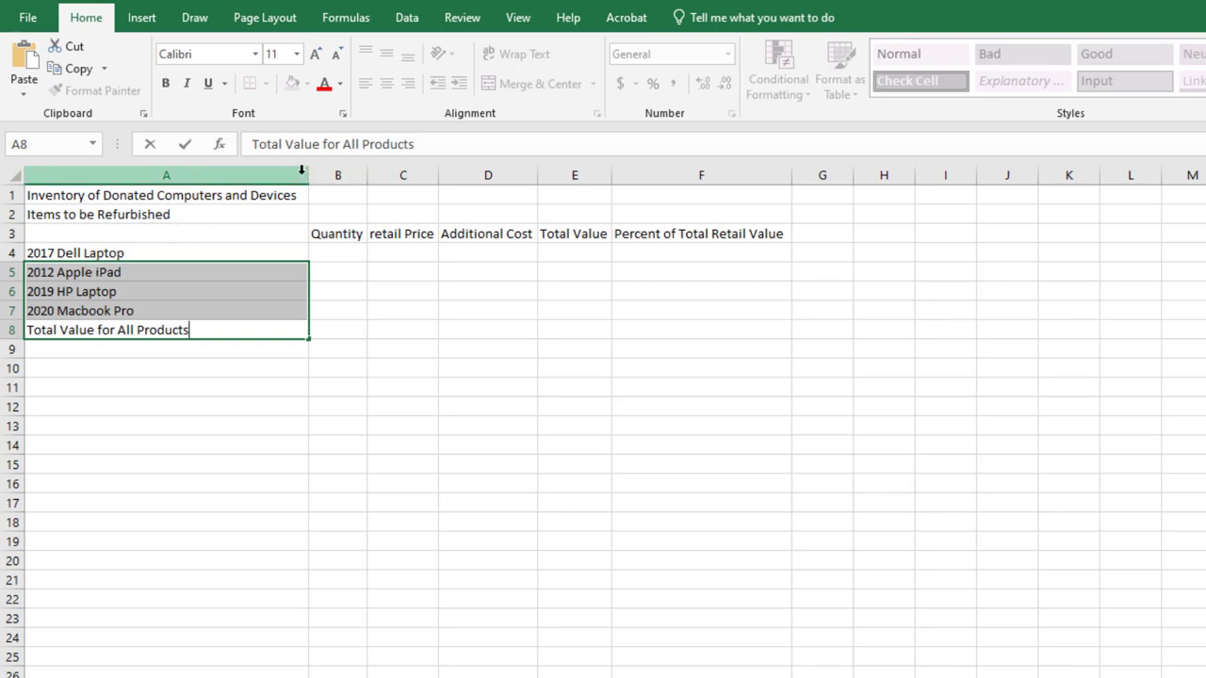
- Widen column A, Merge & Center the title and subtitle across A–F with Title and Heading 2 styles
drag(309, 175, 349, 179)
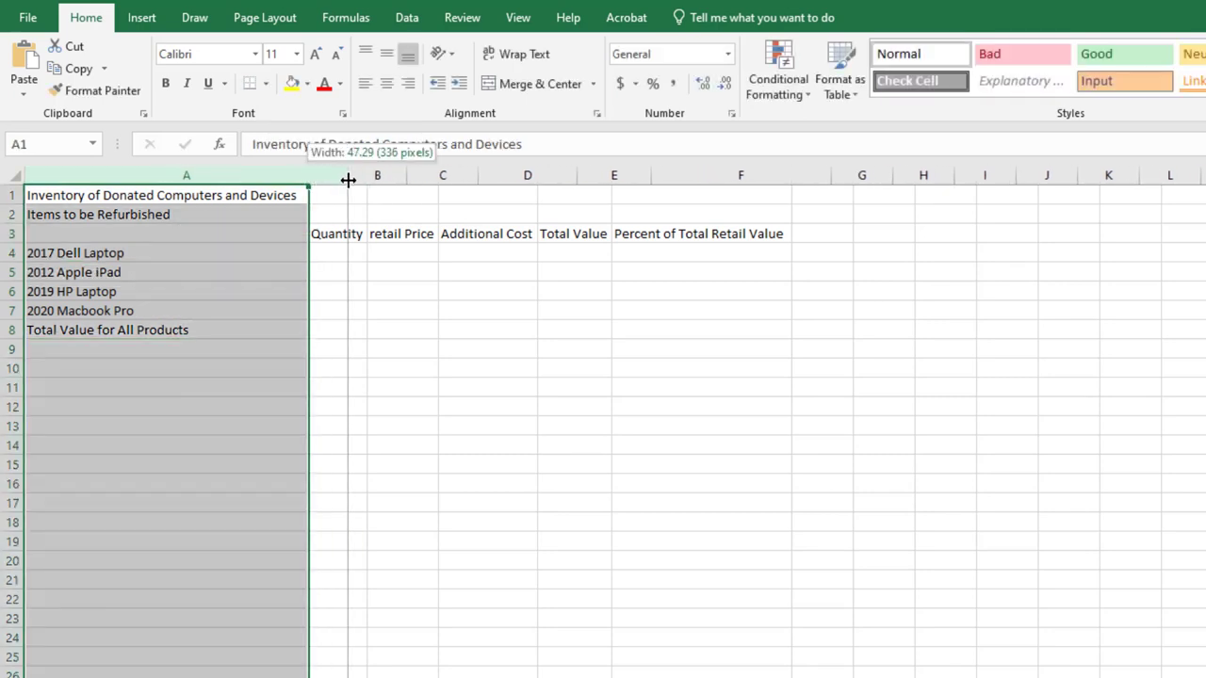
drag(349, 181, 429, 181)
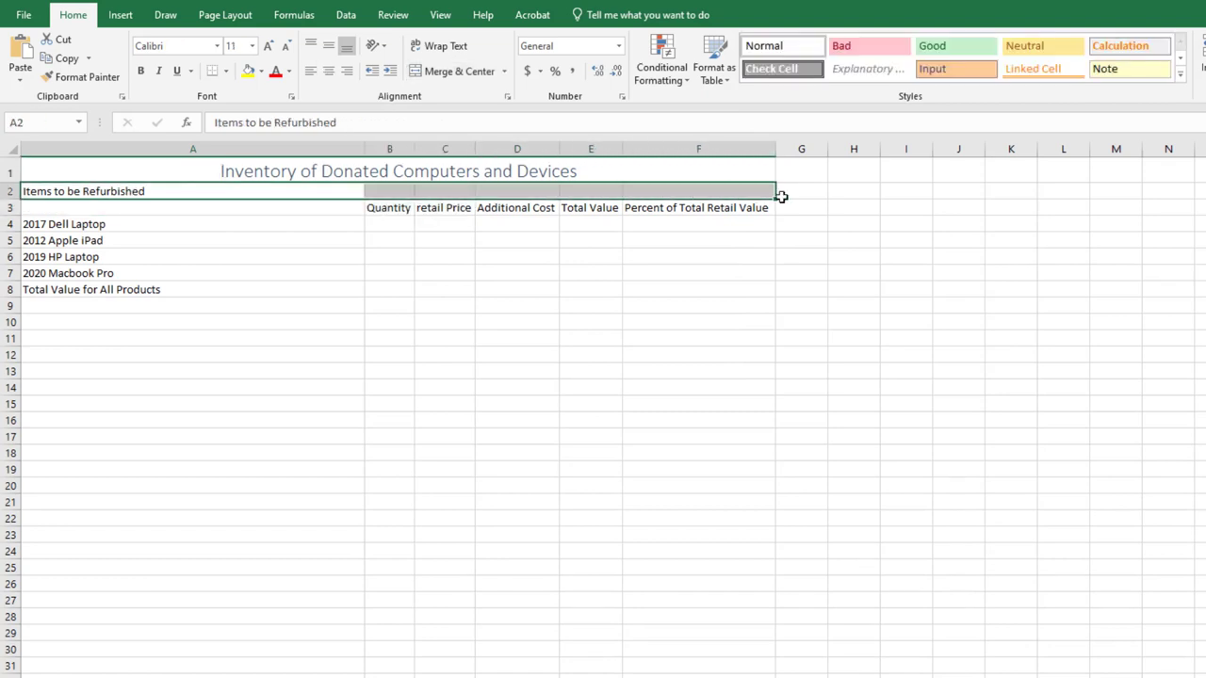
click(460, 72)
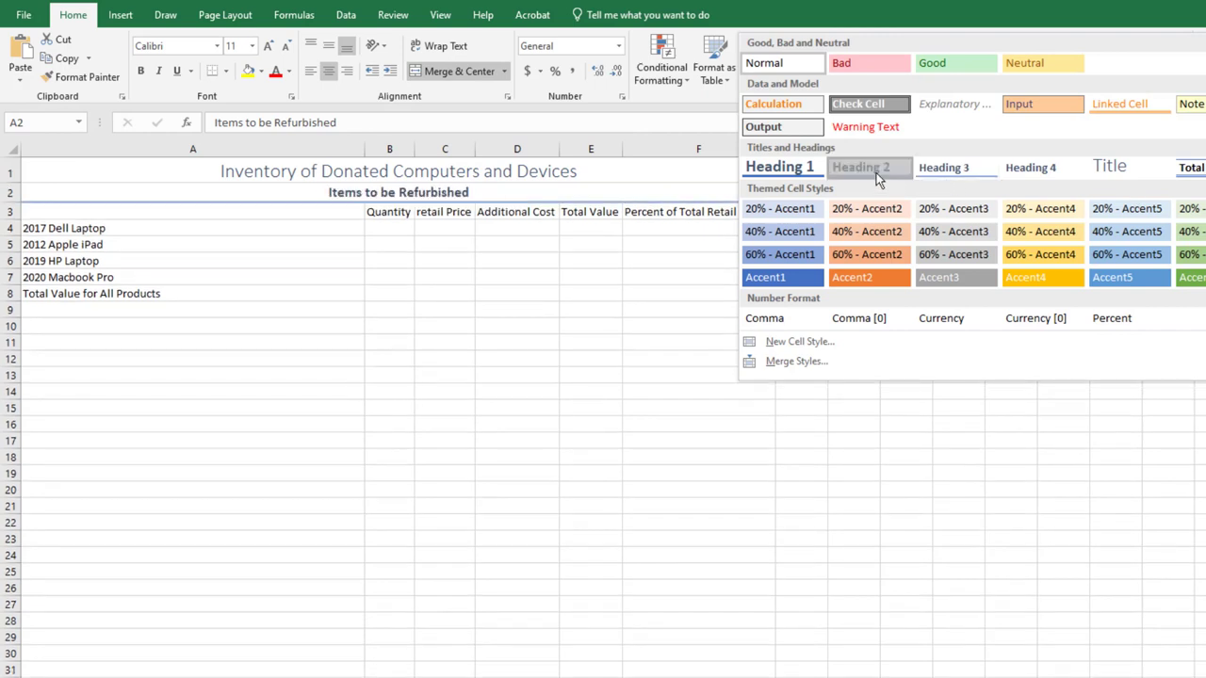
click(859, 166)
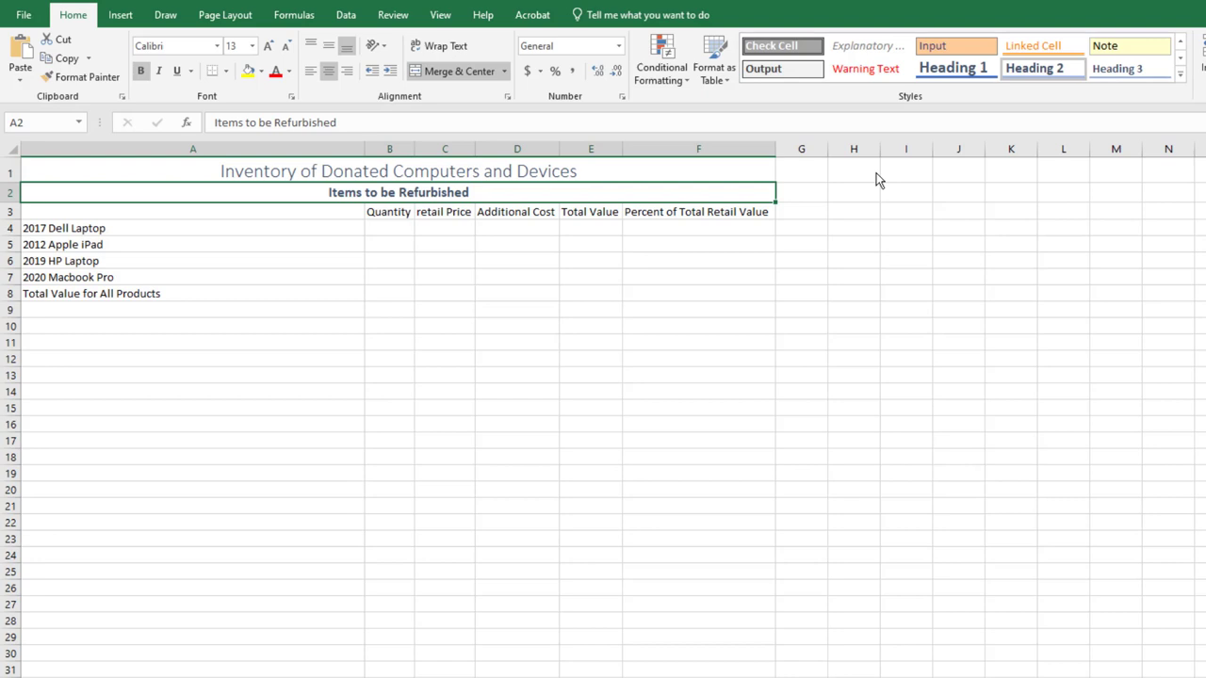
click(392, 15)
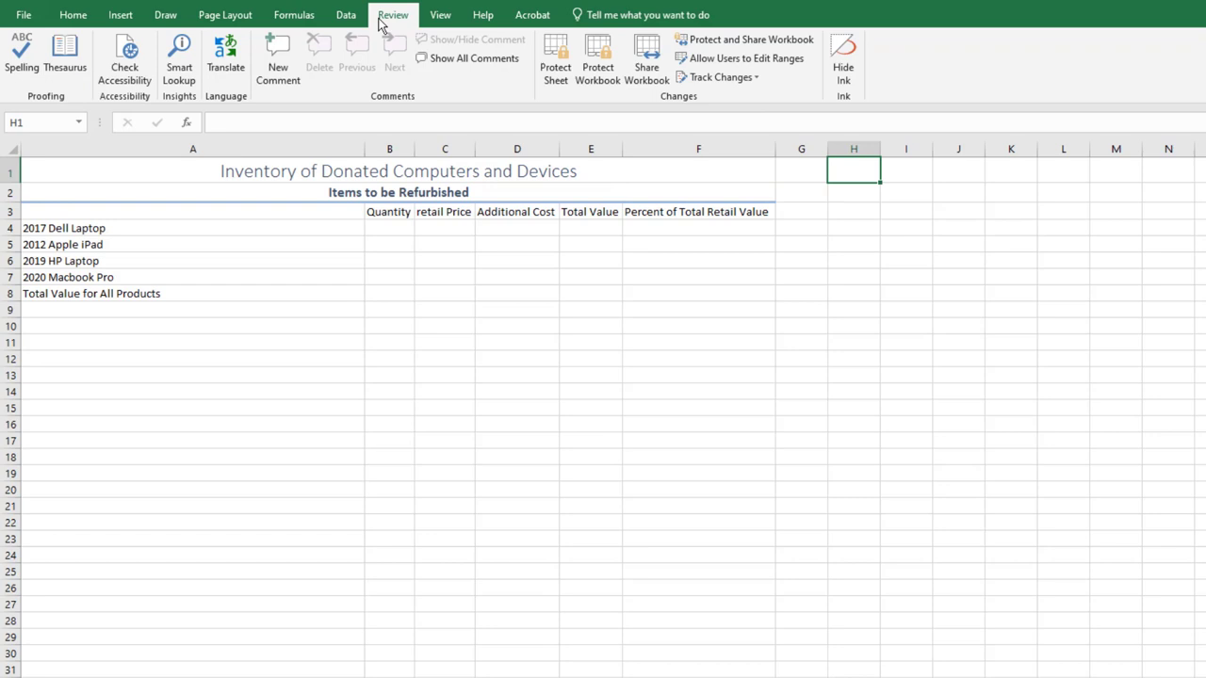
- Run Spelling and accept the correction of Macbook to MacBook
click(23, 52)
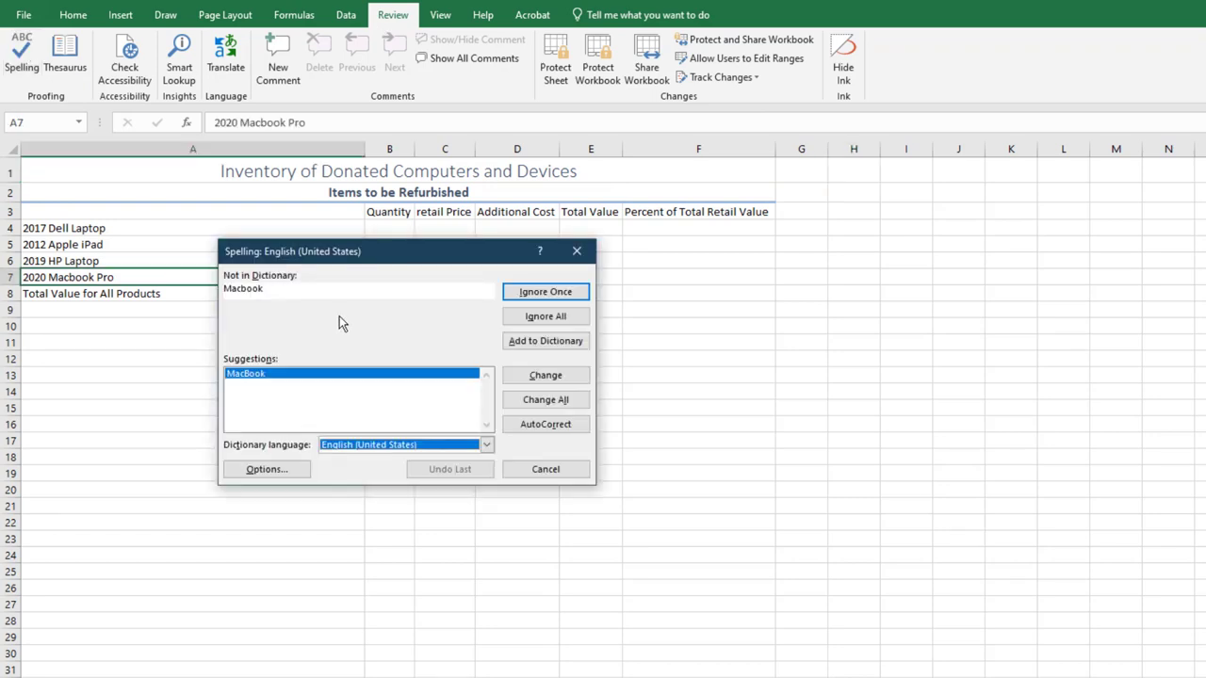
mouse_move(486, 404)
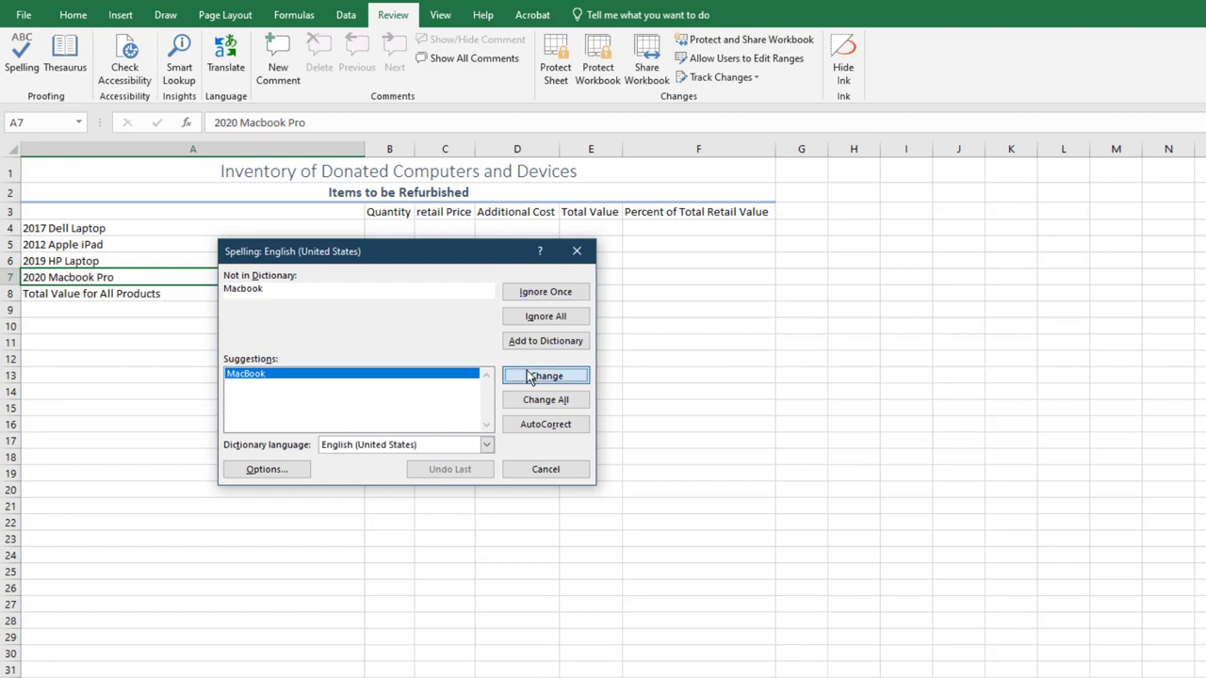
click(546, 375)
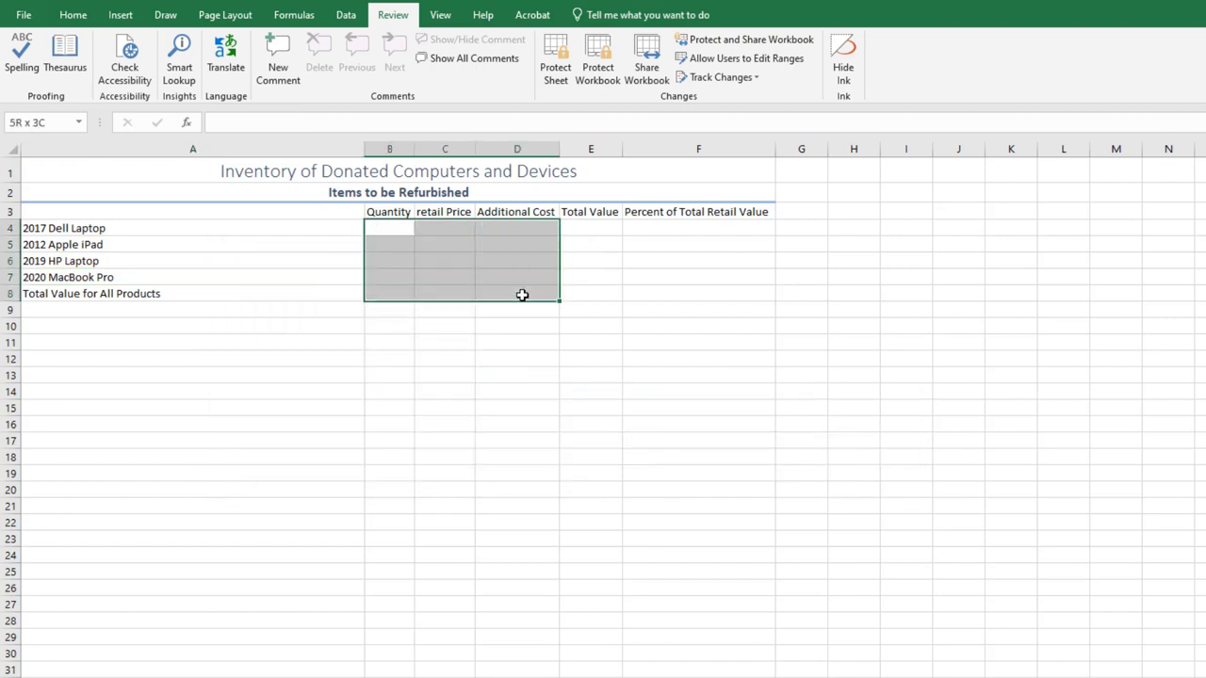
- Enter the quantity, retail price and additional cost values into B4:D7
text(10)
click(390, 277)
text(7)
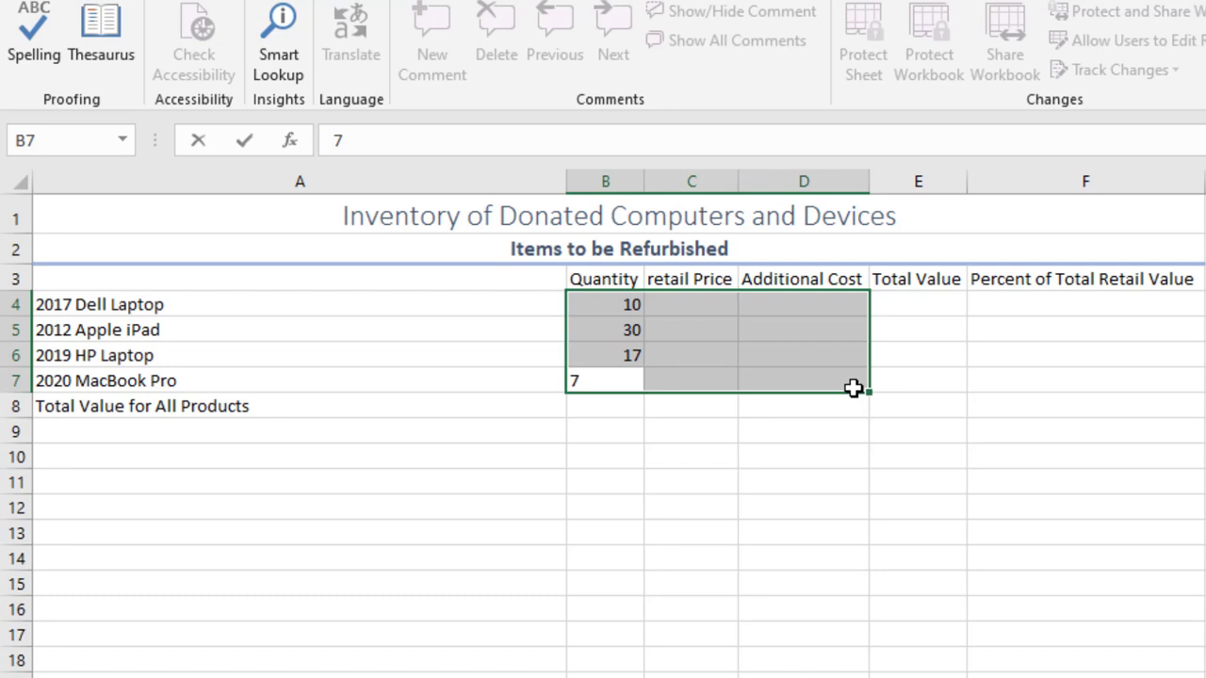
key(Return)
text(250)
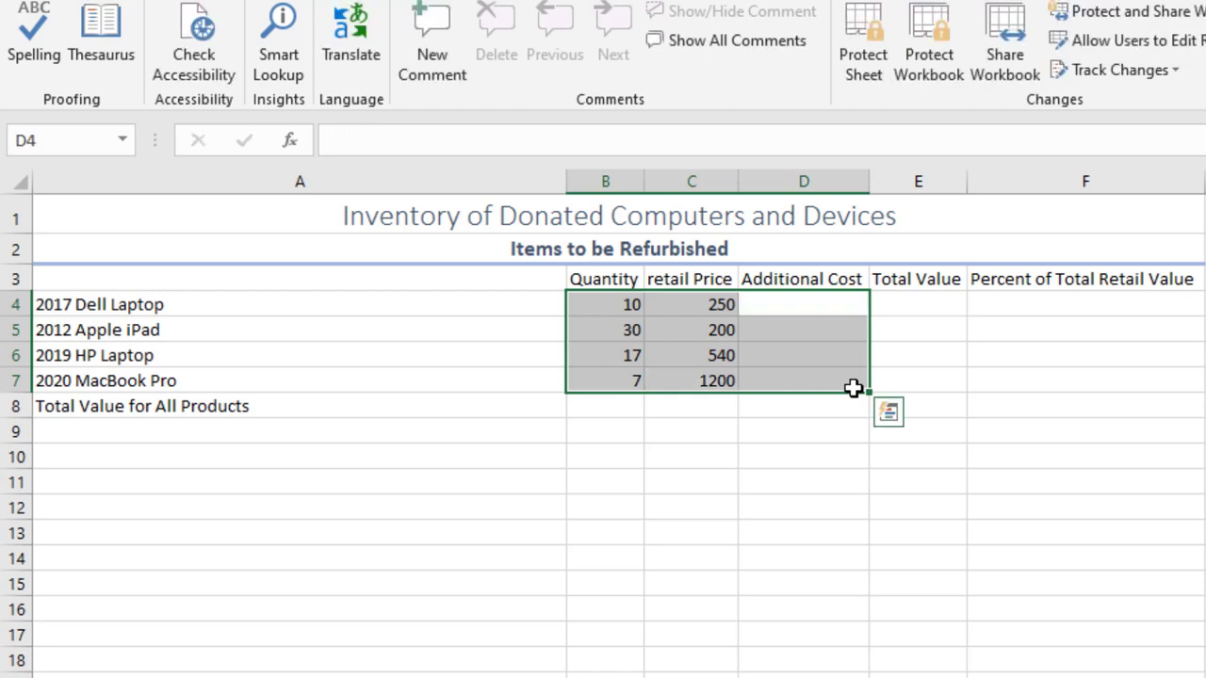
text(92)
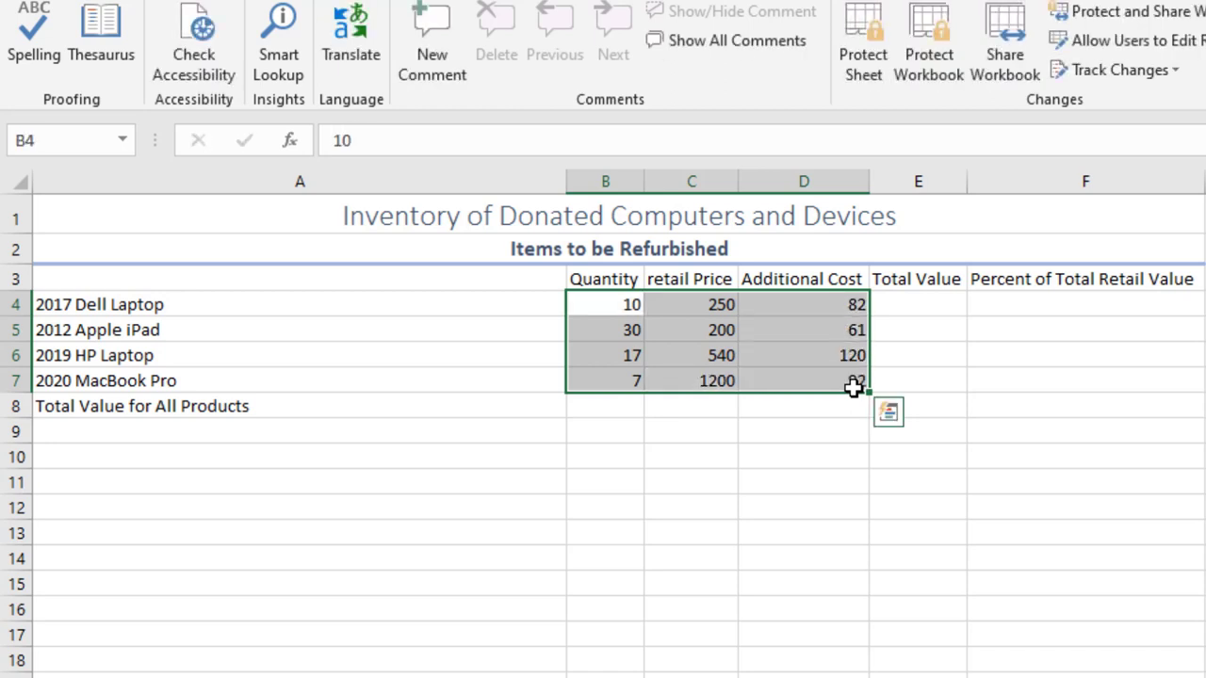
- Enter =B4*C4 in E4 for Total Value and fill it down through E7
click(917, 303)
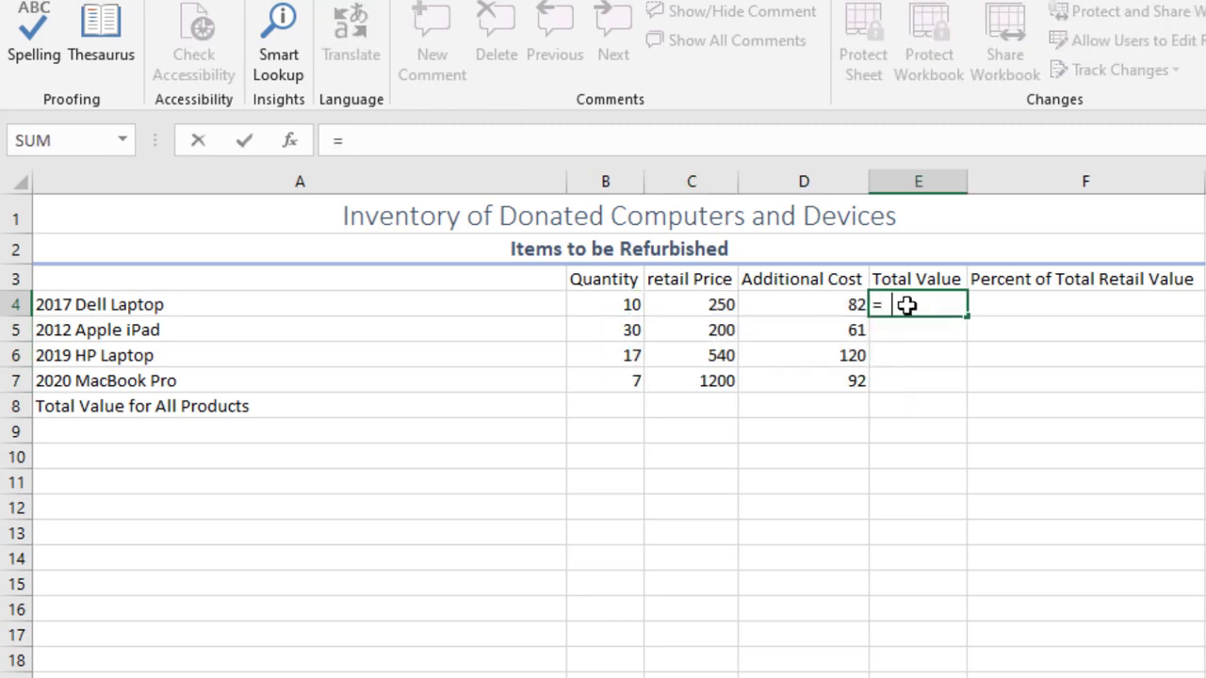
text(b4*)
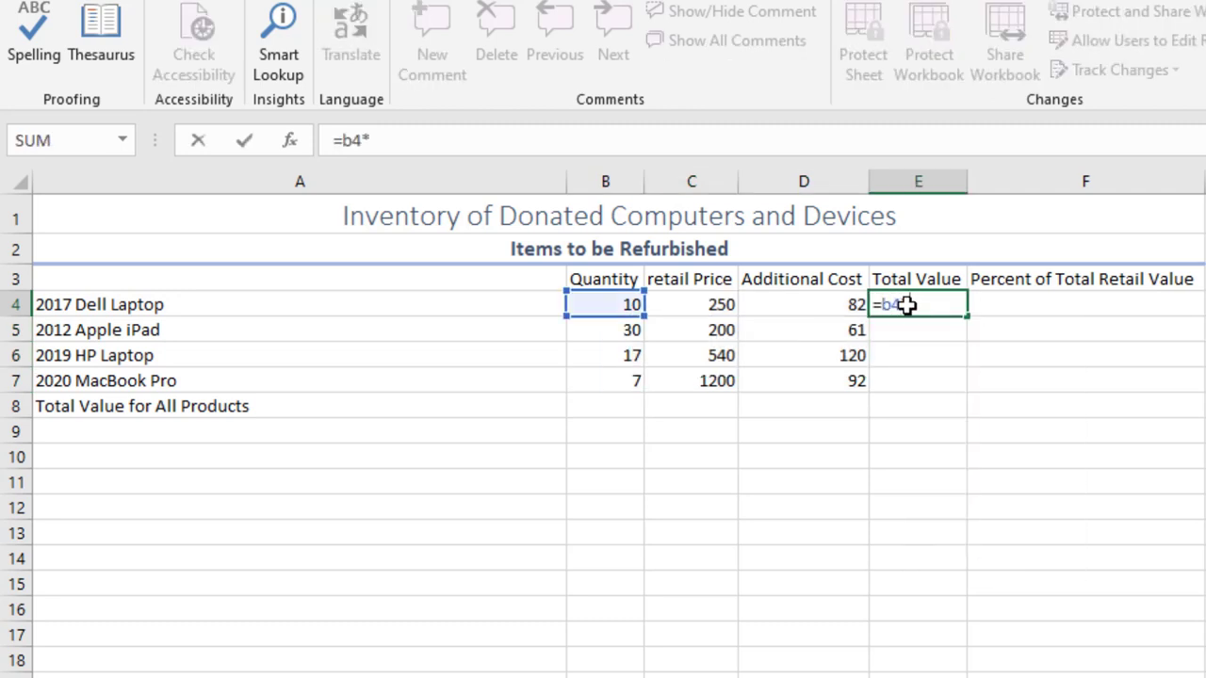
click(690, 304)
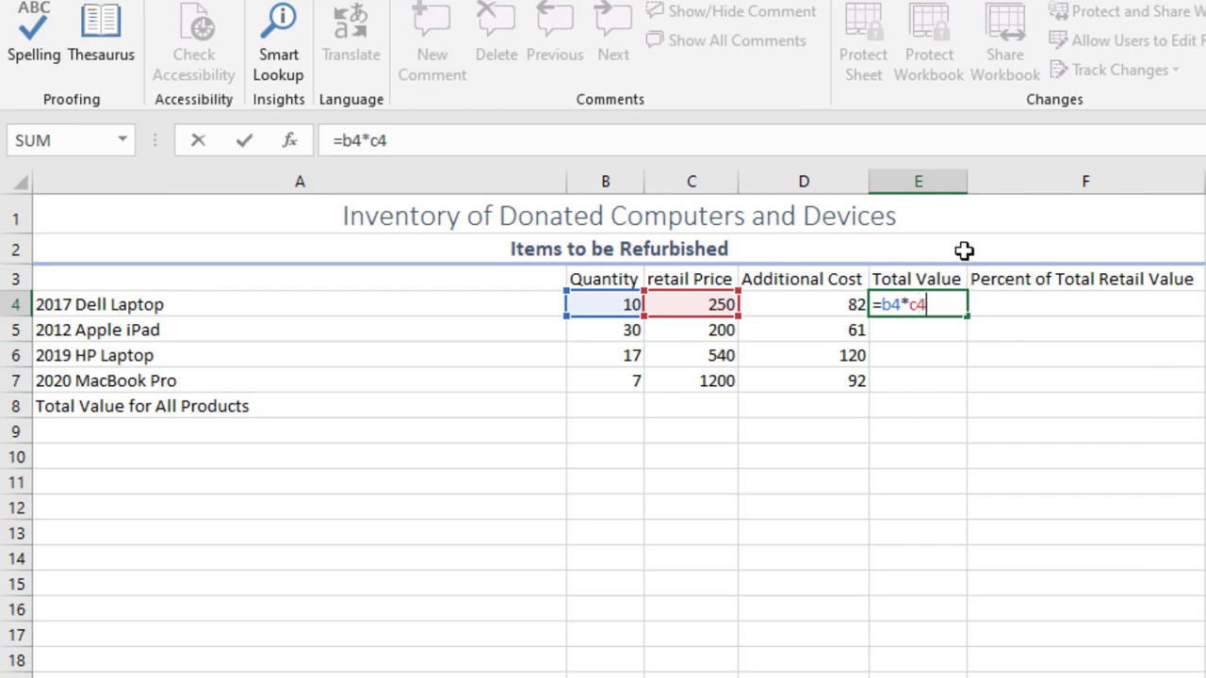
key(Return)
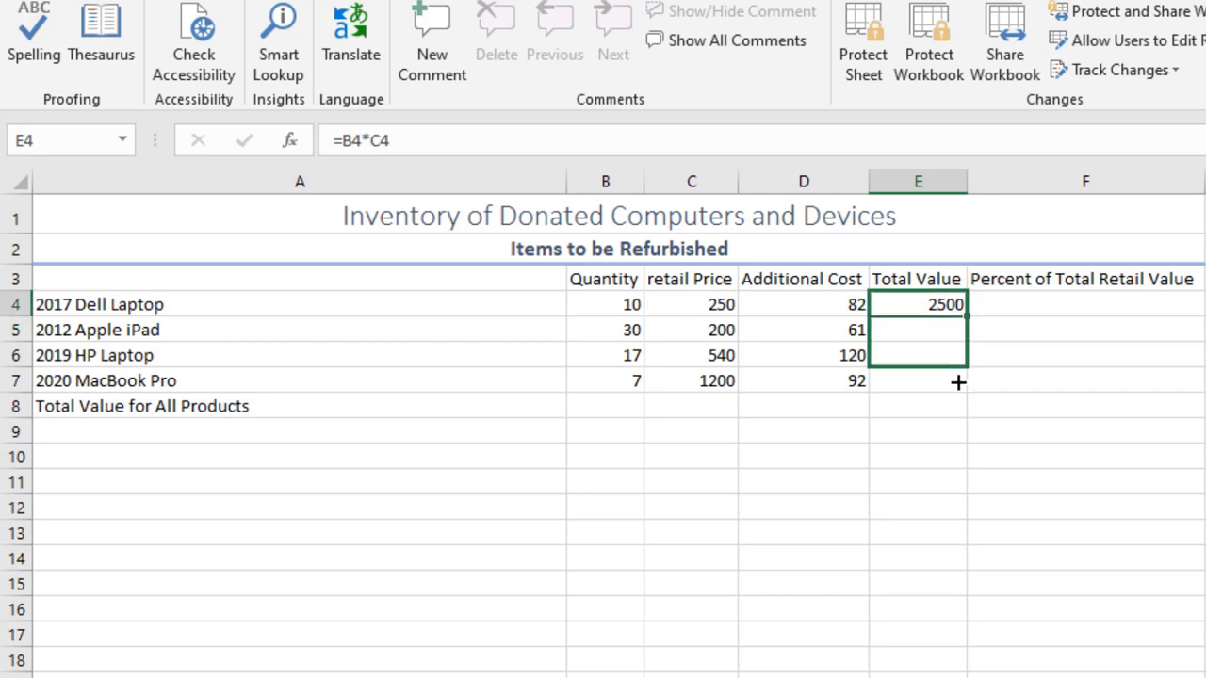
drag(958, 305, 957, 381)
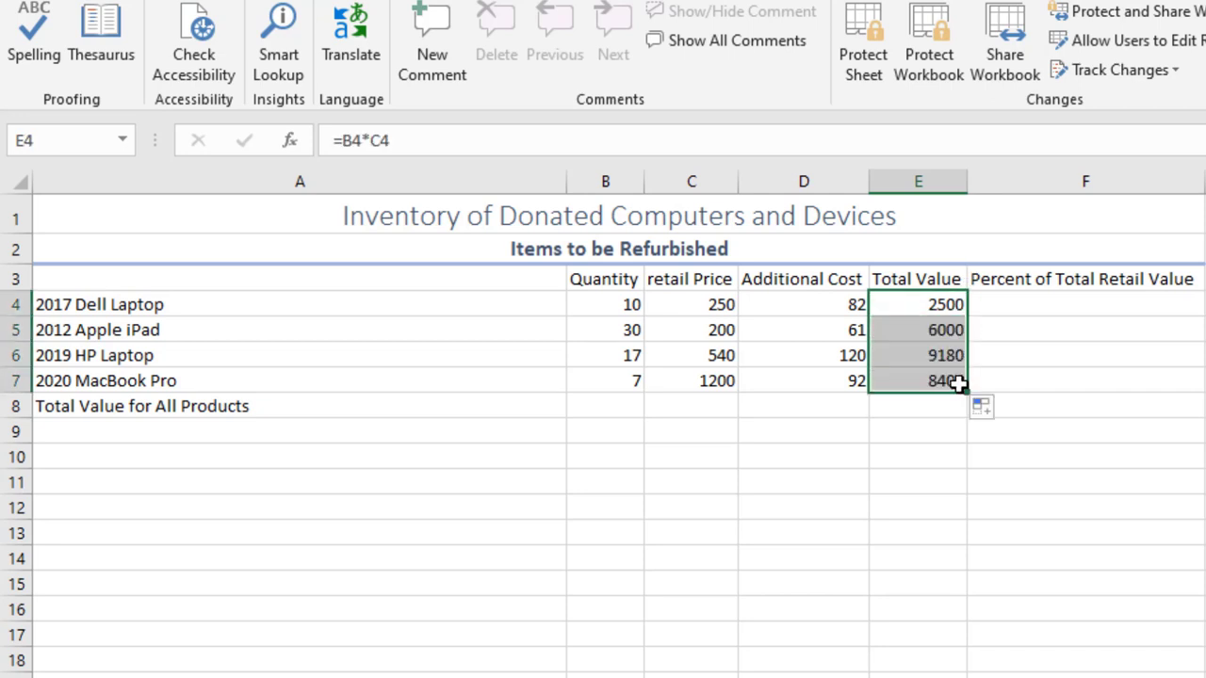
mouse_move(1014, 355)
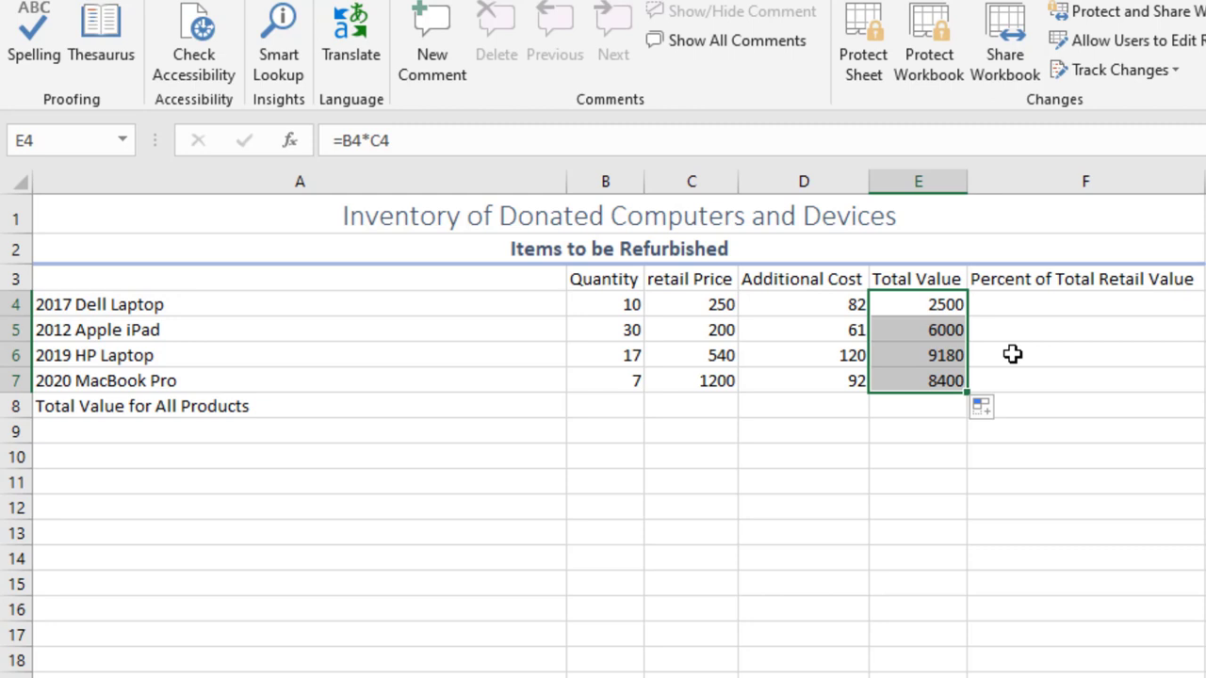
click(605, 304)
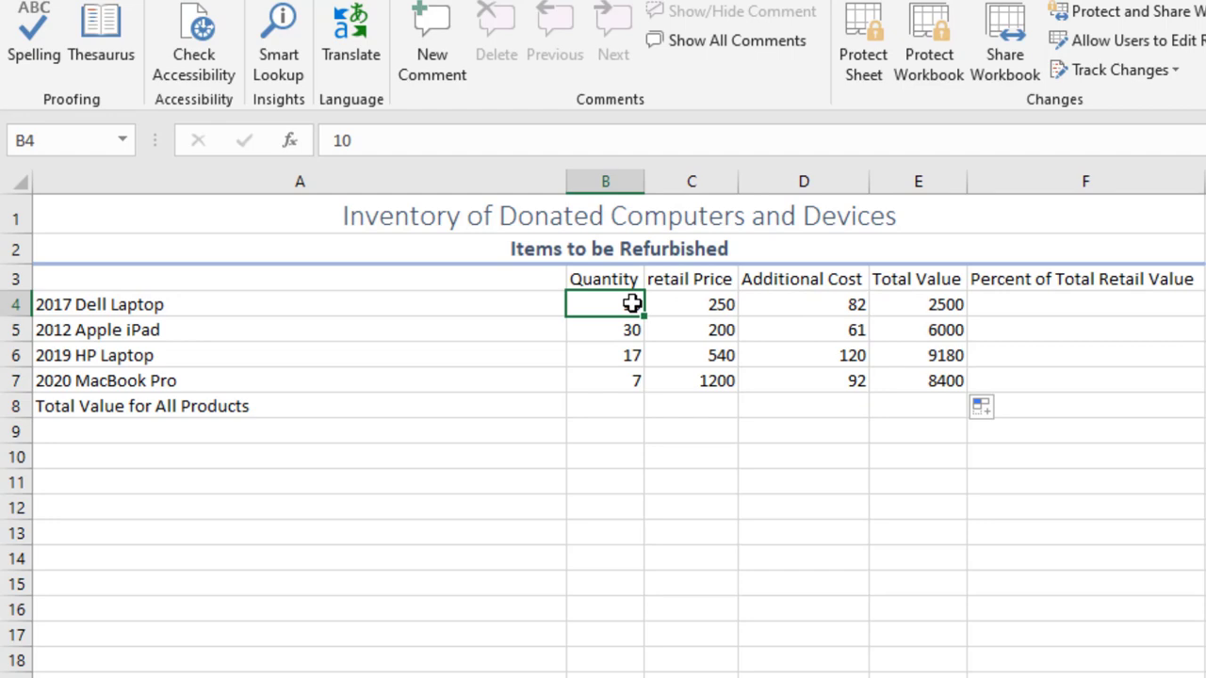
- Format Quantity values B4:B7 as Accounting and adjust decimals to show whole numbers
drag(605, 303, 603, 380)
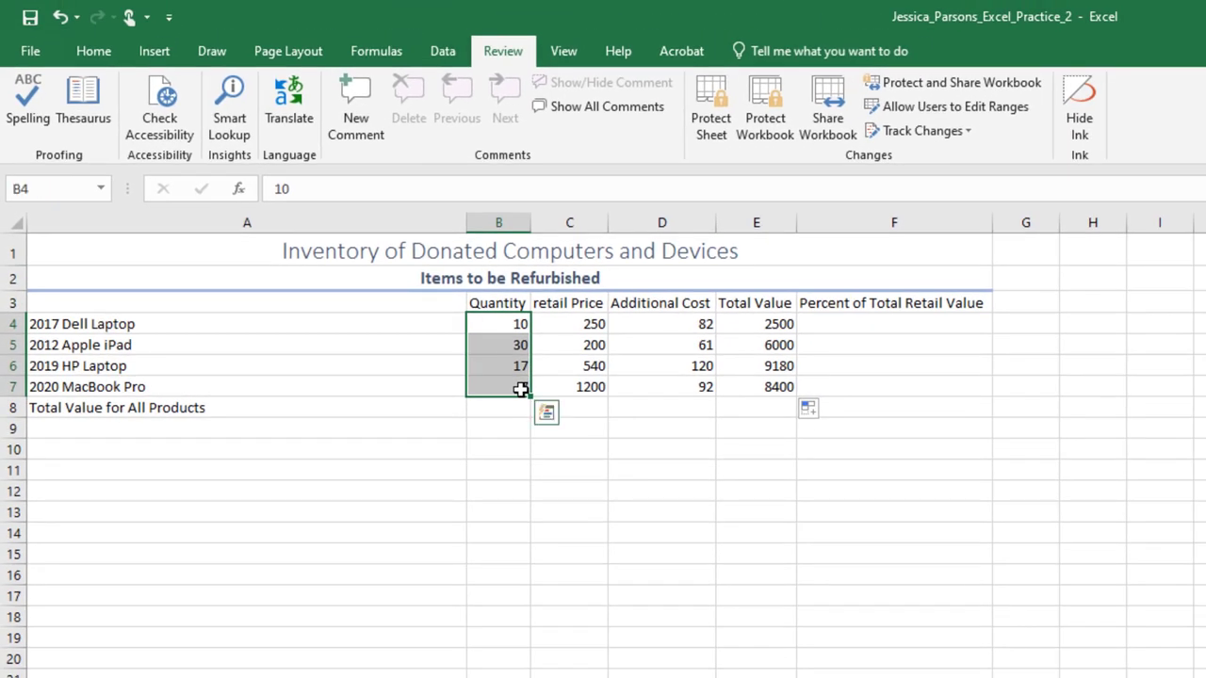
click(94, 51)
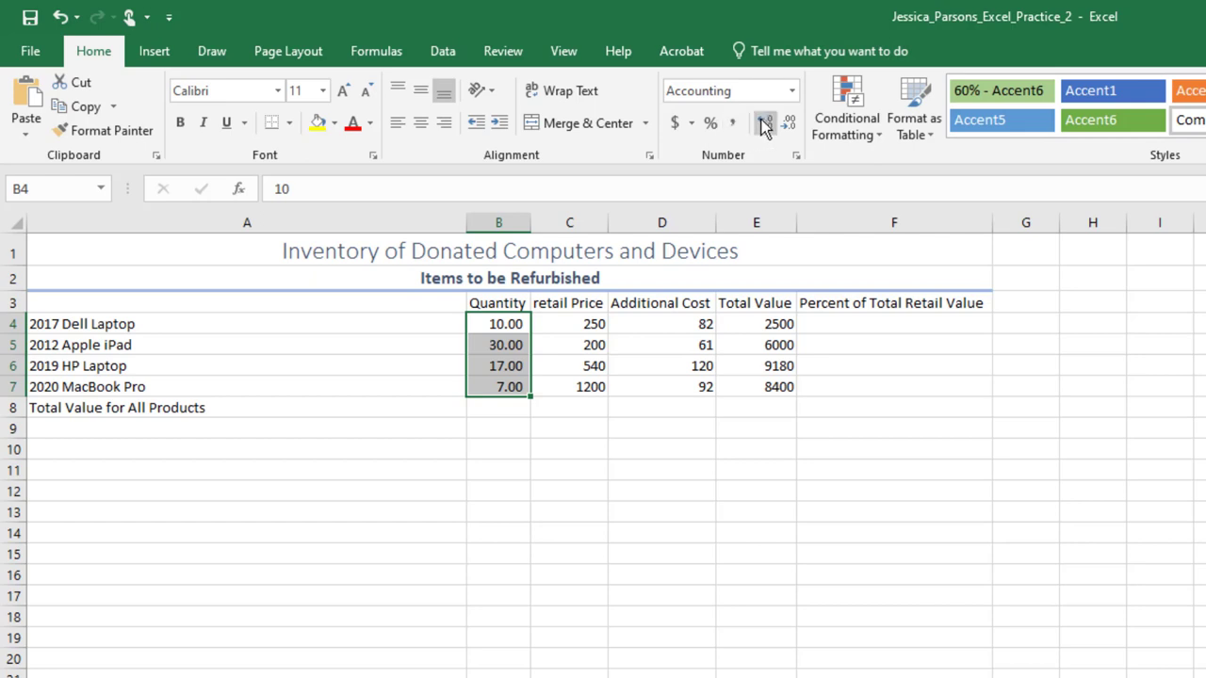
click(765, 122)
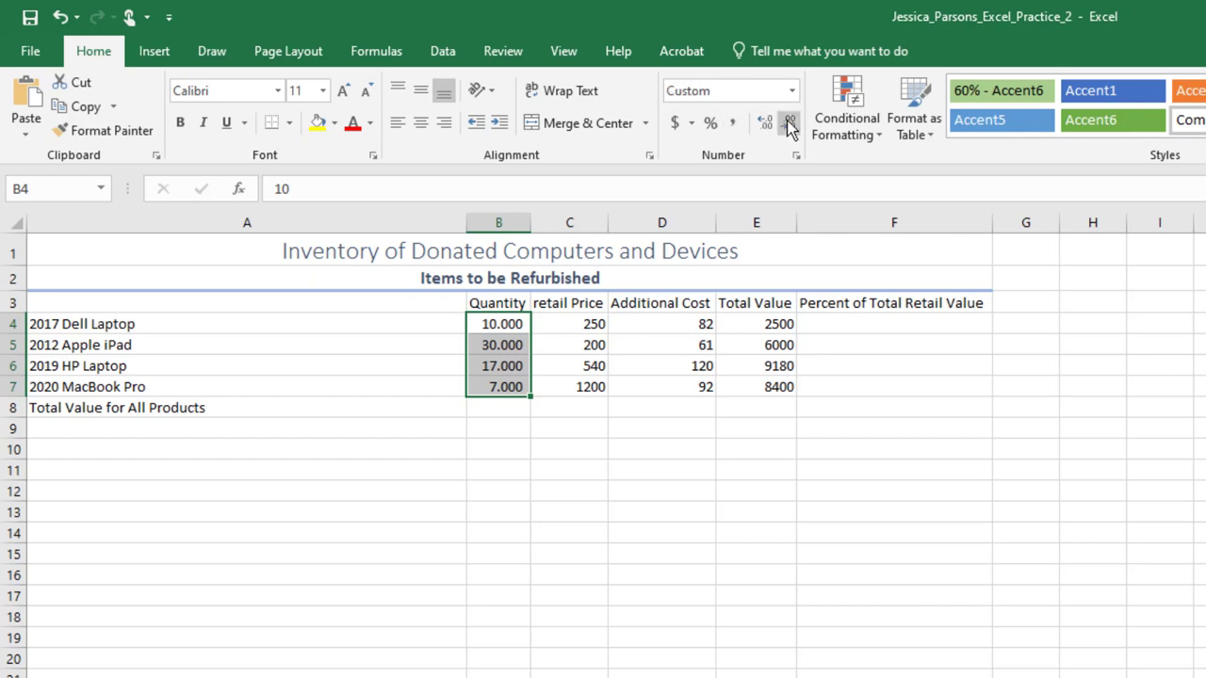
click(788, 123)
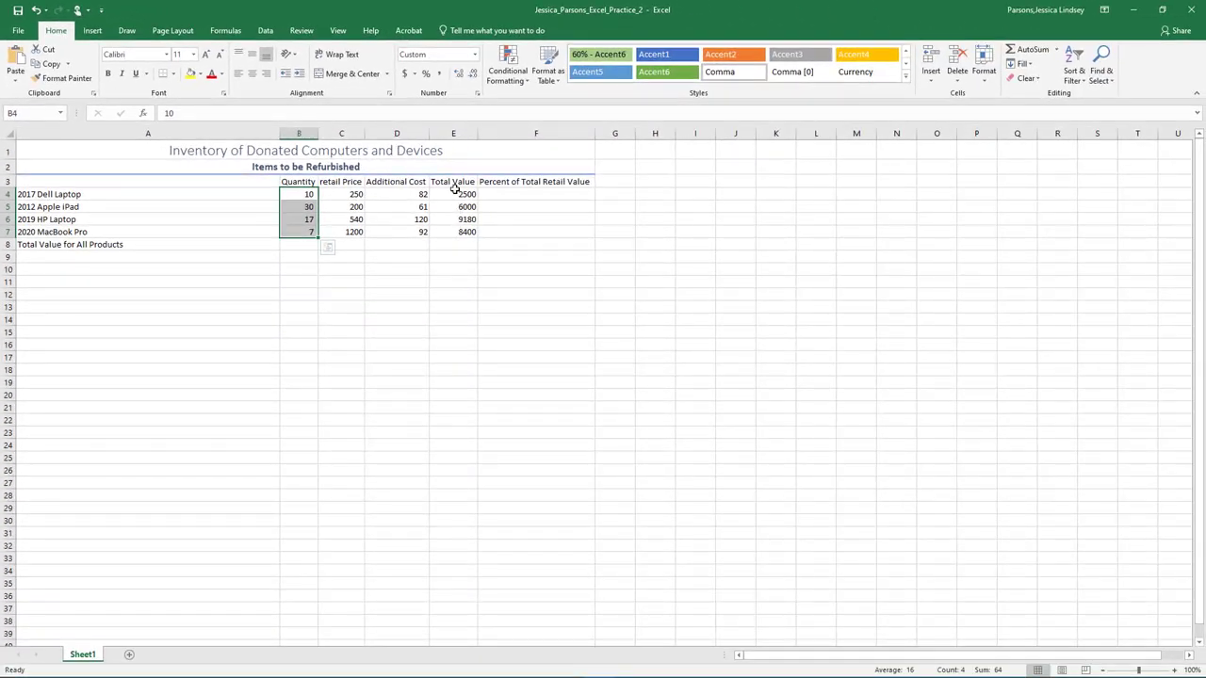
- Sum E4:E7 via Quick Analysis Totals, giving 26080 in the Total Value for All Products row
click(452, 192)
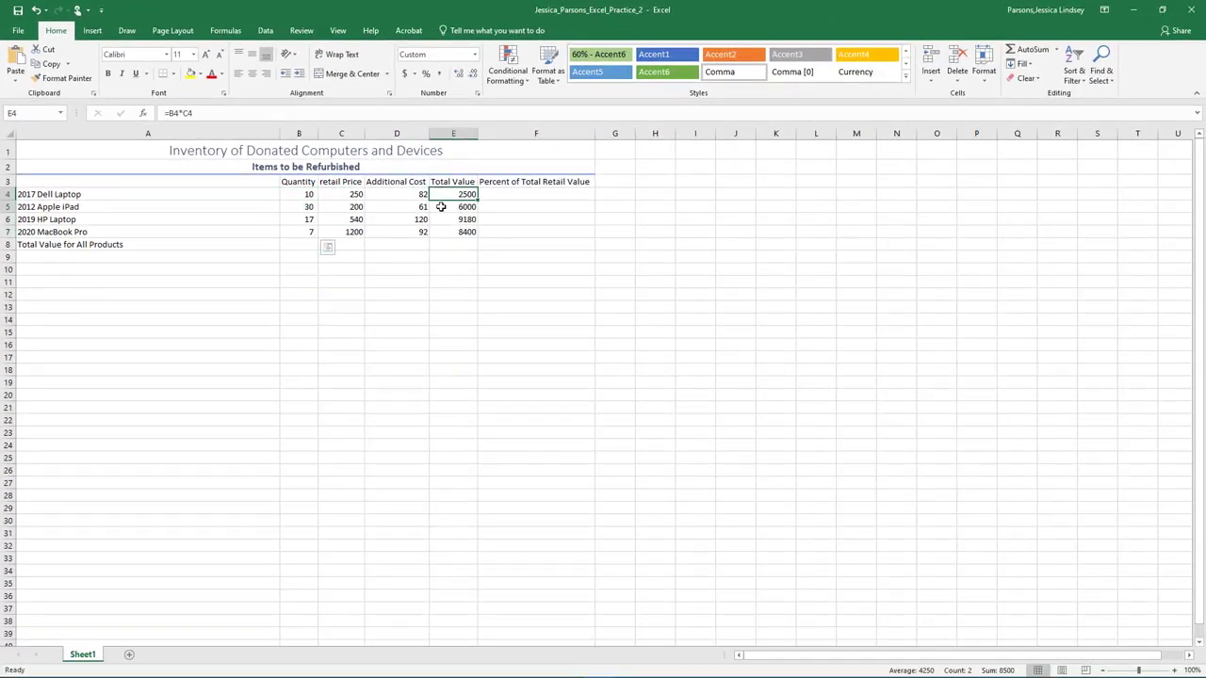
drag(452, 192, 452, 232)
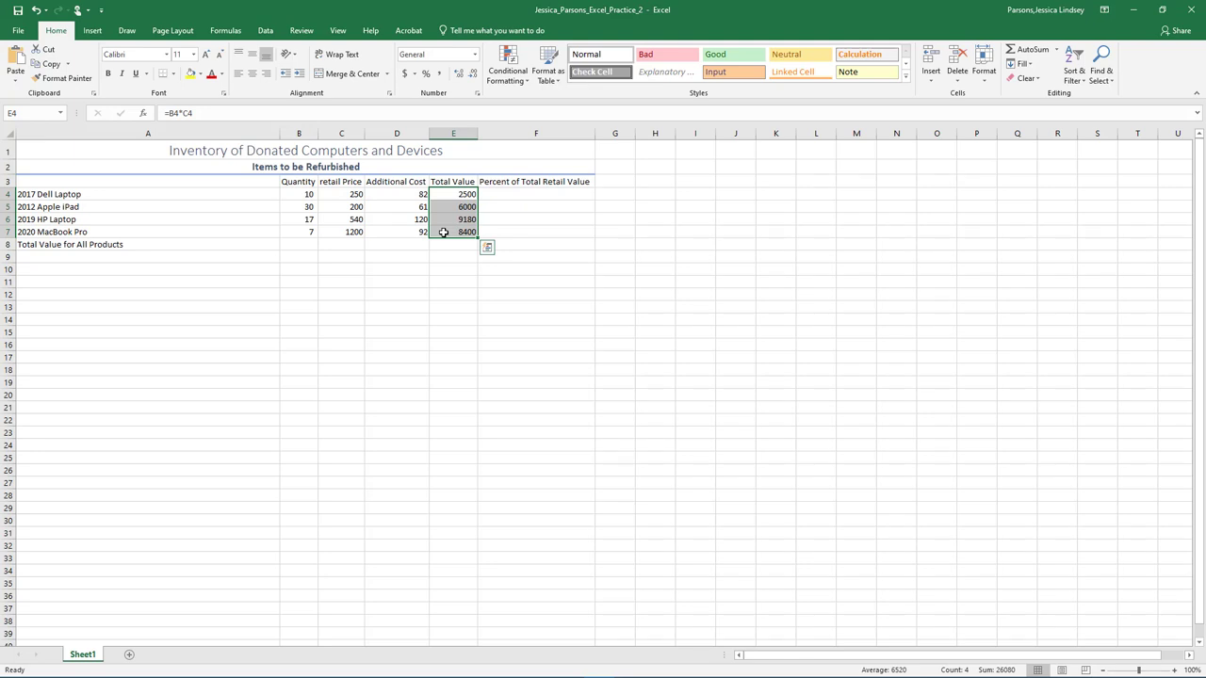
mouse_move(471, 245)
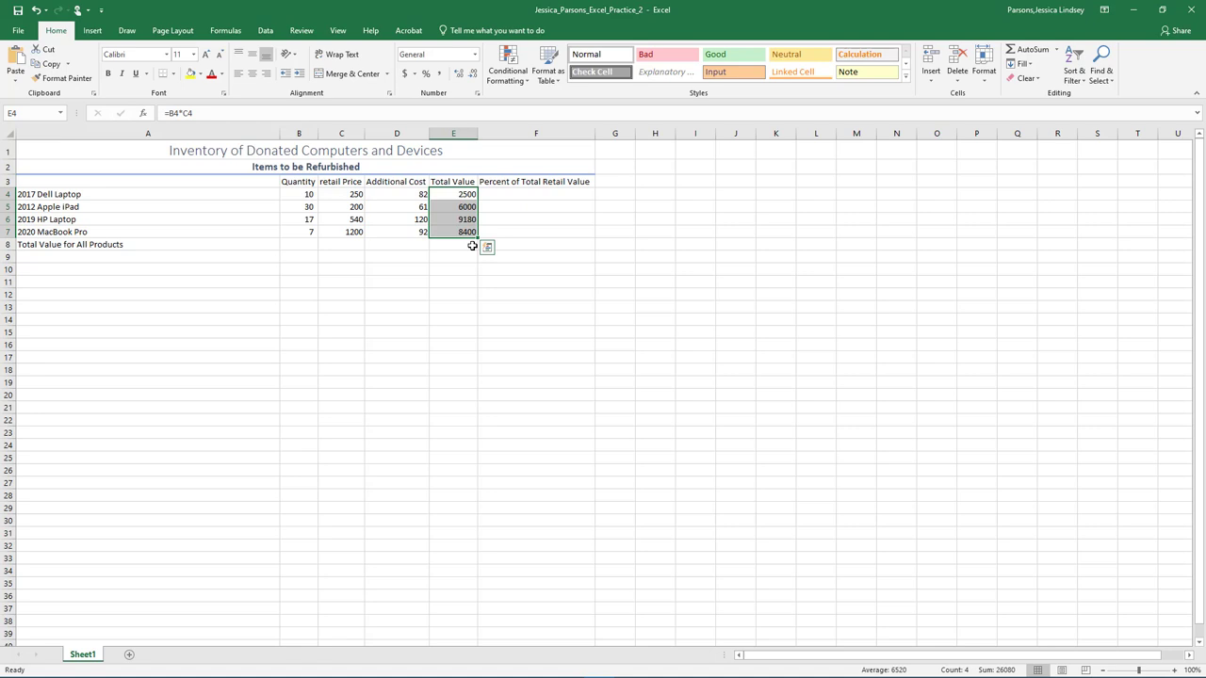
mouse_move(494, 239)
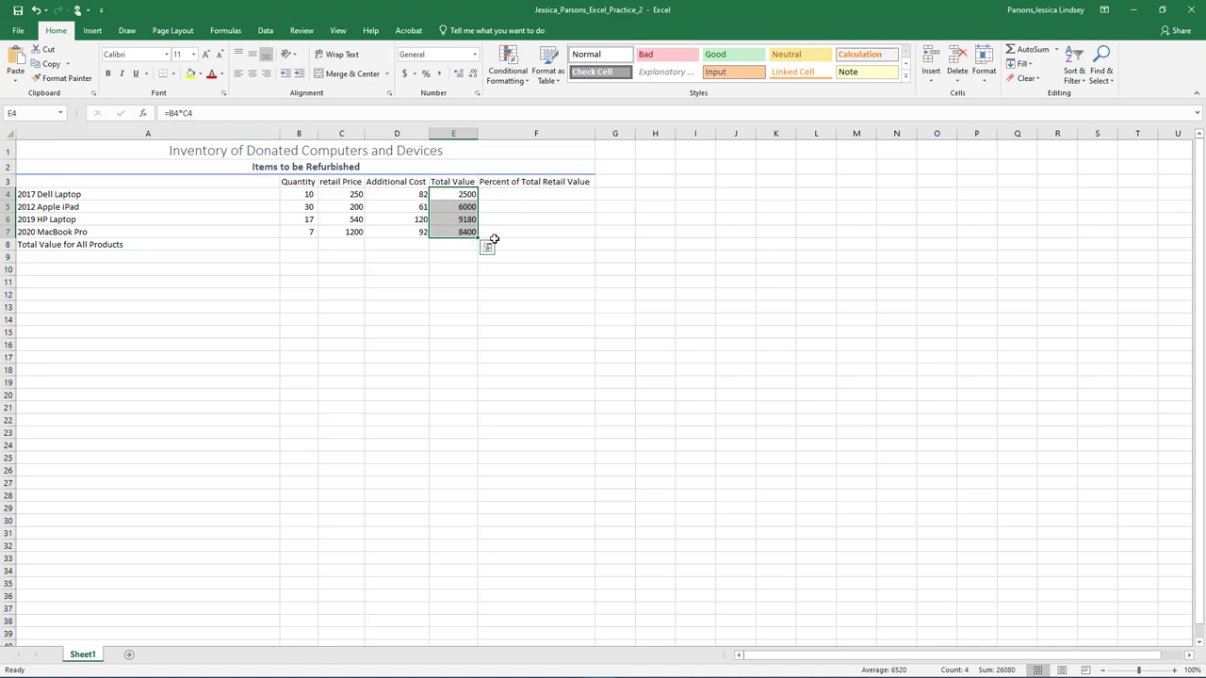
mouse_move(488, 247)
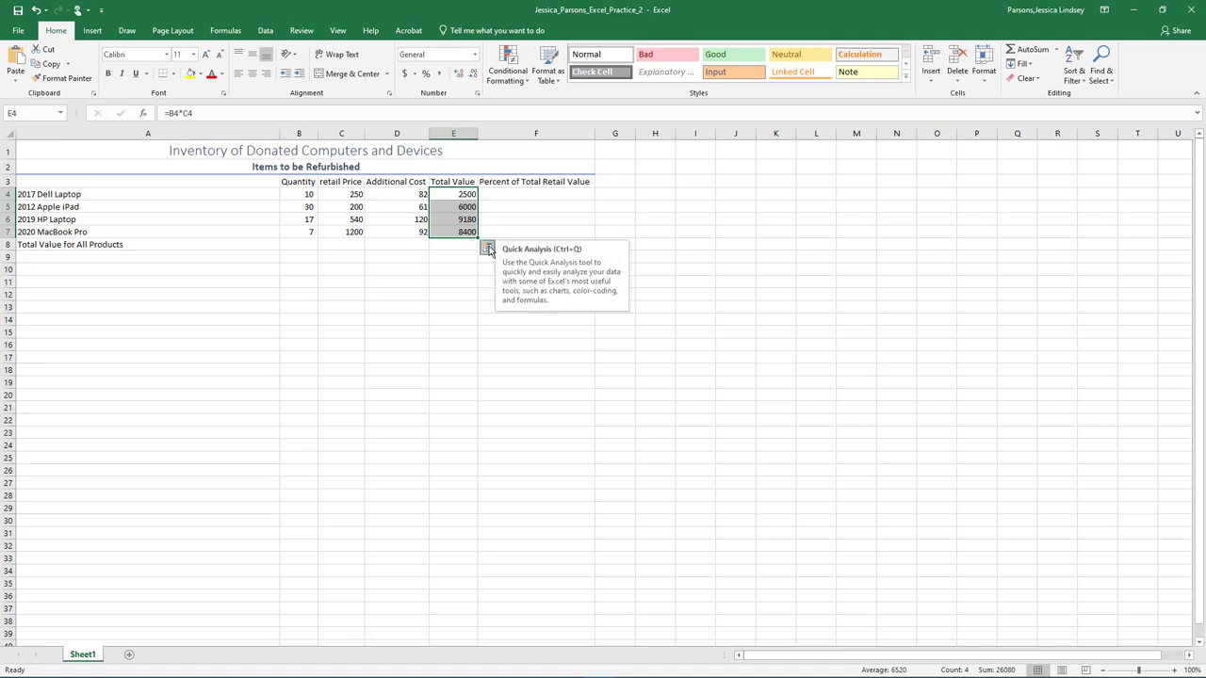
click(488, 249)
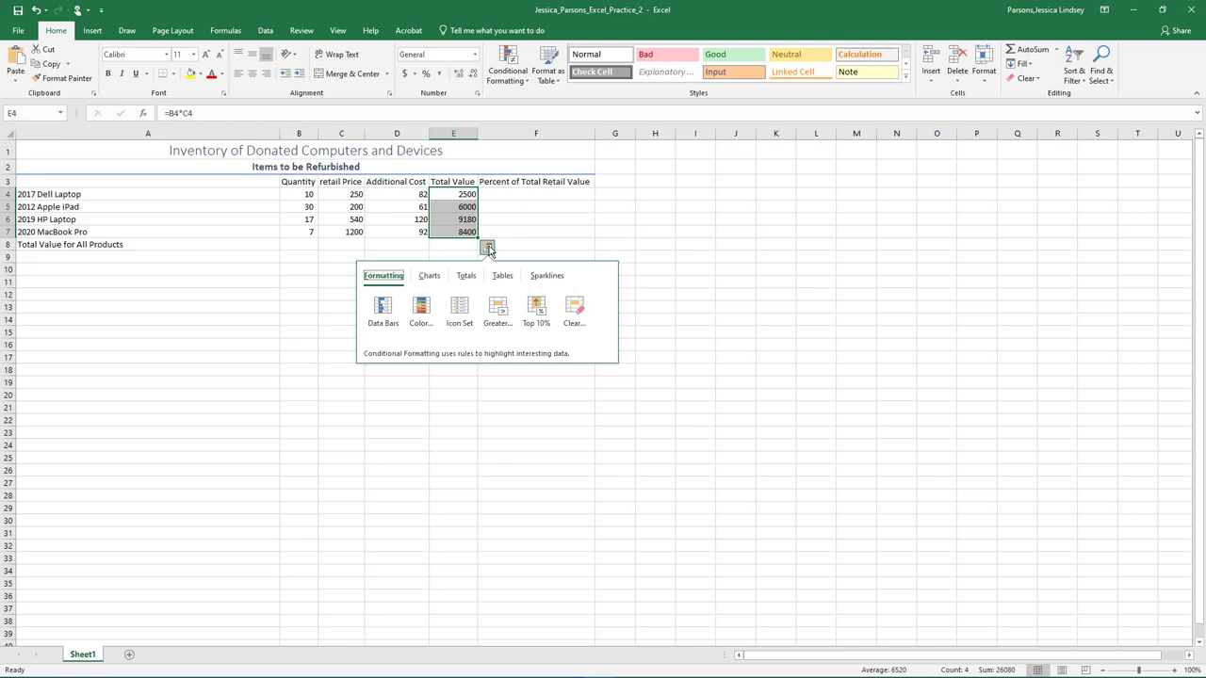
mouse_move(490, 257)
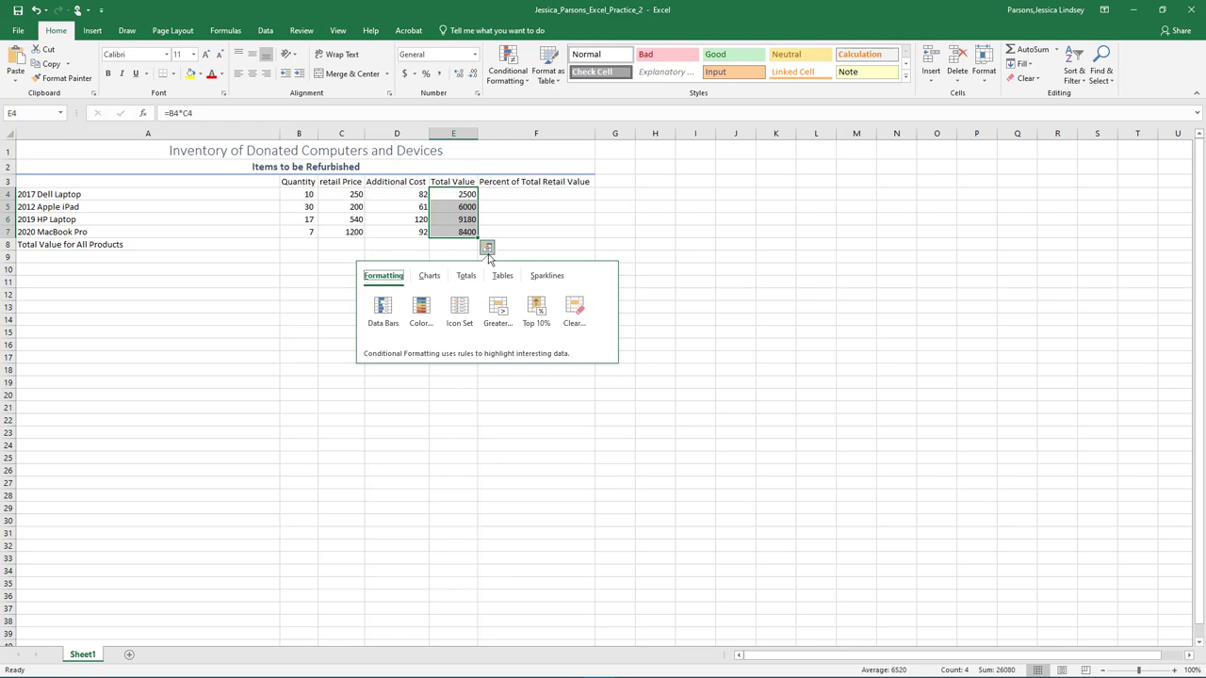
click(466, 275)
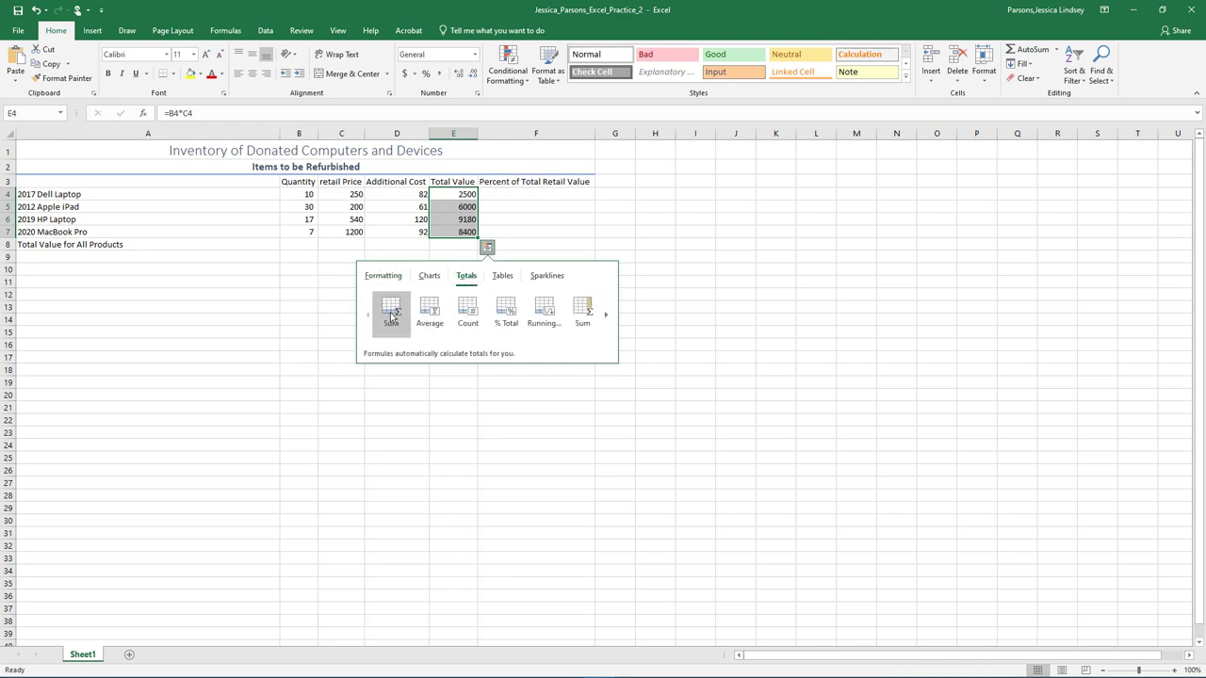
click(392, 311)
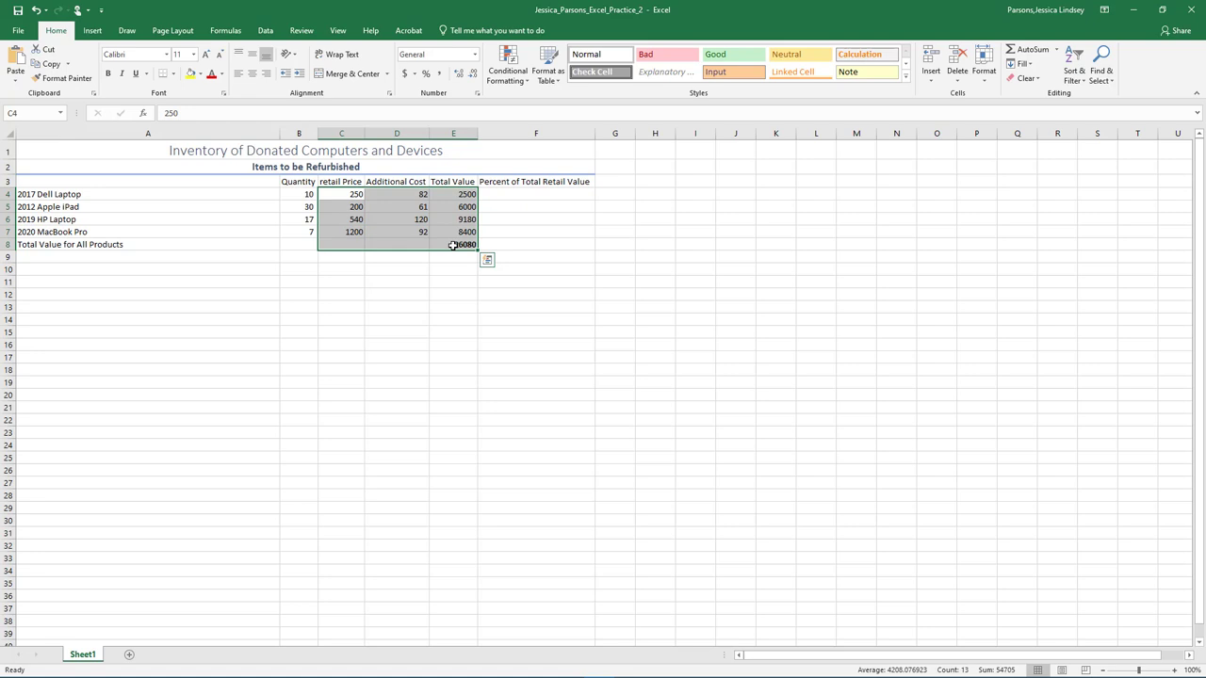
- Format C4:E8 as Accounting currency with no decimals, totaling $26,080
click(406, 53)
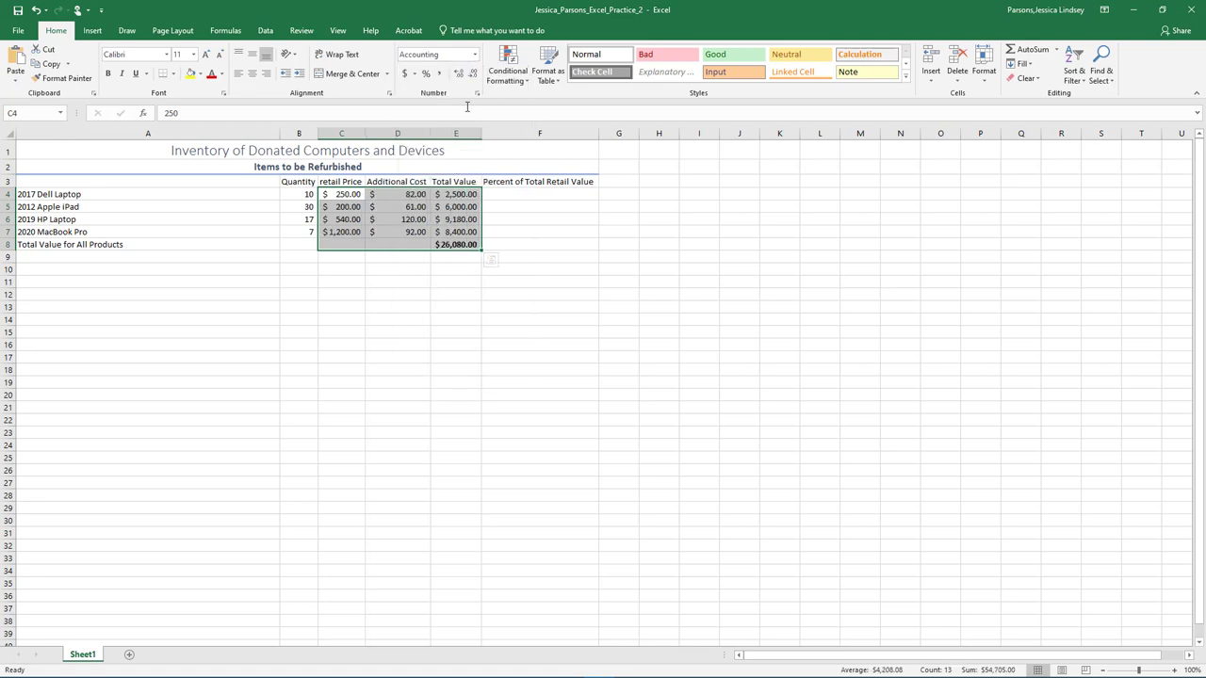
click(473, 74)
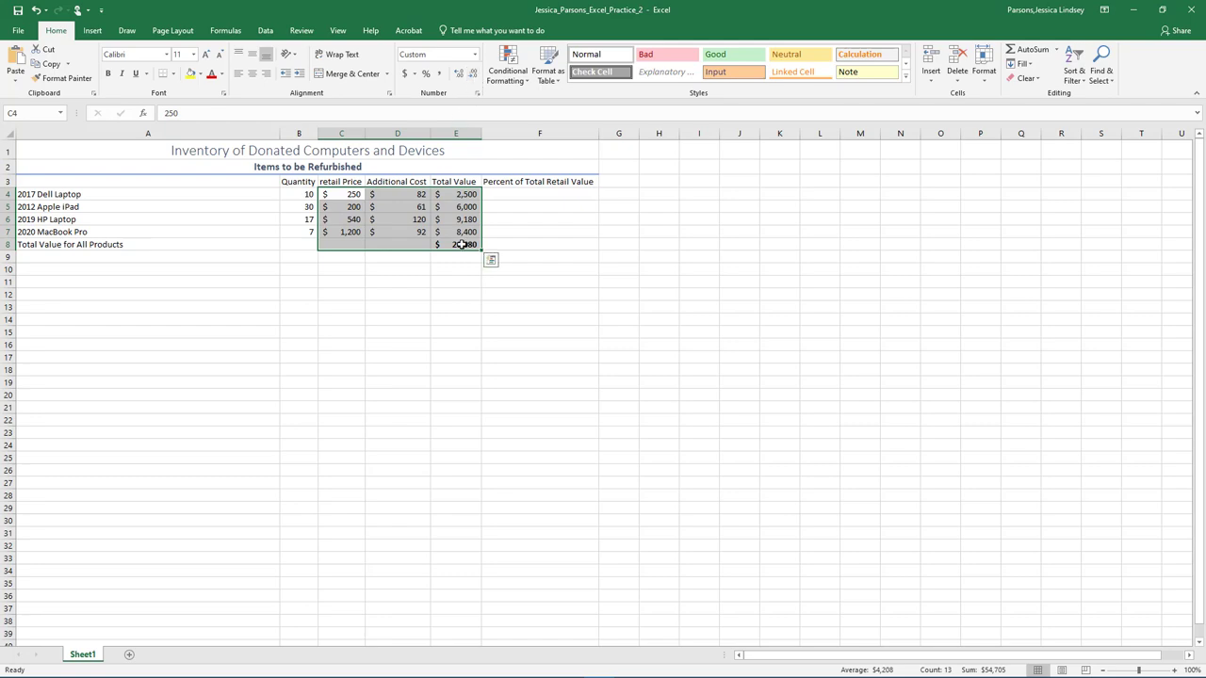
click(456, 245)
text(=)
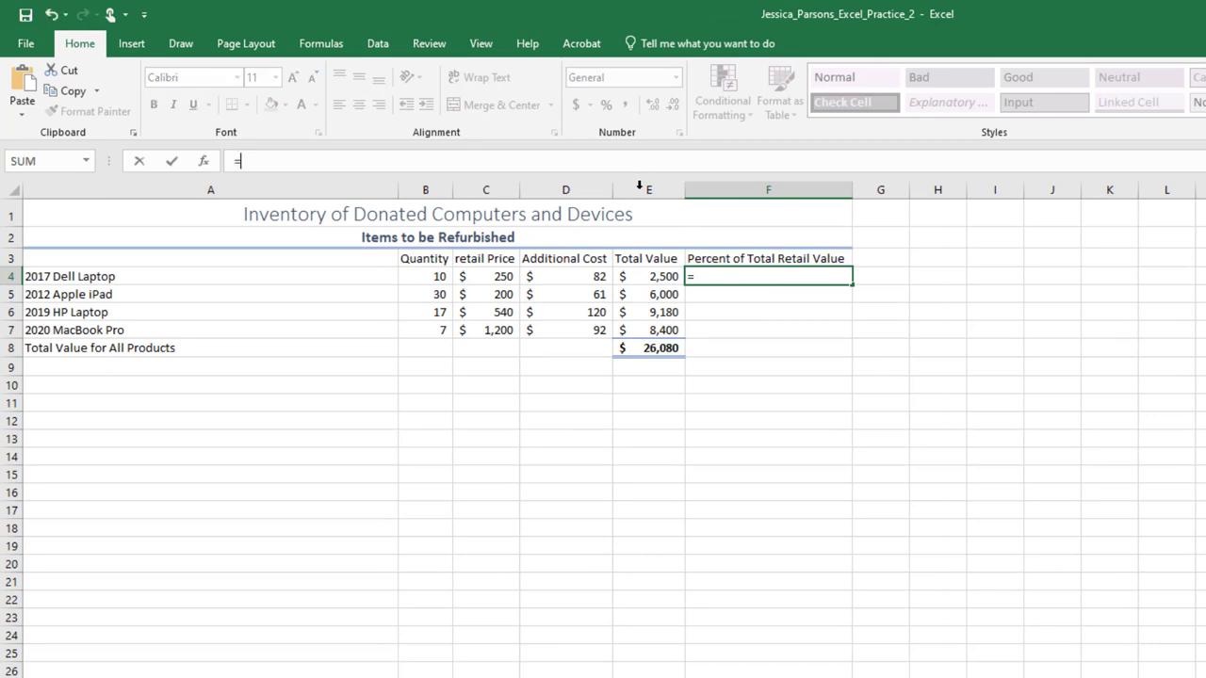
- Enter =E4/E8 in F4, giving the Dell Laptop share 0.0958
click(648, 275)
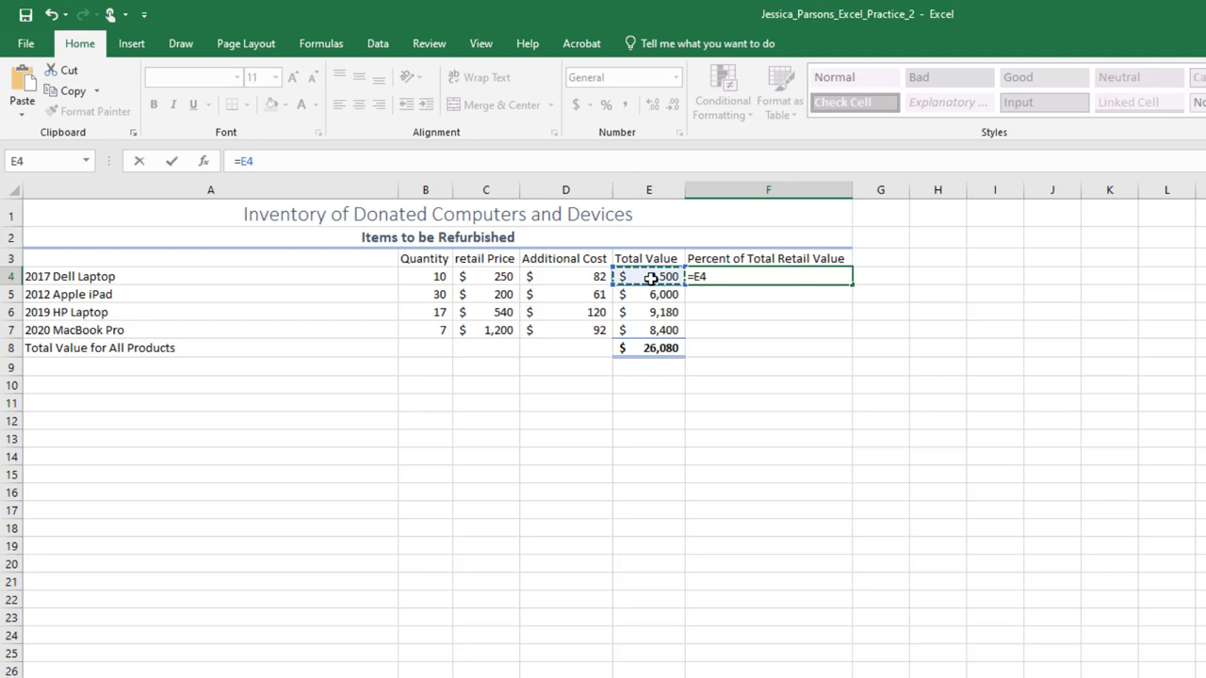
text(/)
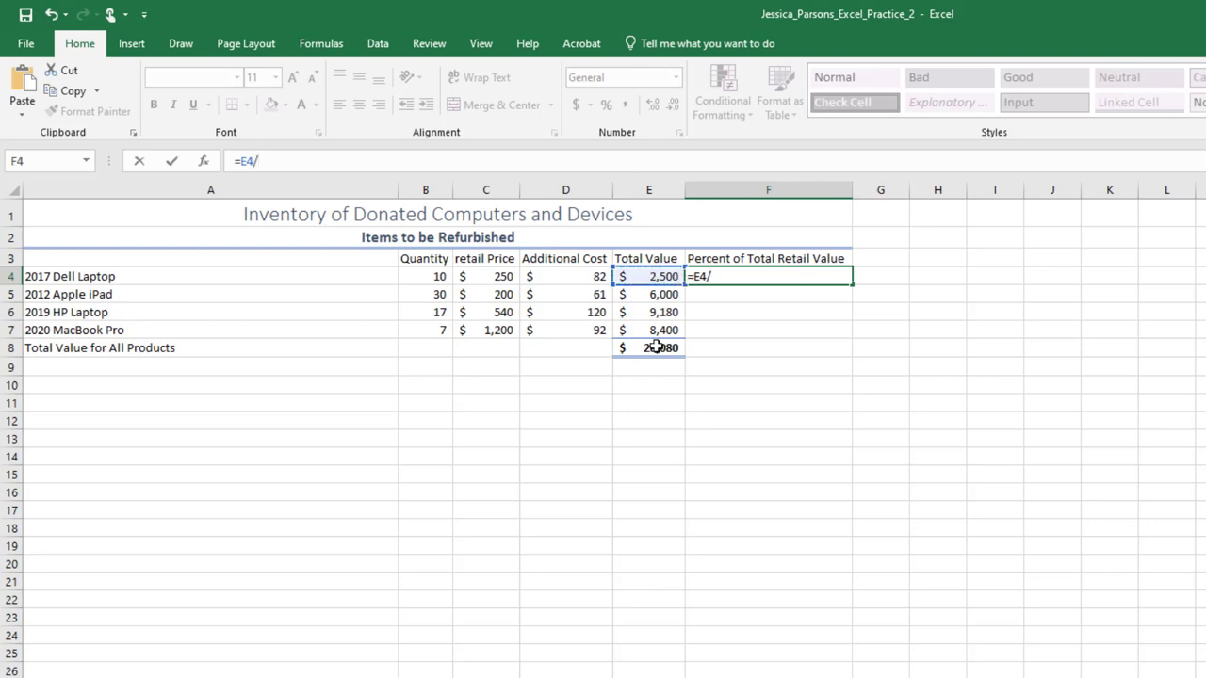
click(648, 347)
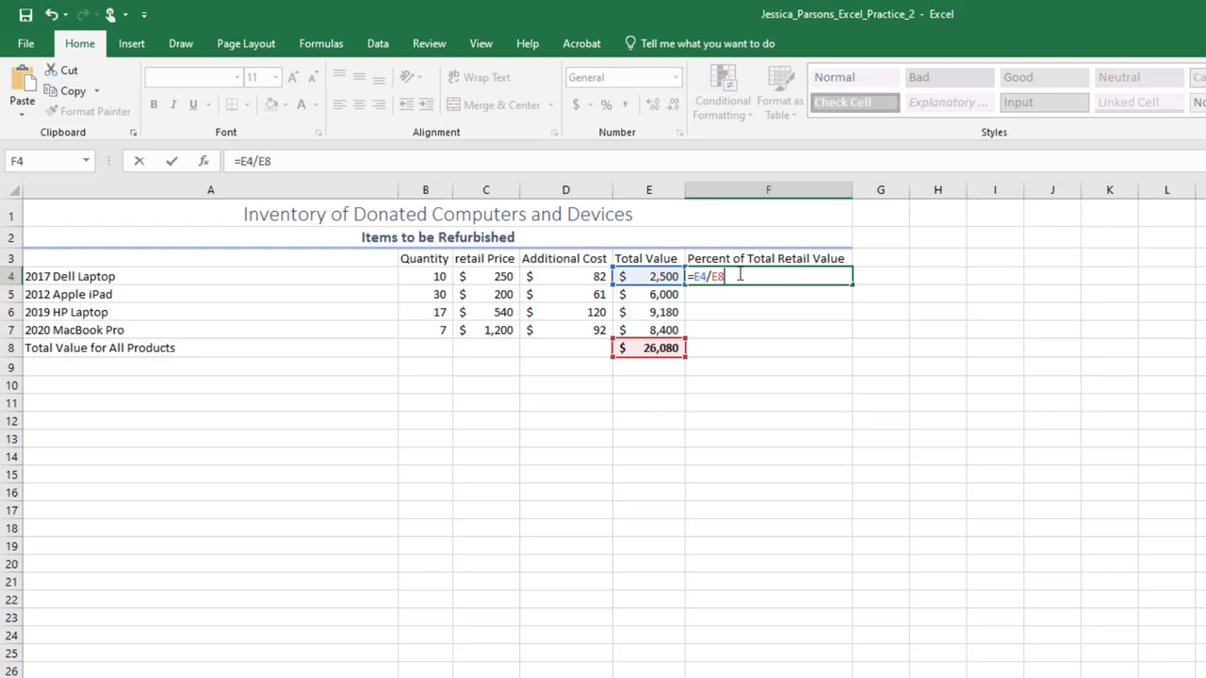
key(Return)
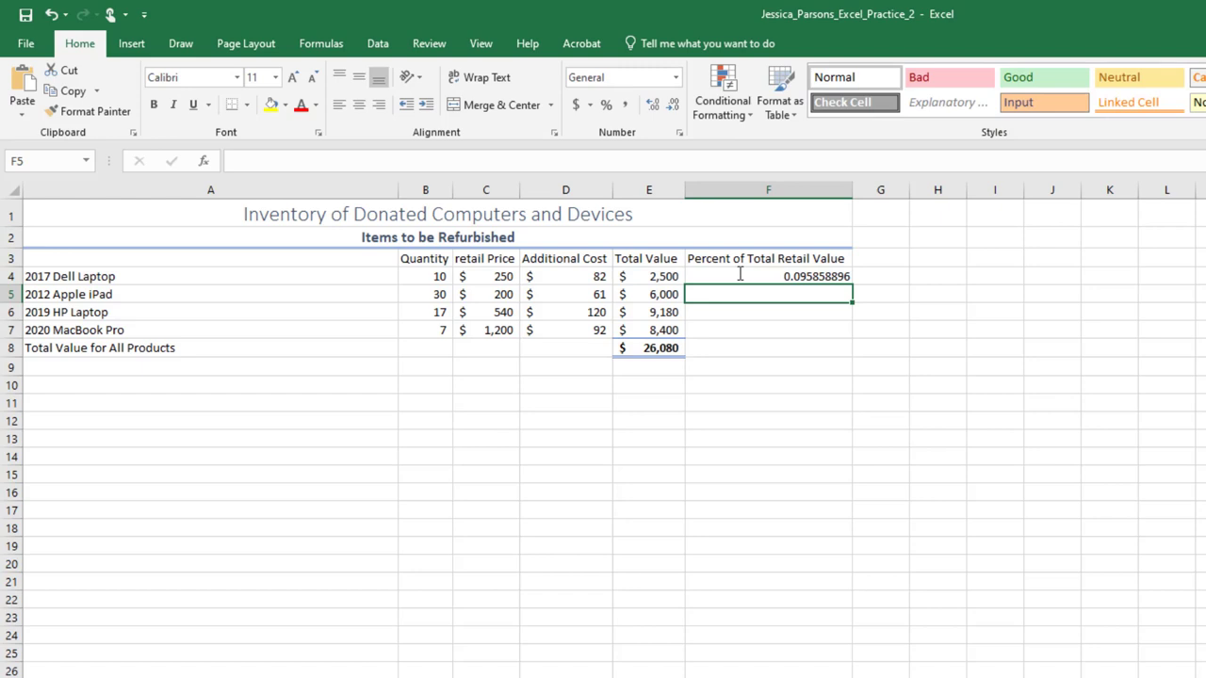
- Fill the formula down to F7, producing #DIV/0! errors in rows 5-7
click(769, 275)
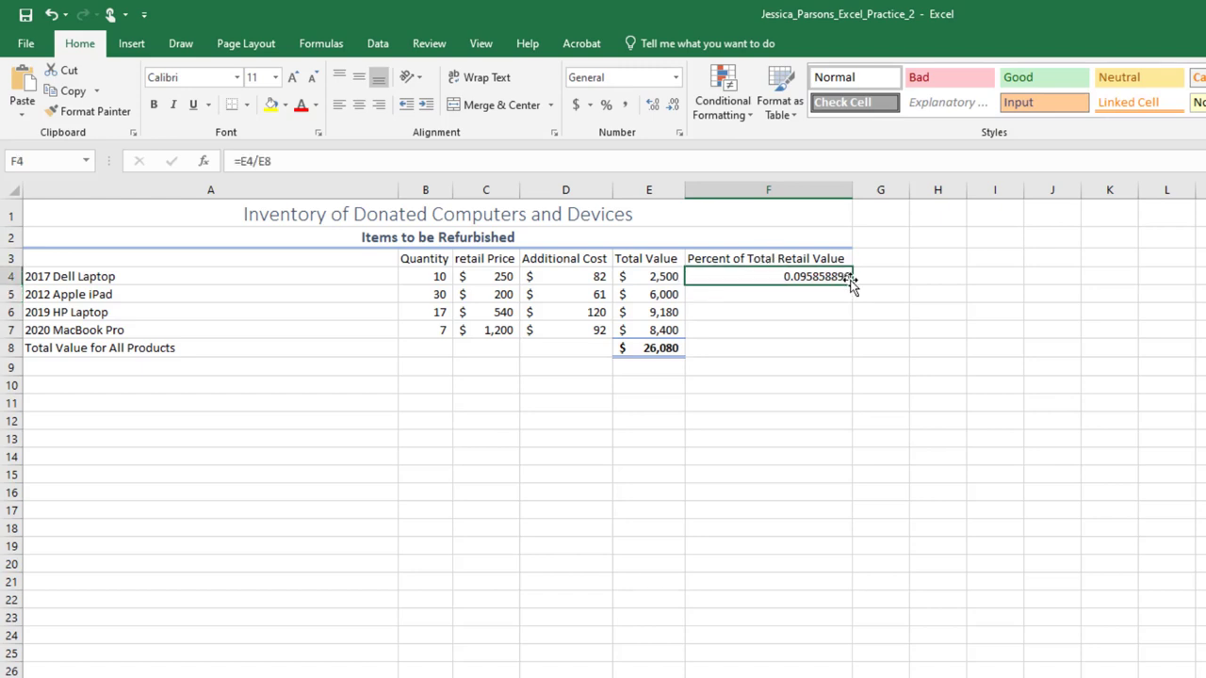
drag(852, 275, 852, 340)
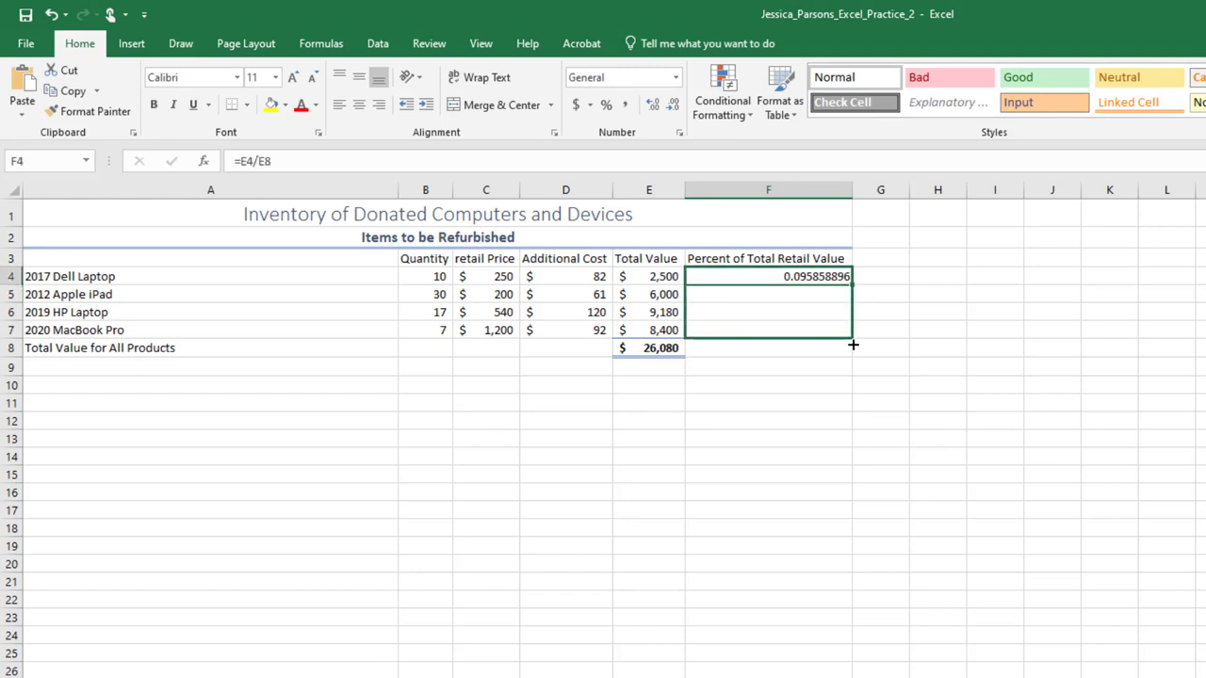
drag(852, 275, 851, 339)
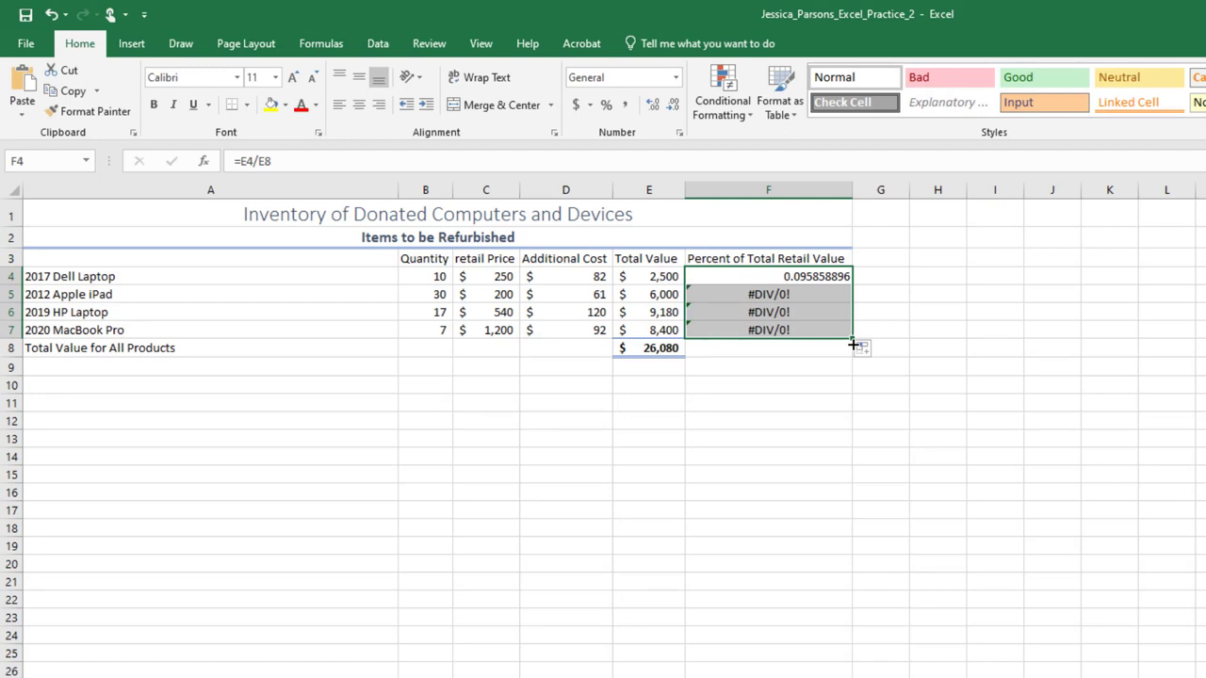
click(663, 294)
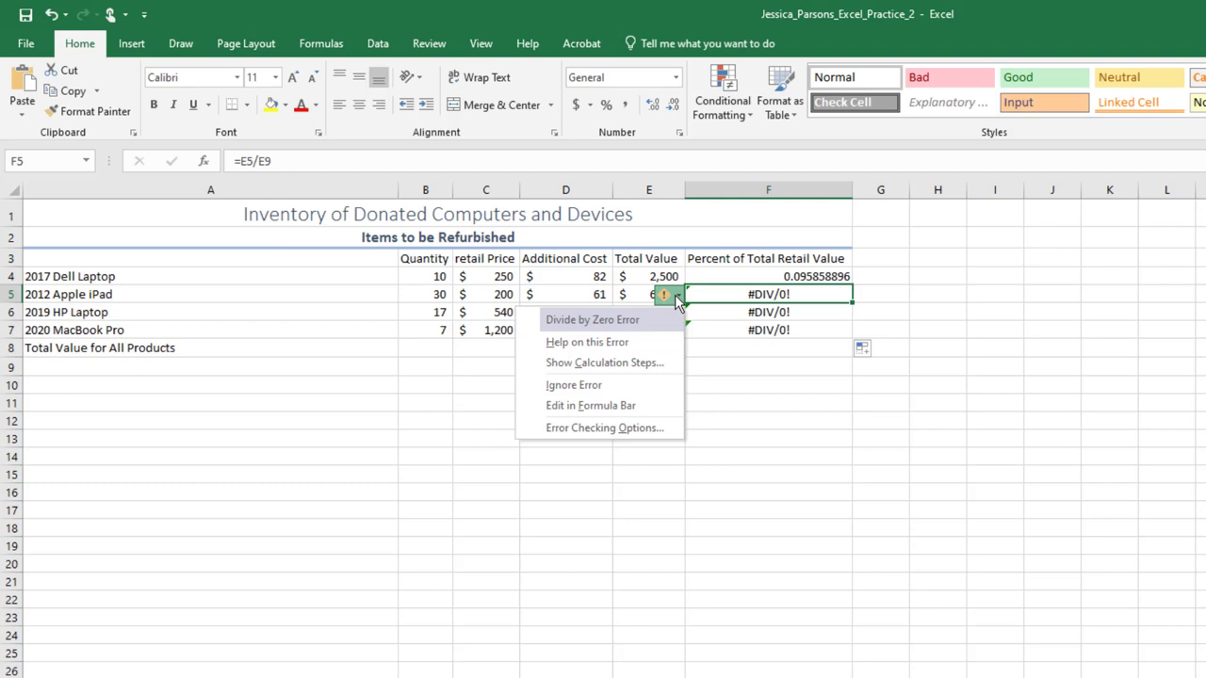
mouse_move(736, 281)
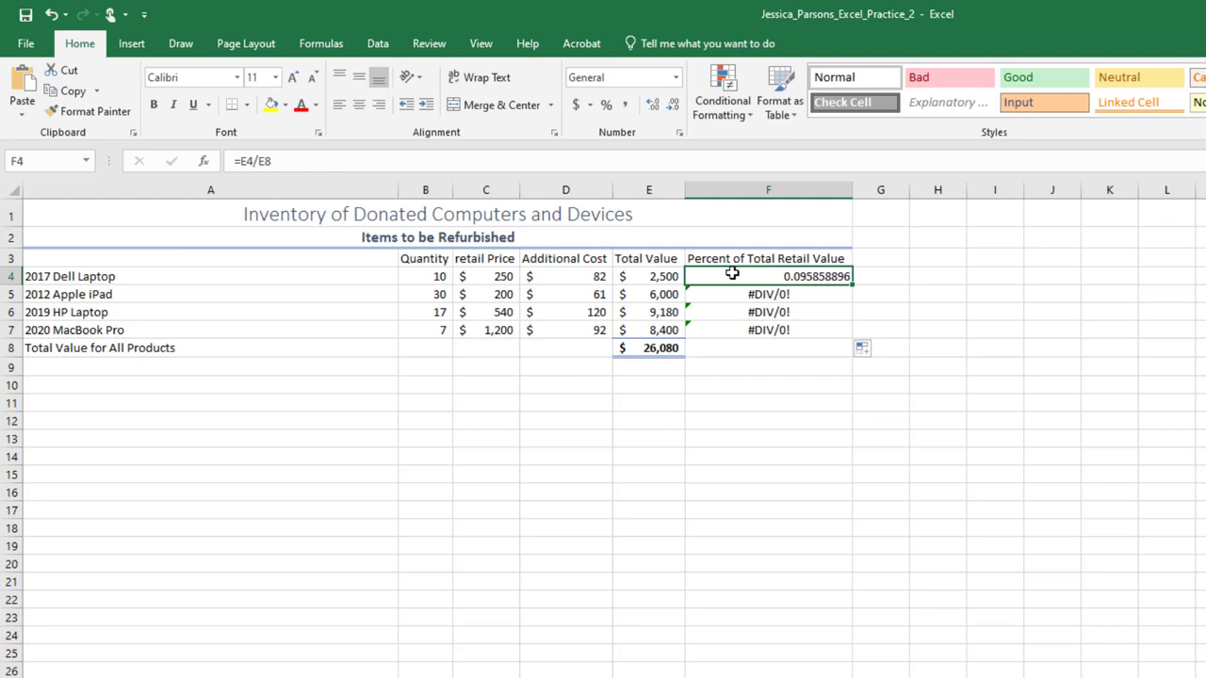
- Edit F4 to =E4/$E$8 with an absolute total reference and fill it down to F7
drag(768, 275, 769, 329)
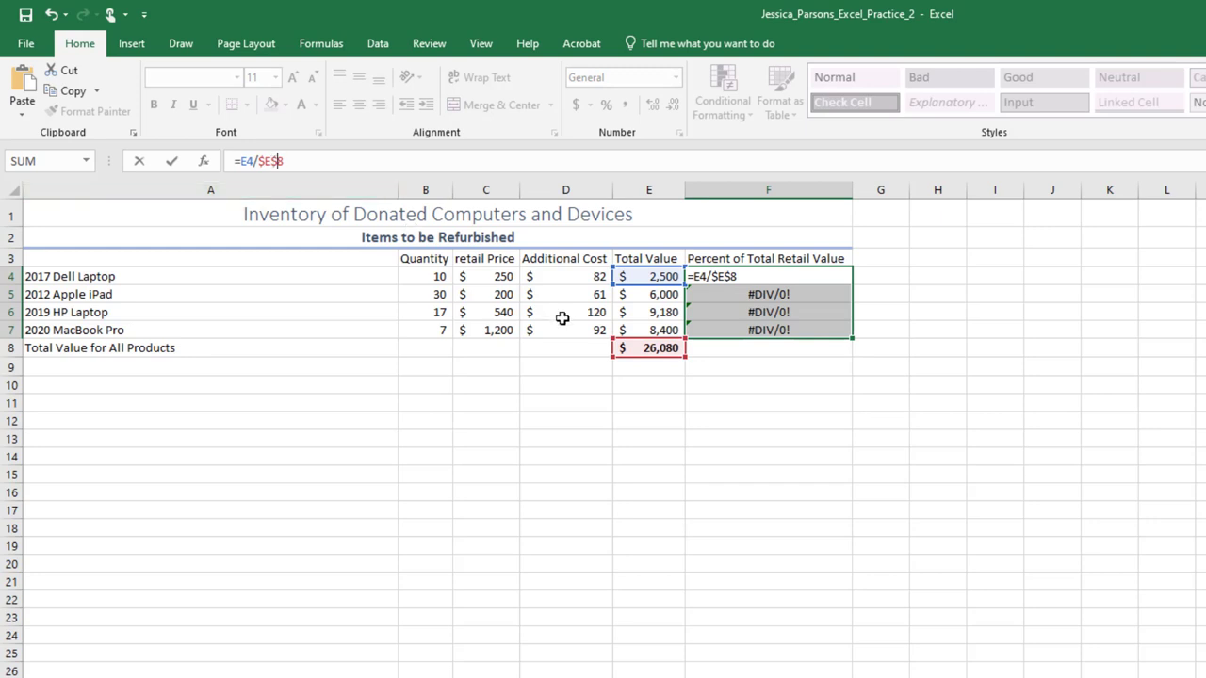
mouse_move(670, 358)
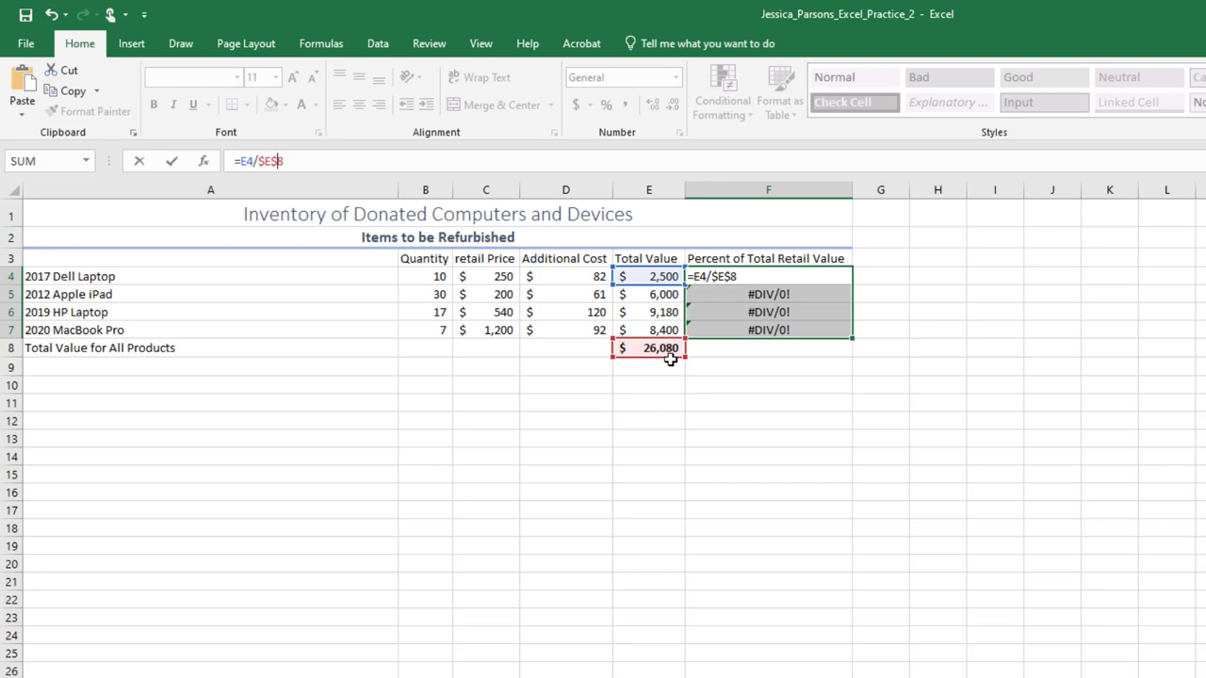
mouse_move(733, 294)
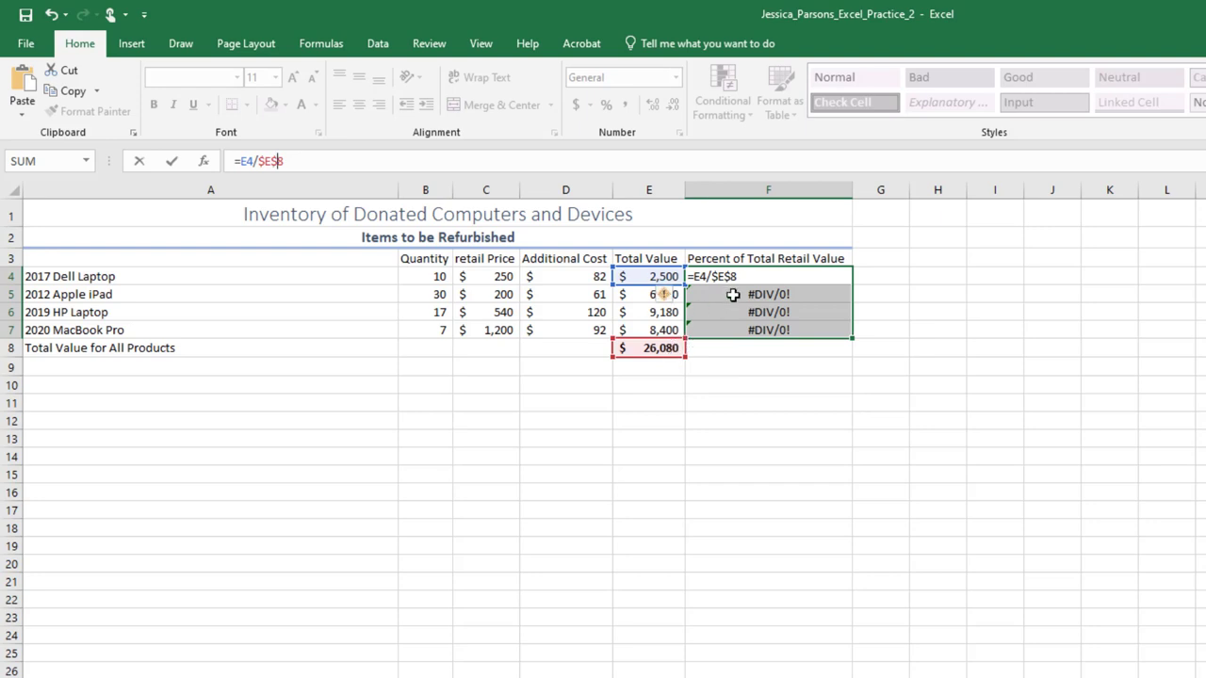
key(Return)
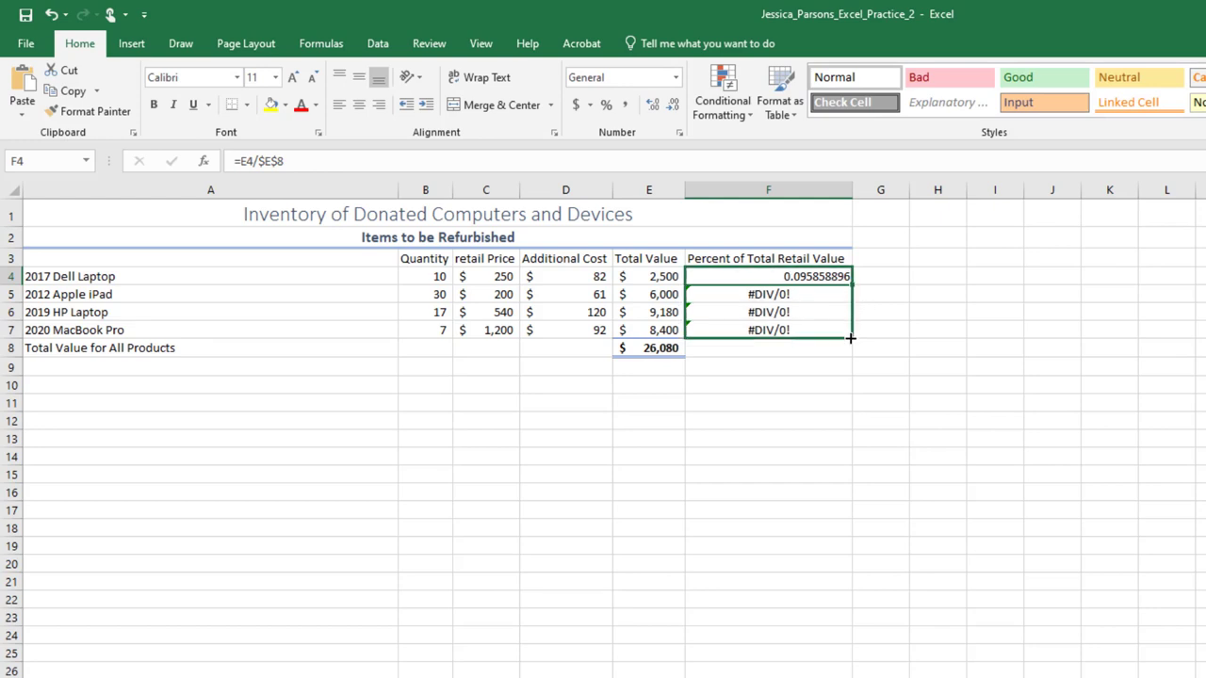
drag(851, 275, 852, 336)
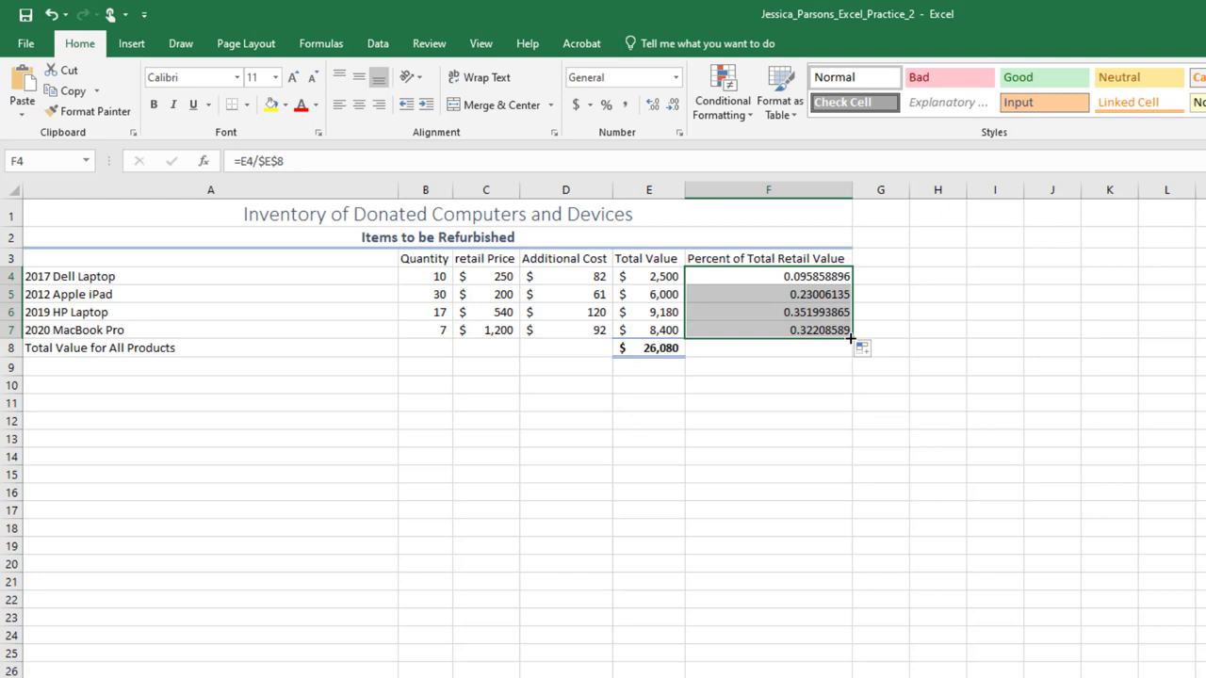
mouse_move(844, 328)
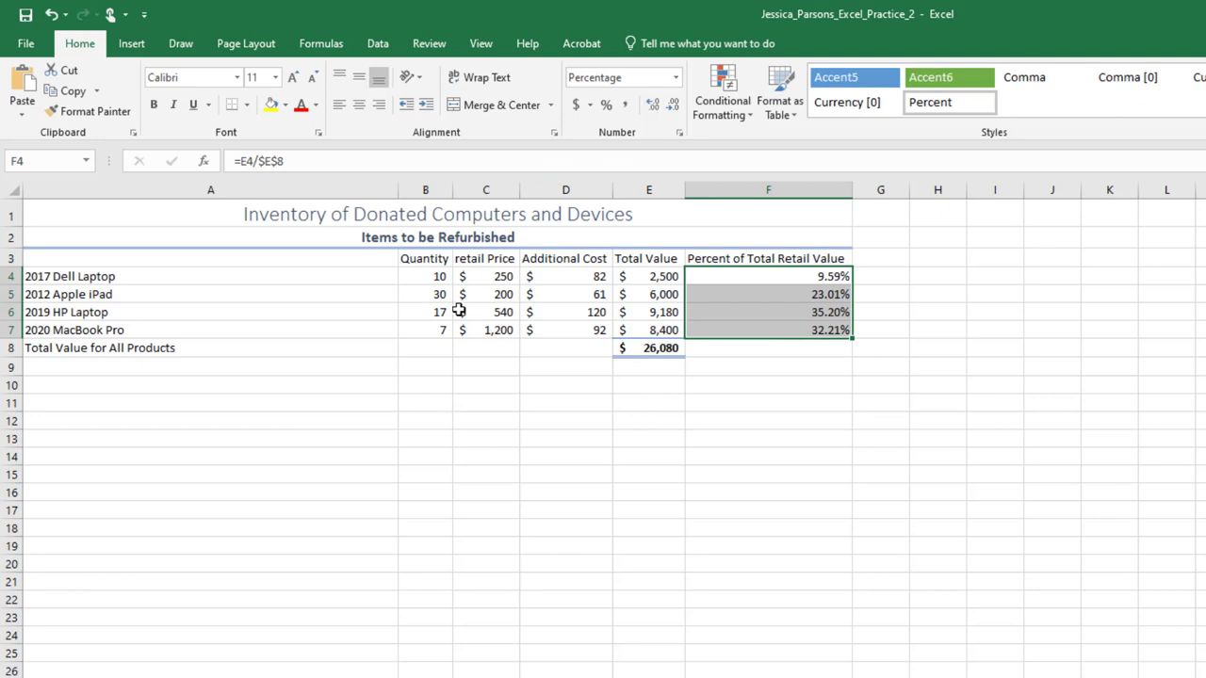
- Show the F column shares as percentages: 9.59%, 23.01%, 35.20%, 32.21%
click(426, 294)
text(10)
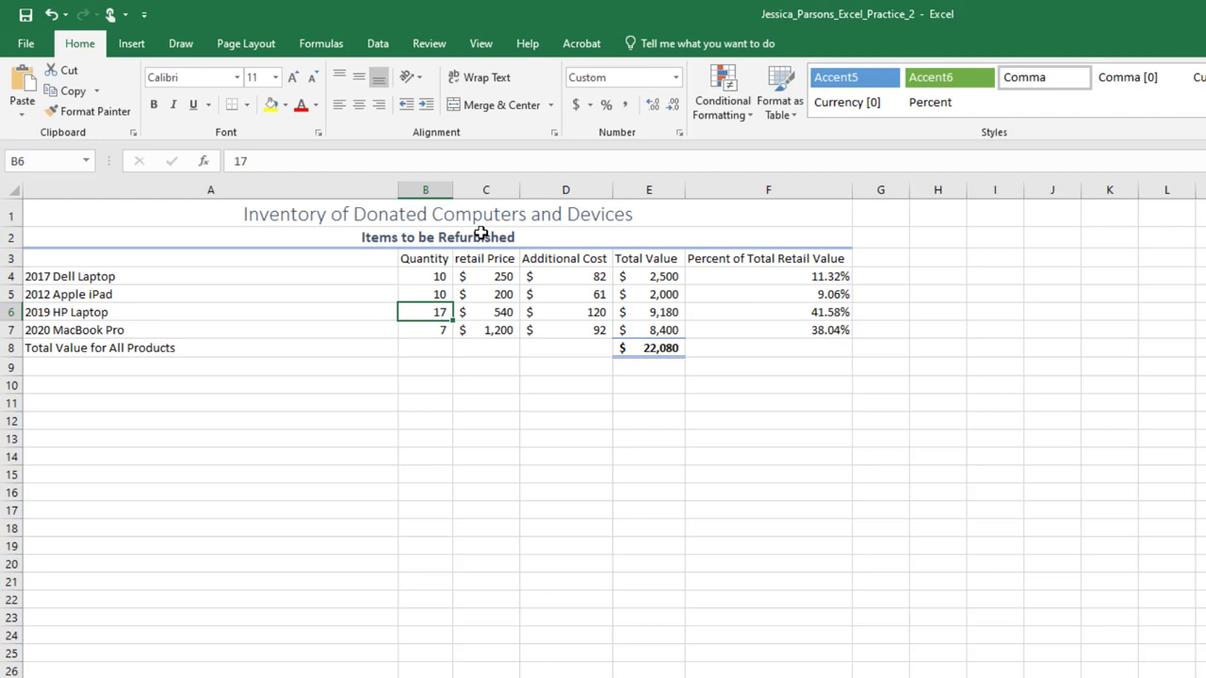
click(53, 15)
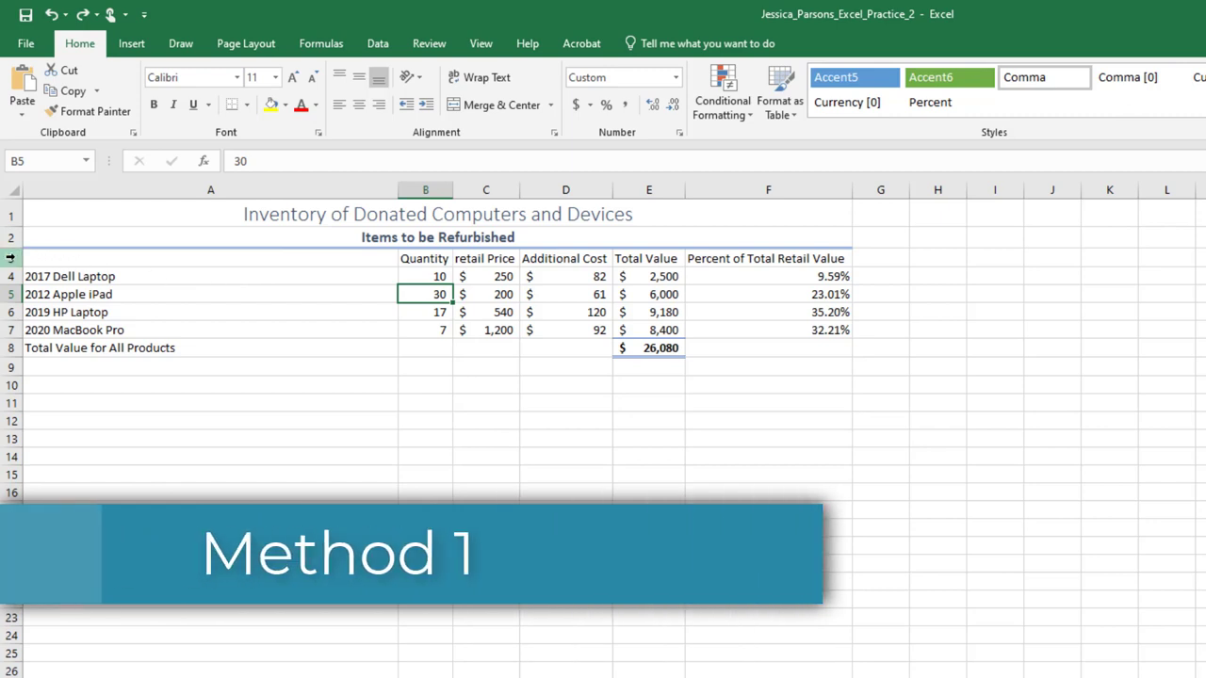
- Insert a new row 3 and enter As of September 1 as a centred heading
right_click(15, 258)
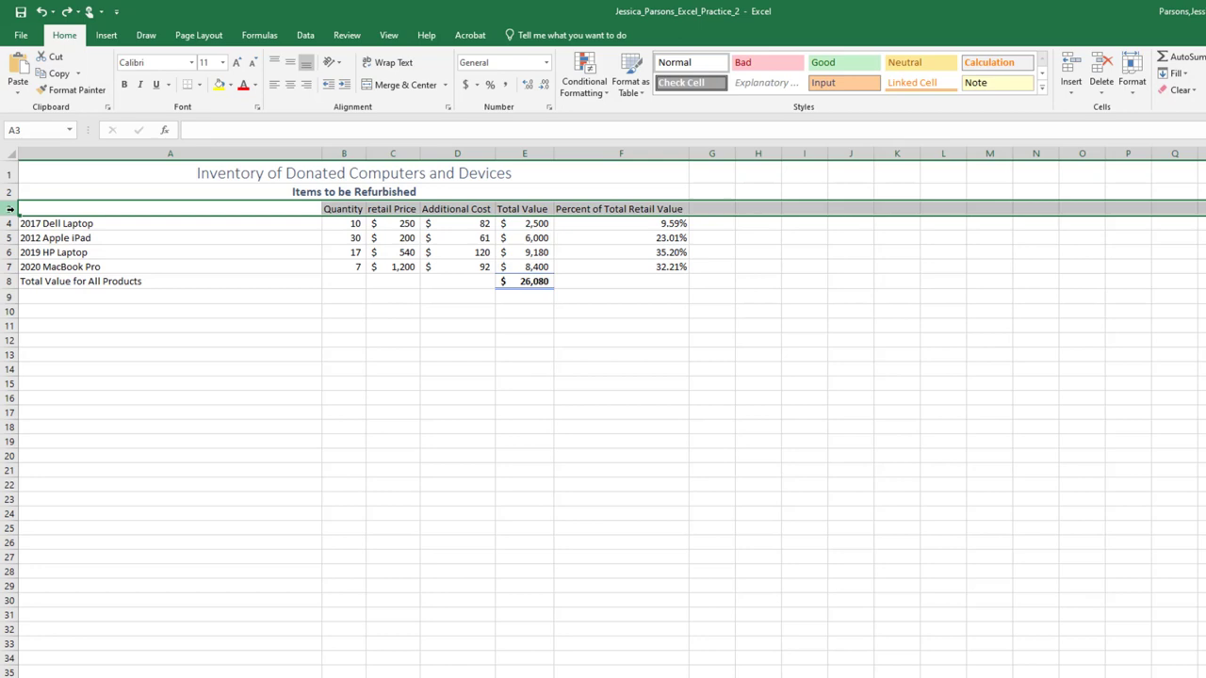
click(1070, 71)
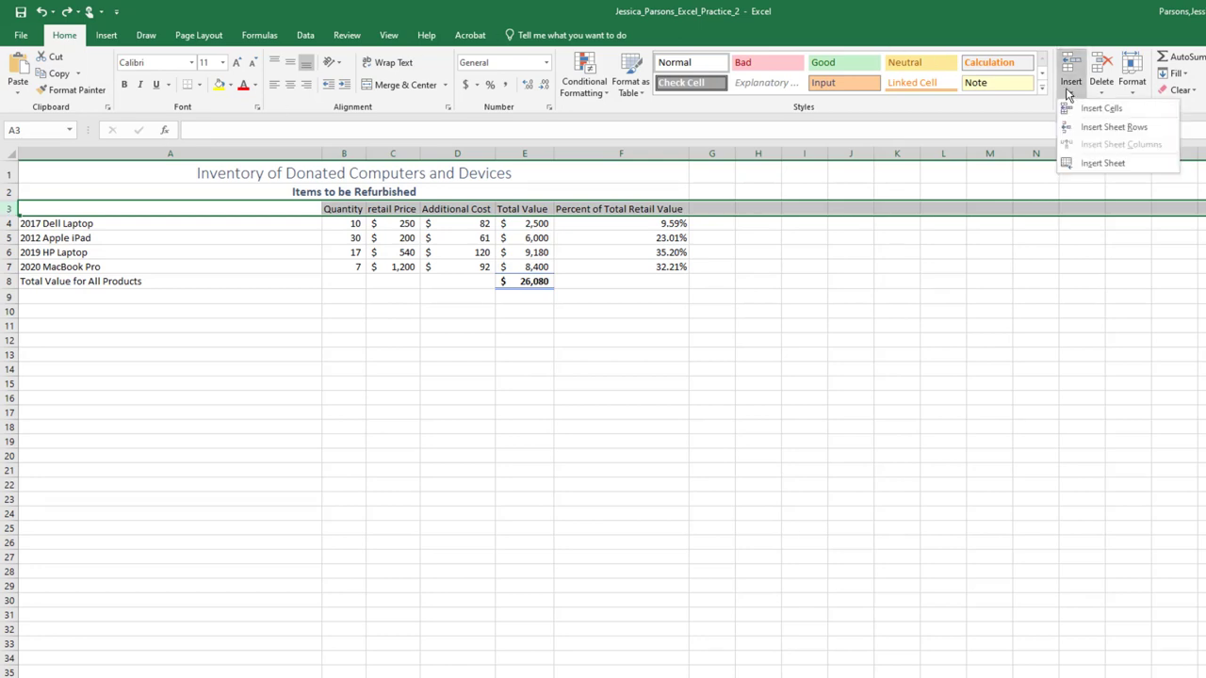
click(1114, 126)
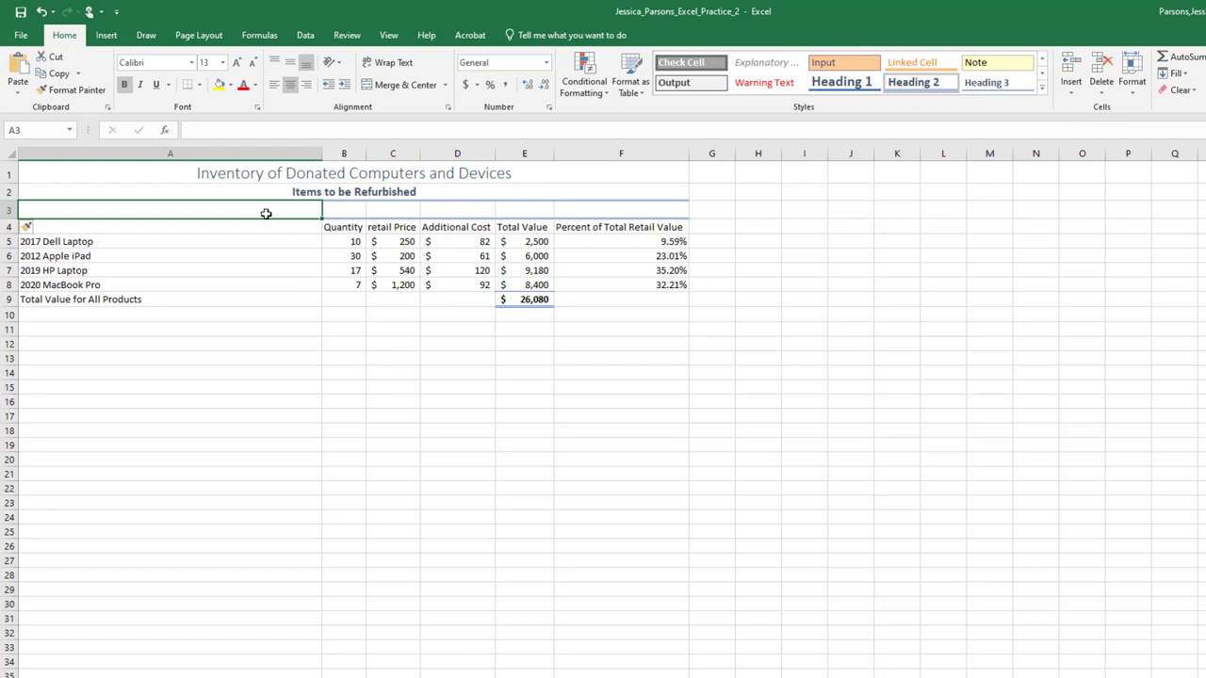
text(As of Se)
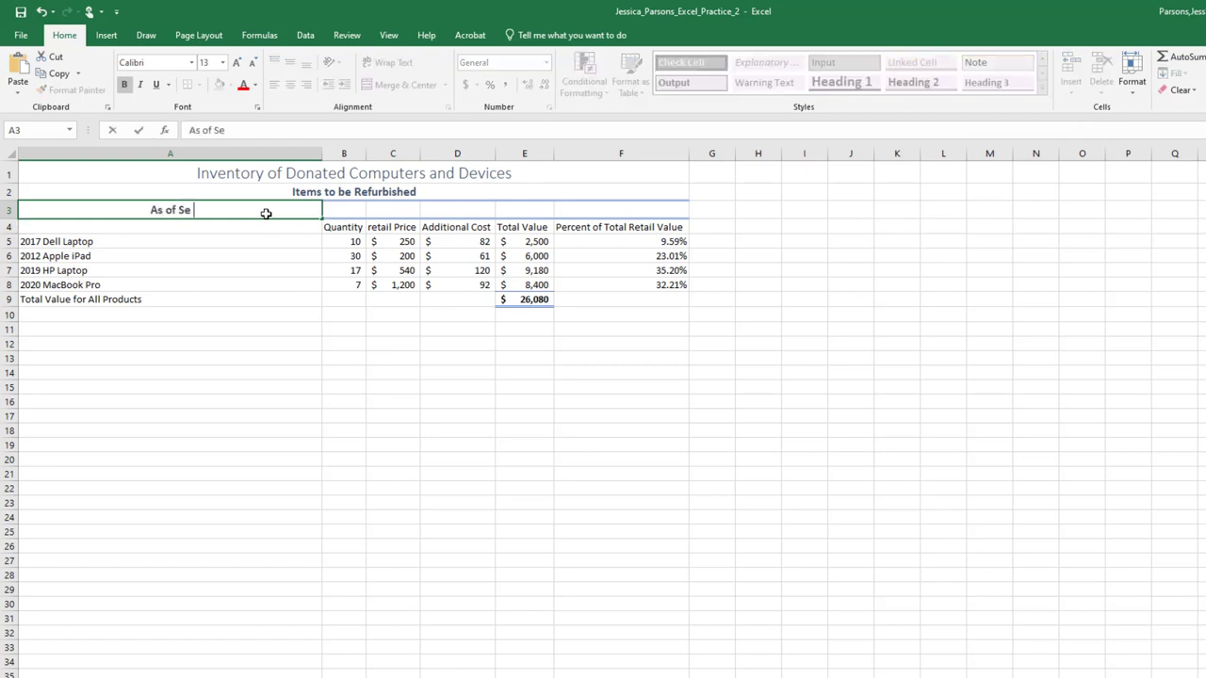
text(ptember 1)
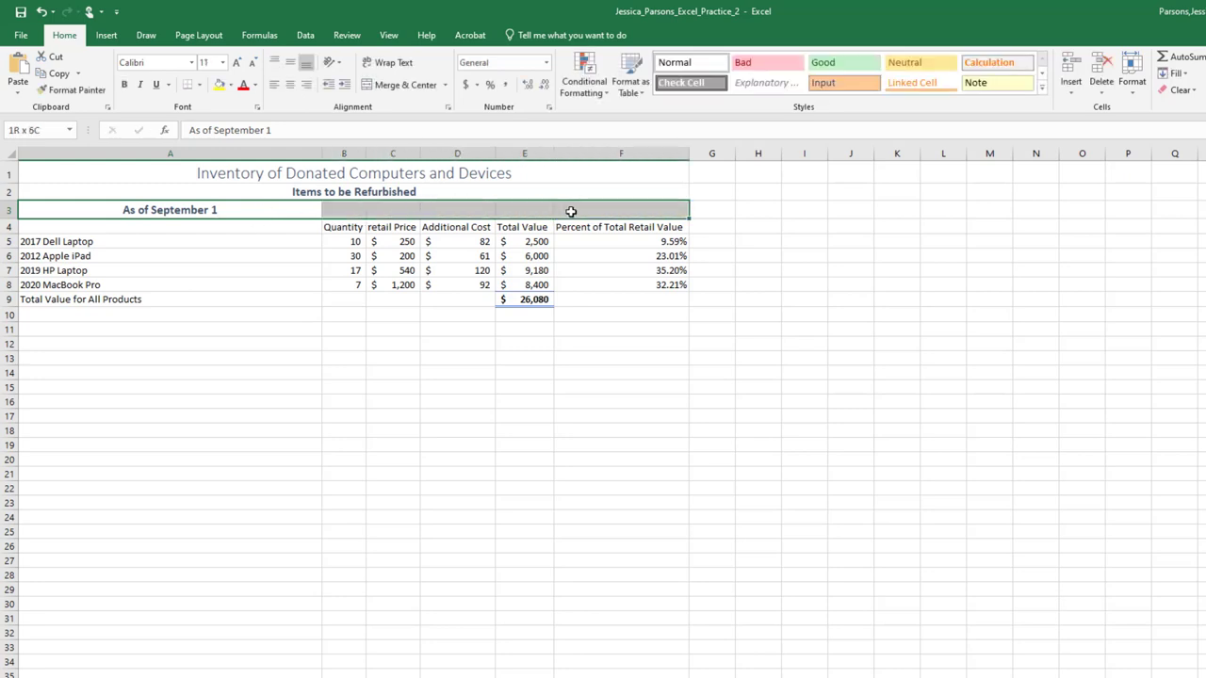
mouse_move(624, 211)
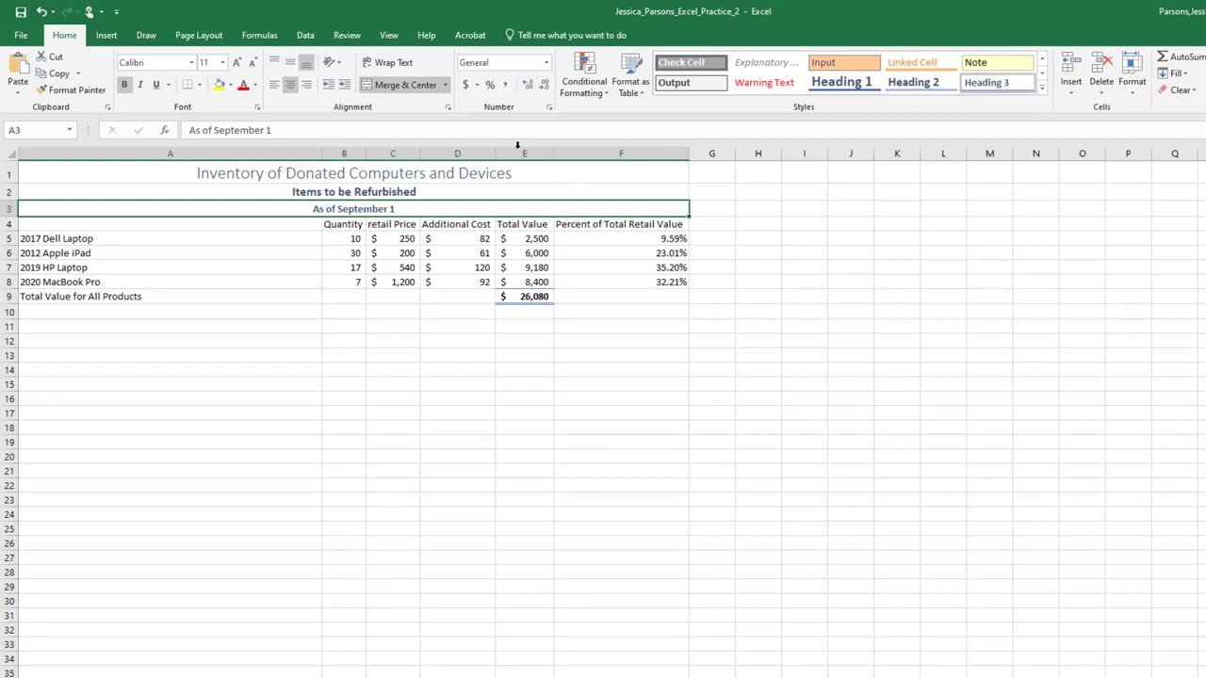
click(456, 152)
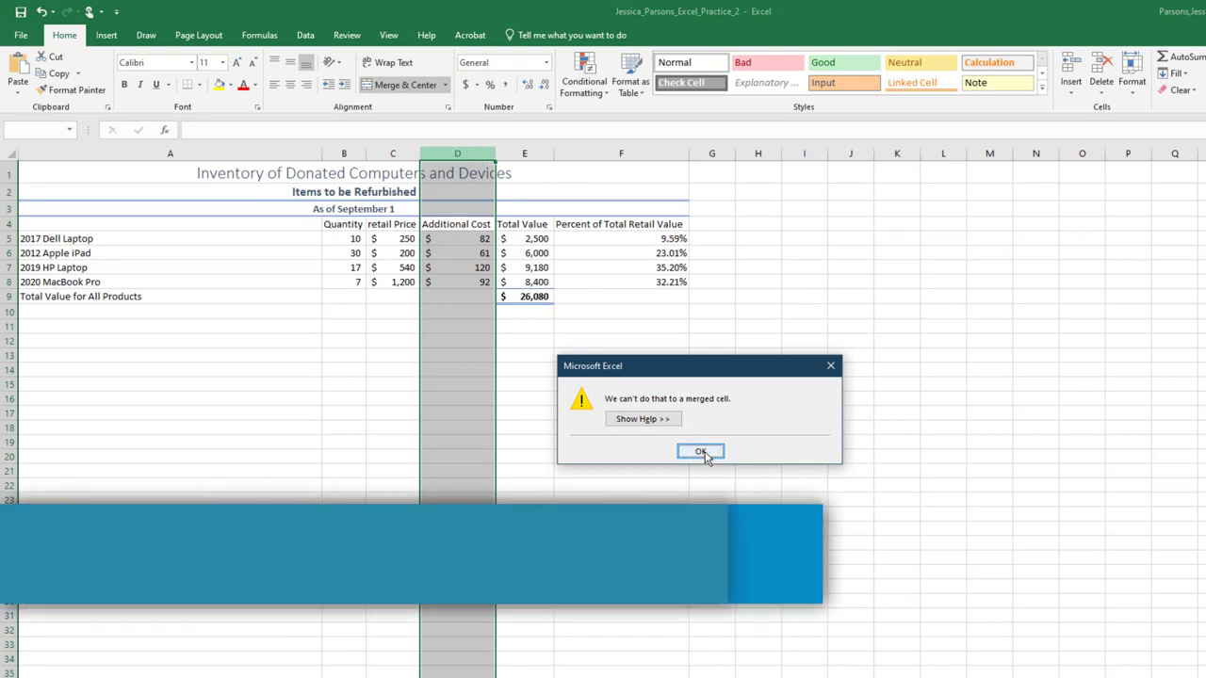
- Delete the Additional Cost column D, dismissing the merged-cell warning
click(701, 452)
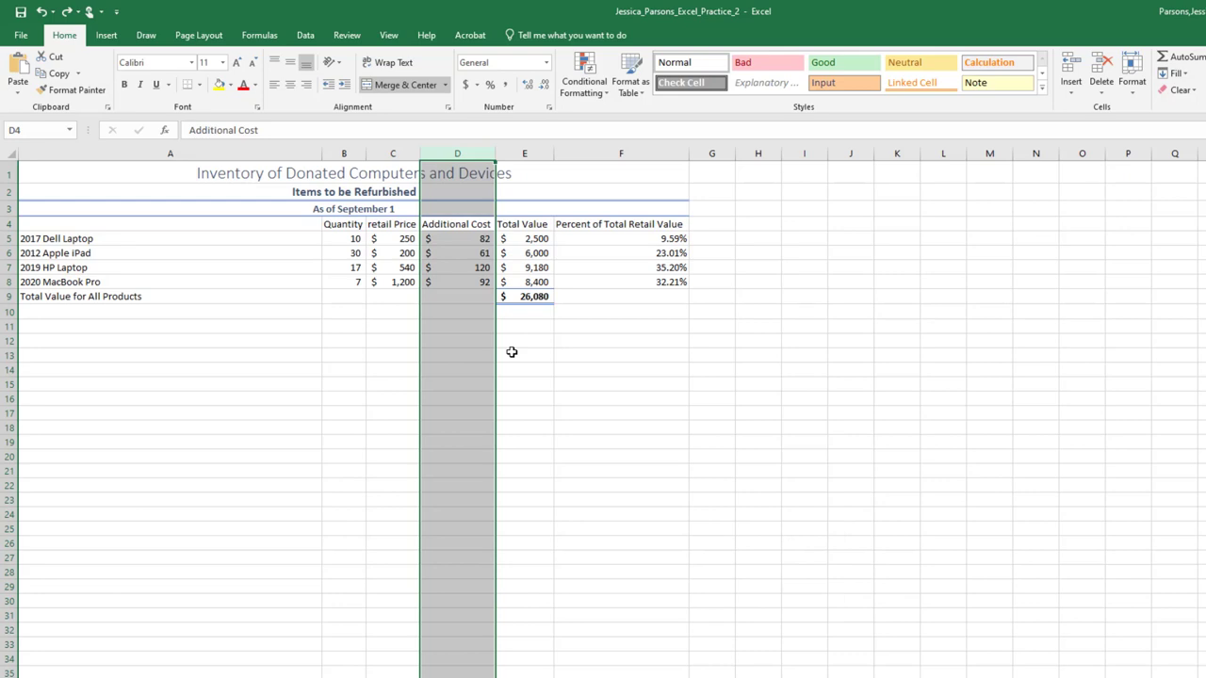
mouse_move(1111, 102)
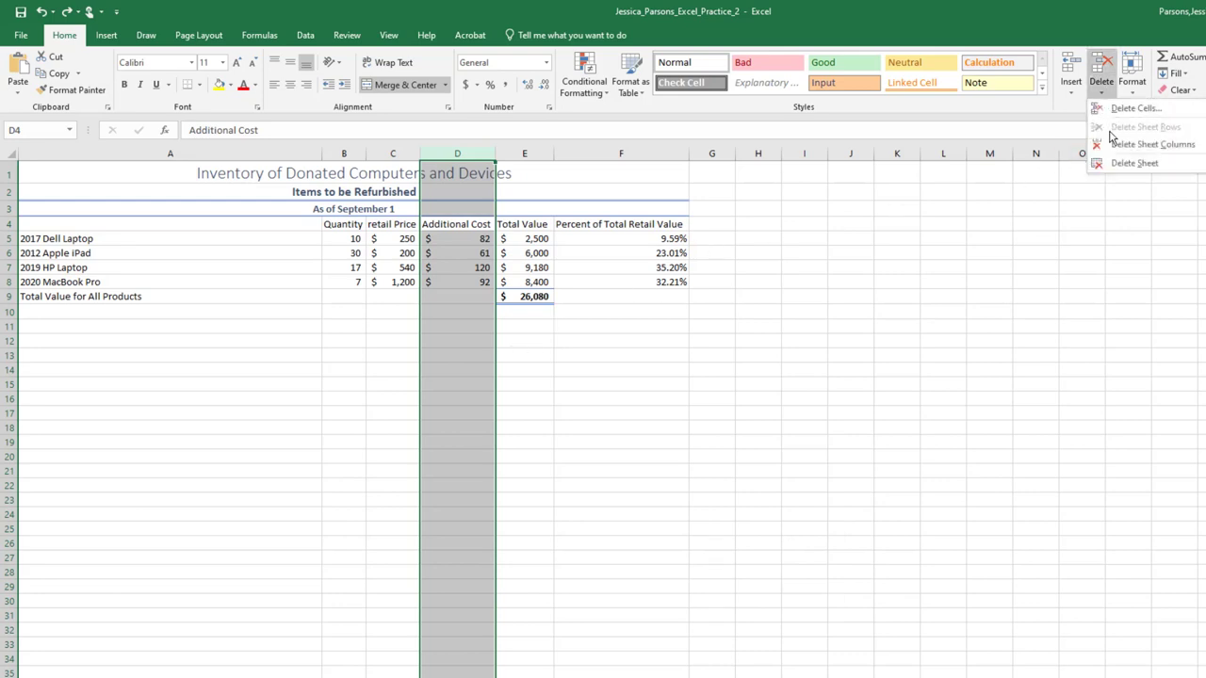
click(1152, 143)
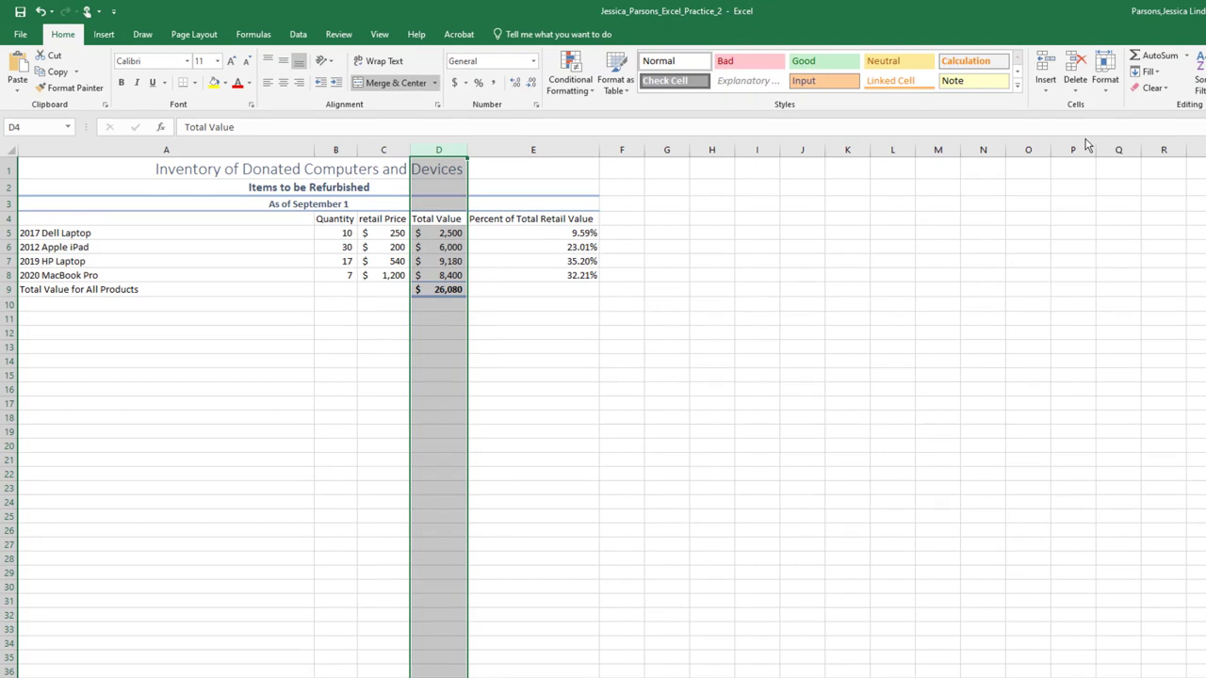
mouse_move(939, 155)
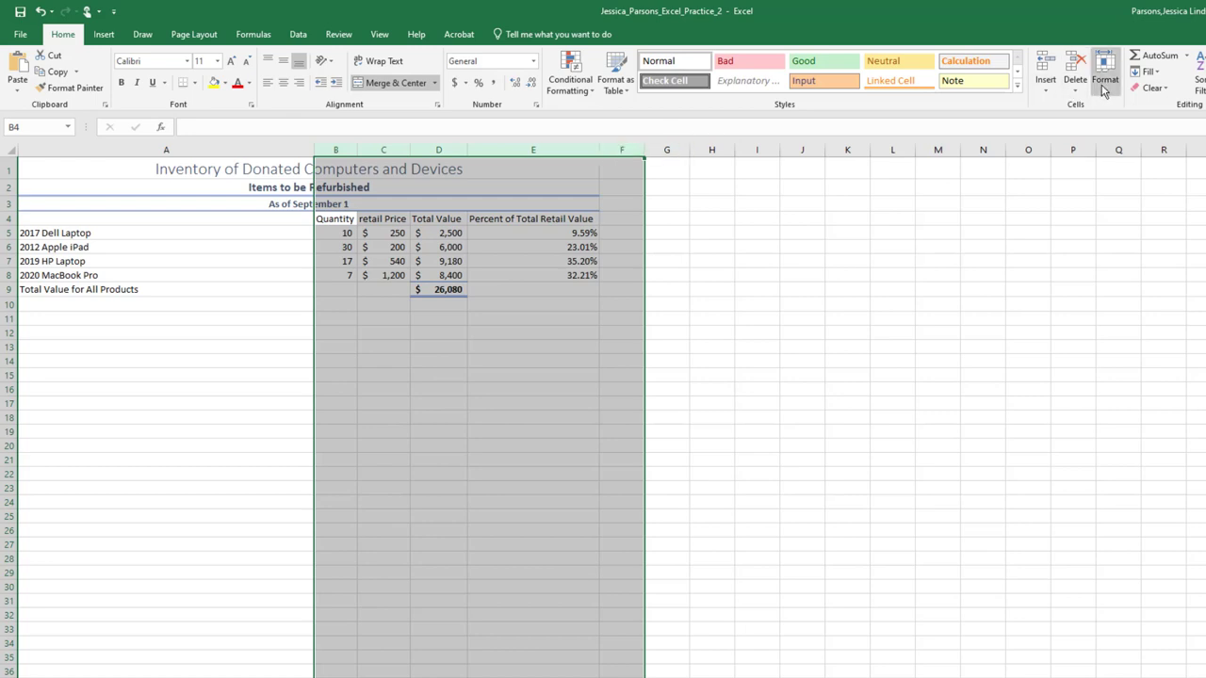
- AutoFit columns B:F to their contents from the Format menu
click(1104, 73)
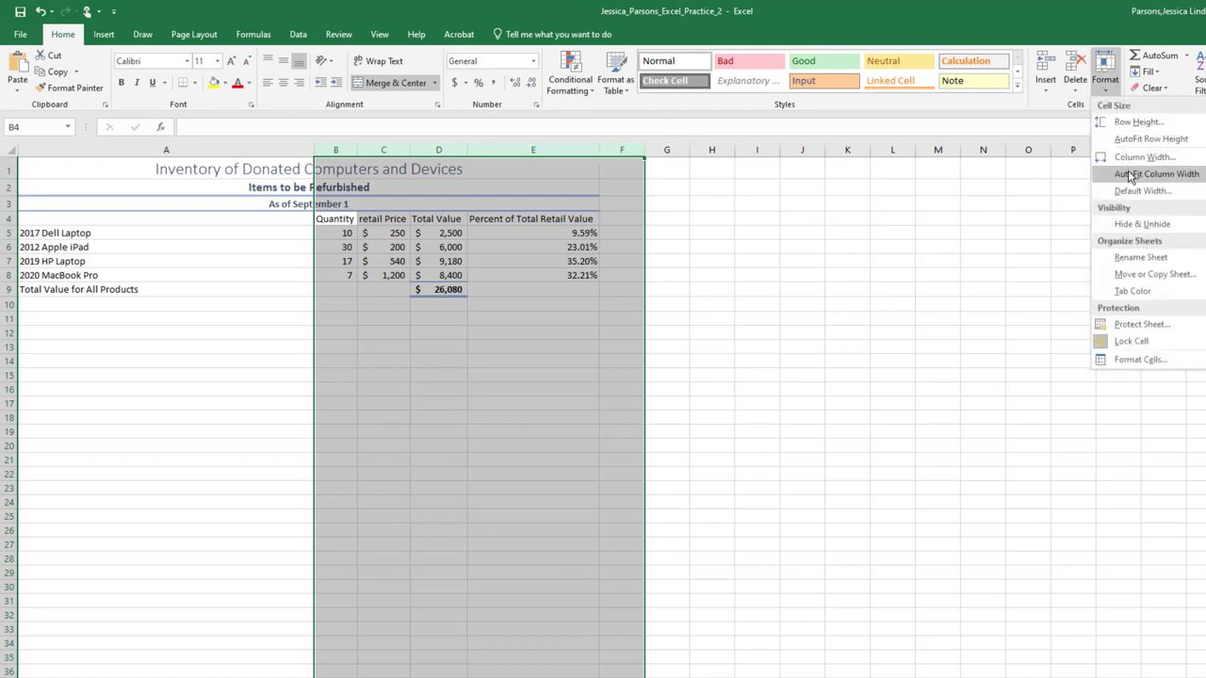
click(1157, 174)
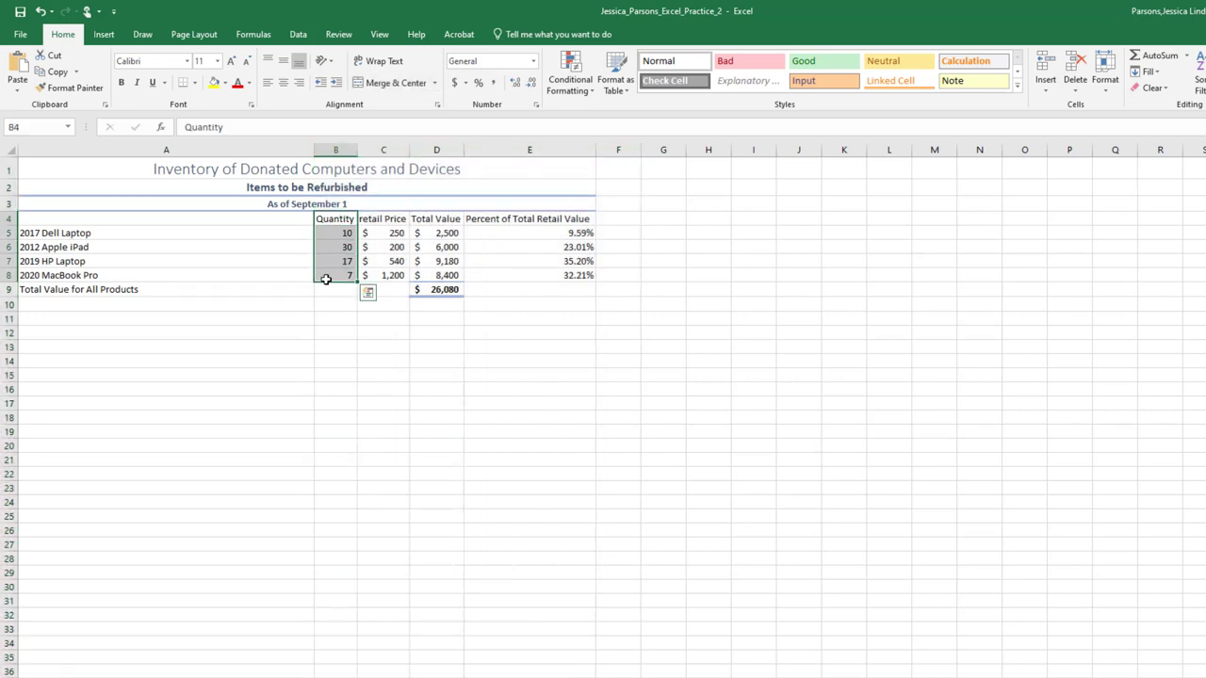
mouse_move(387, 163)
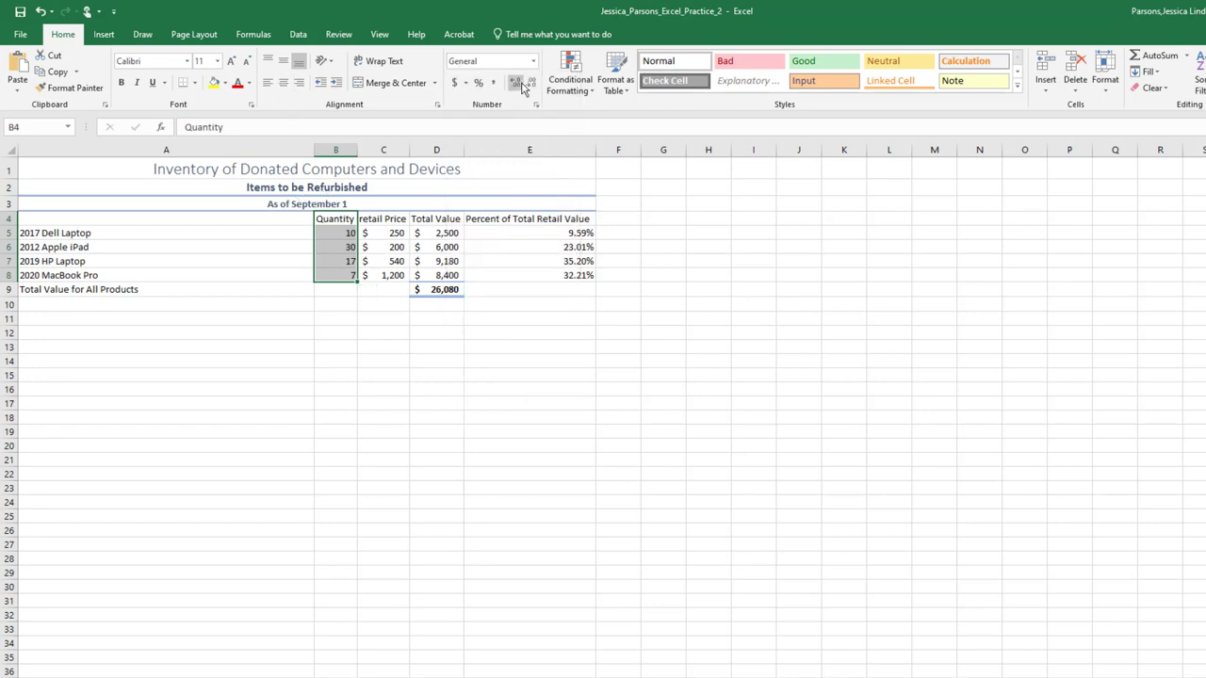
click(282, 83)
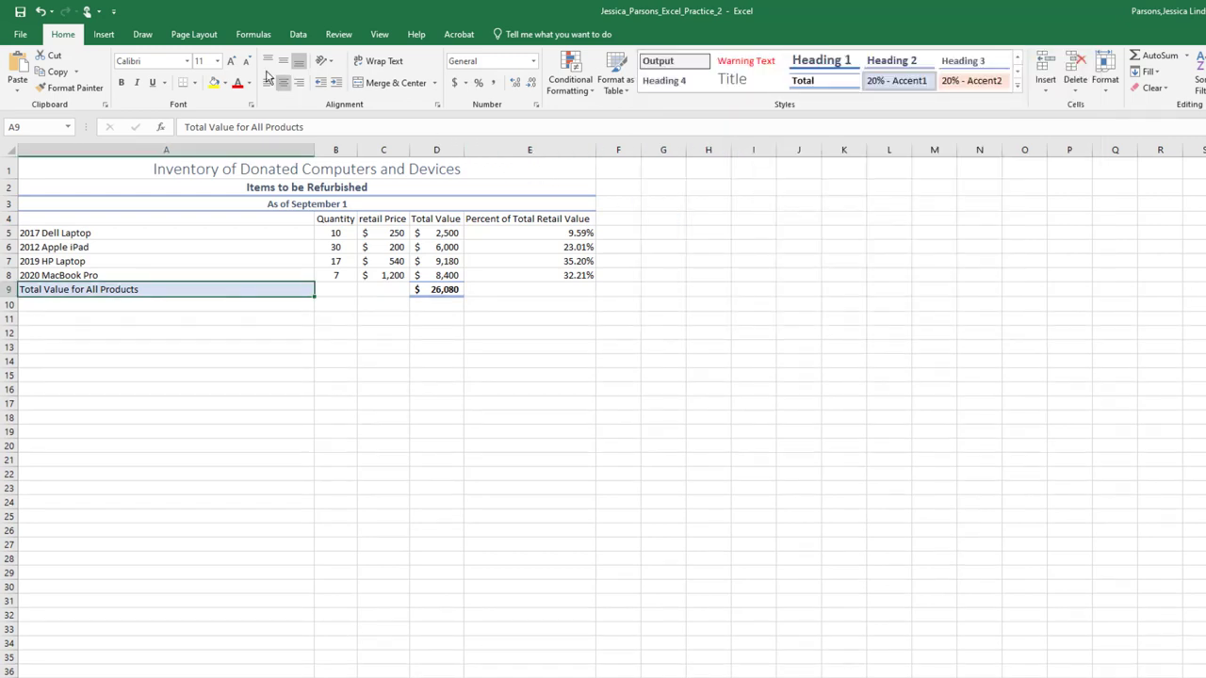
- View the Page Layout Themes options, then go to File Info for workbook properties
click(192, 34)
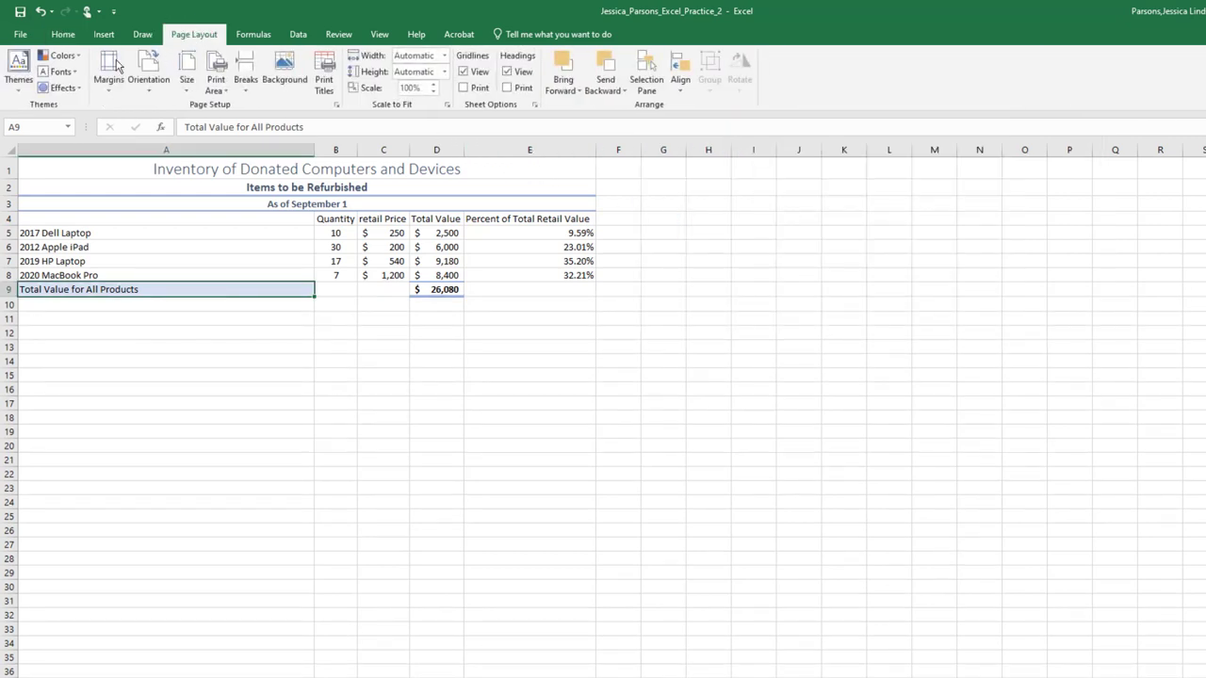
click(62, 55)
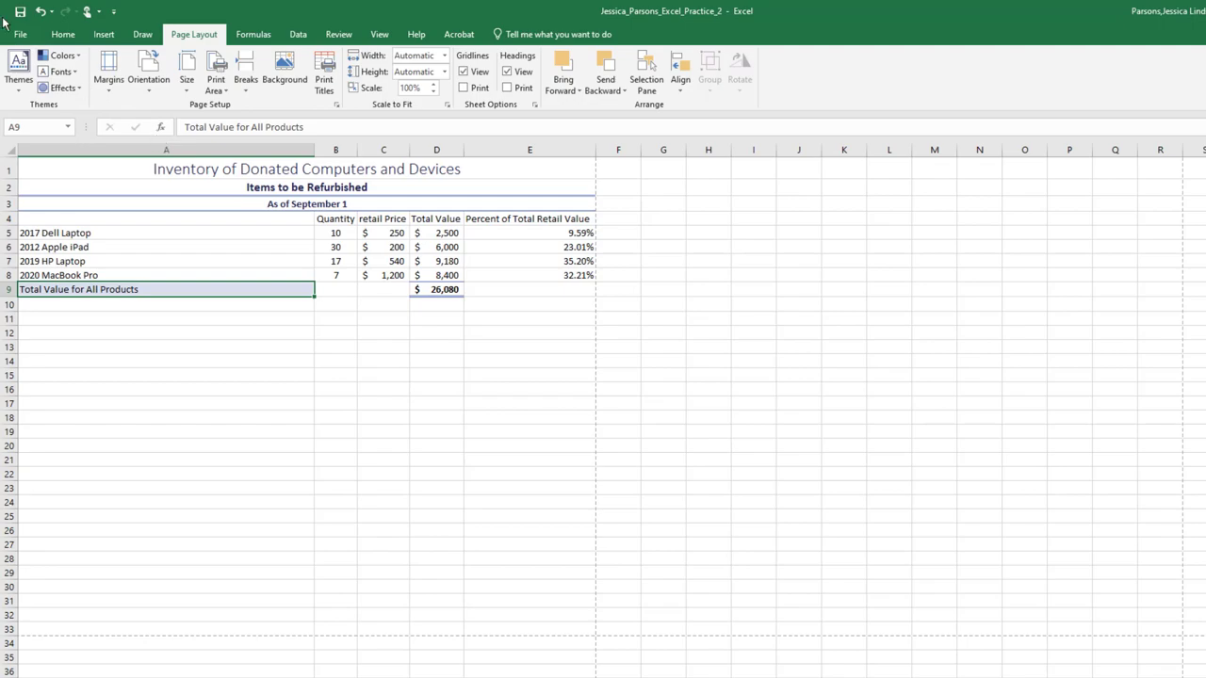
click(19, 34)
text(Ex)
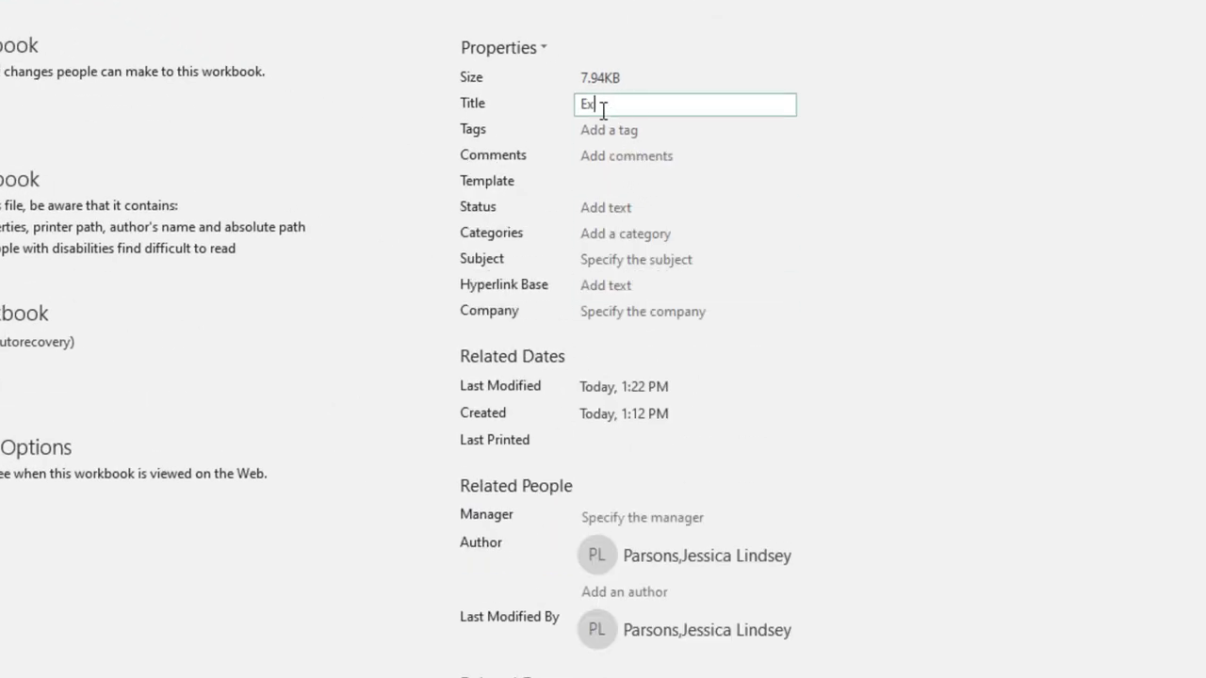
- Set subject BPC110 #123456 and tags Absolute Reference, Formulas in the workbook properties
click(686, 260)
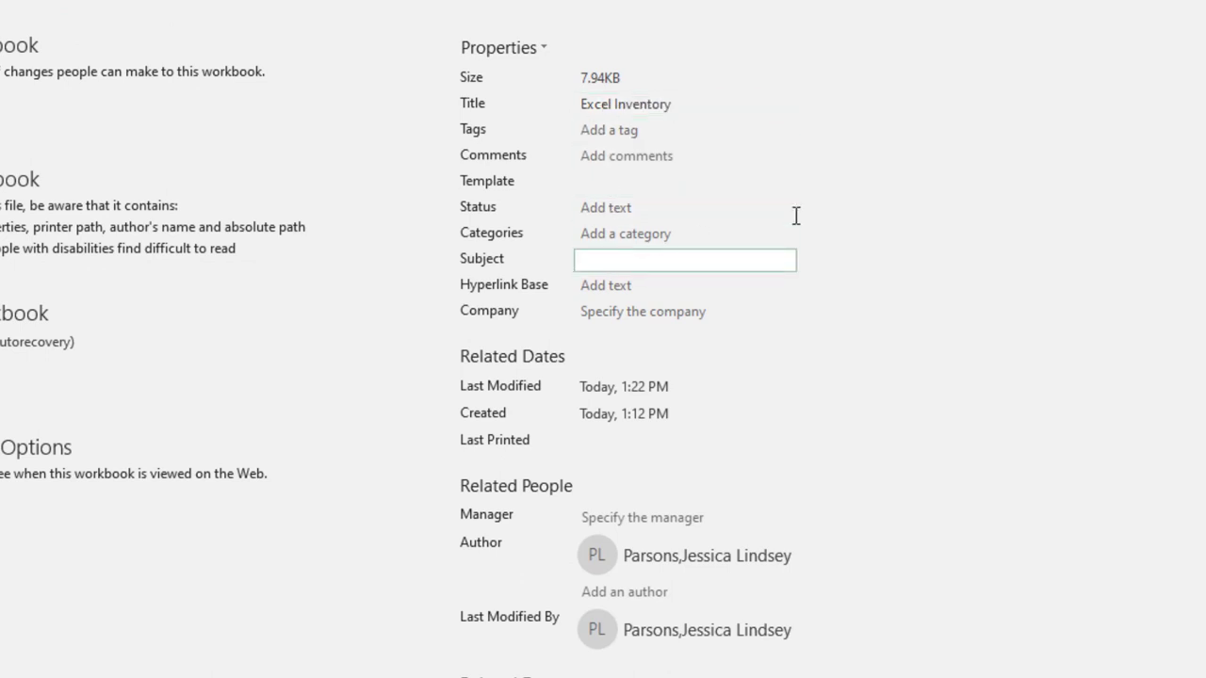
text(BPC110 #123456)
click(684, 130)
text(Absol)
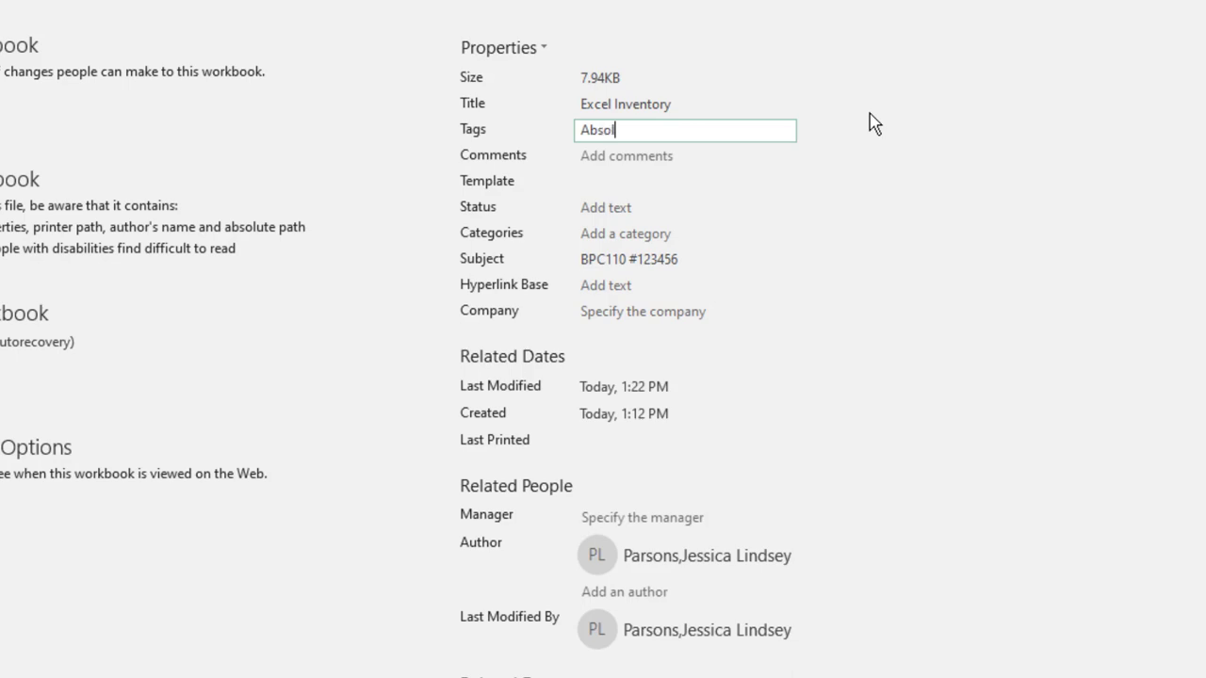
text(ute Reference, Formulas)
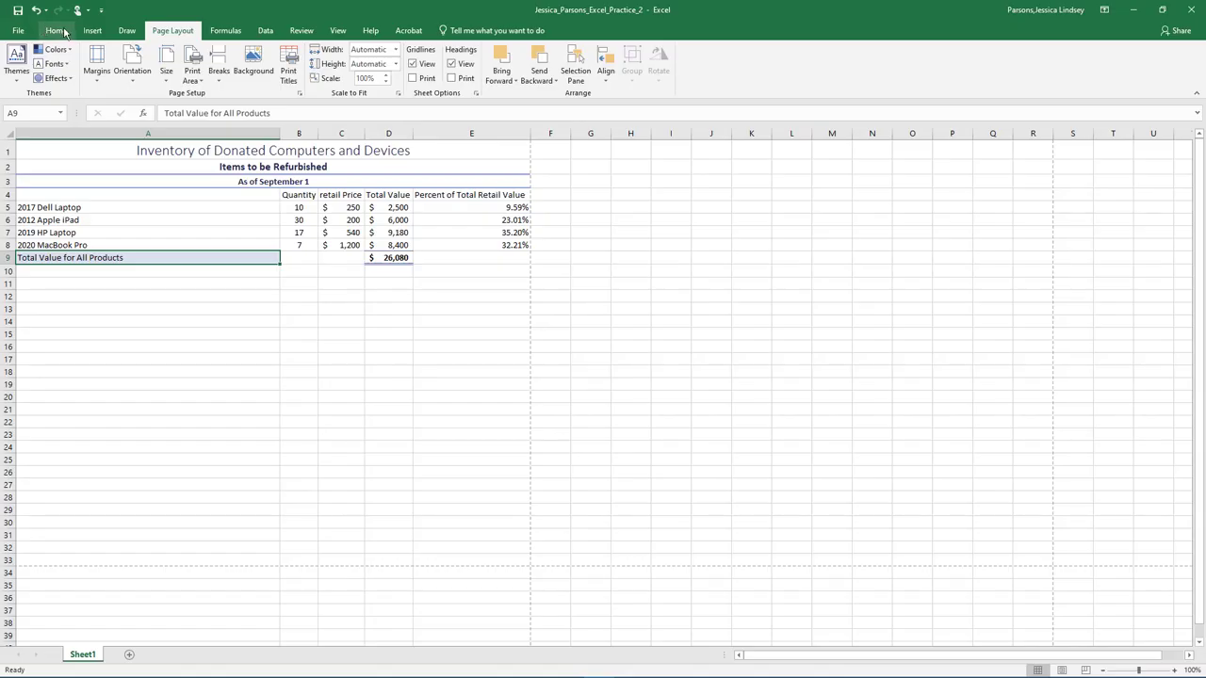
- Run Spelling on the worksheet and acknowledge the no-errors-found result
click(301, 30)
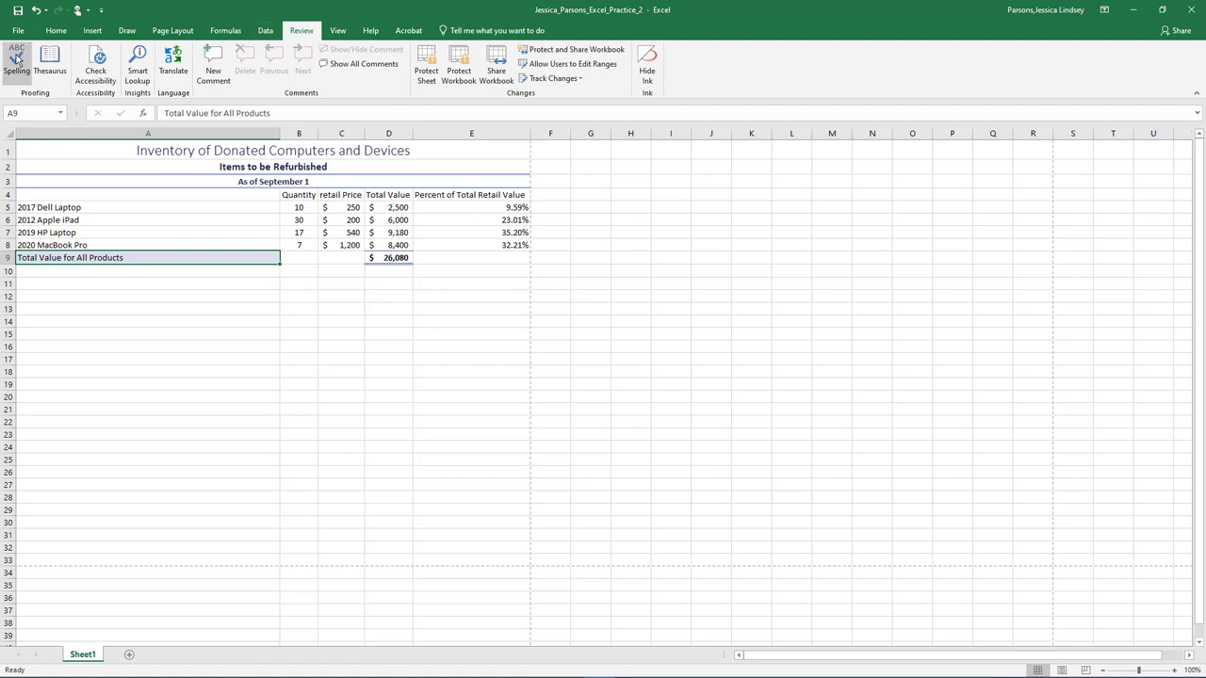
click(15, 60)
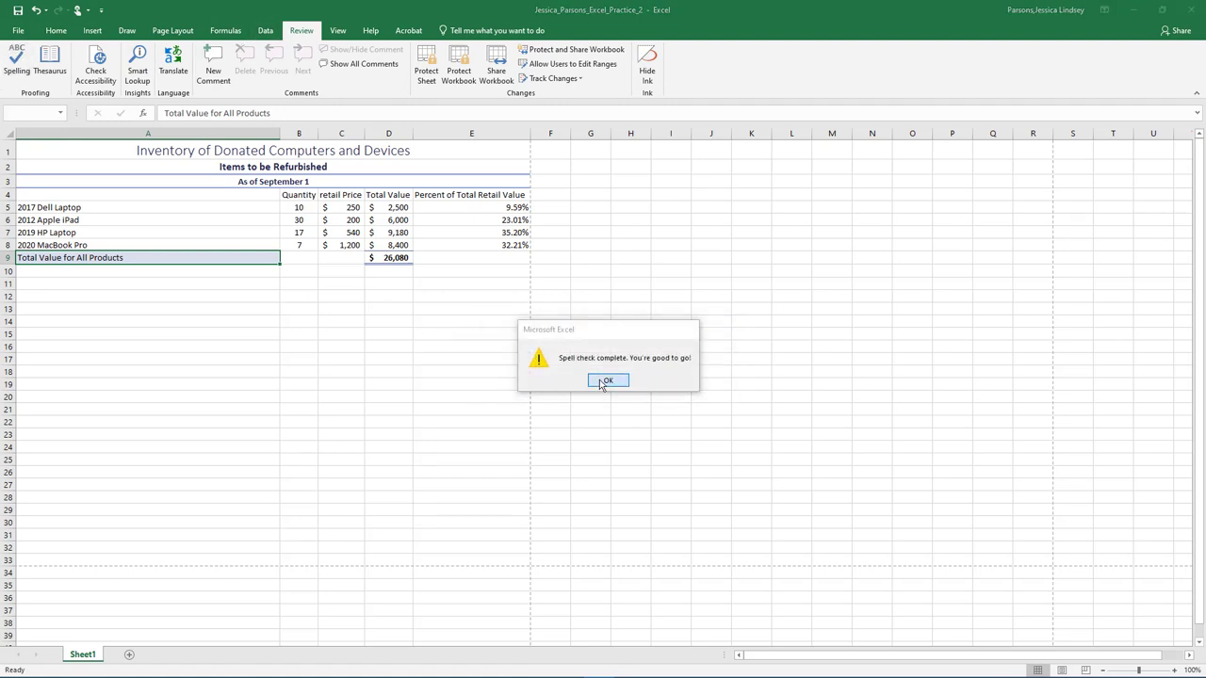
click(606, 381)
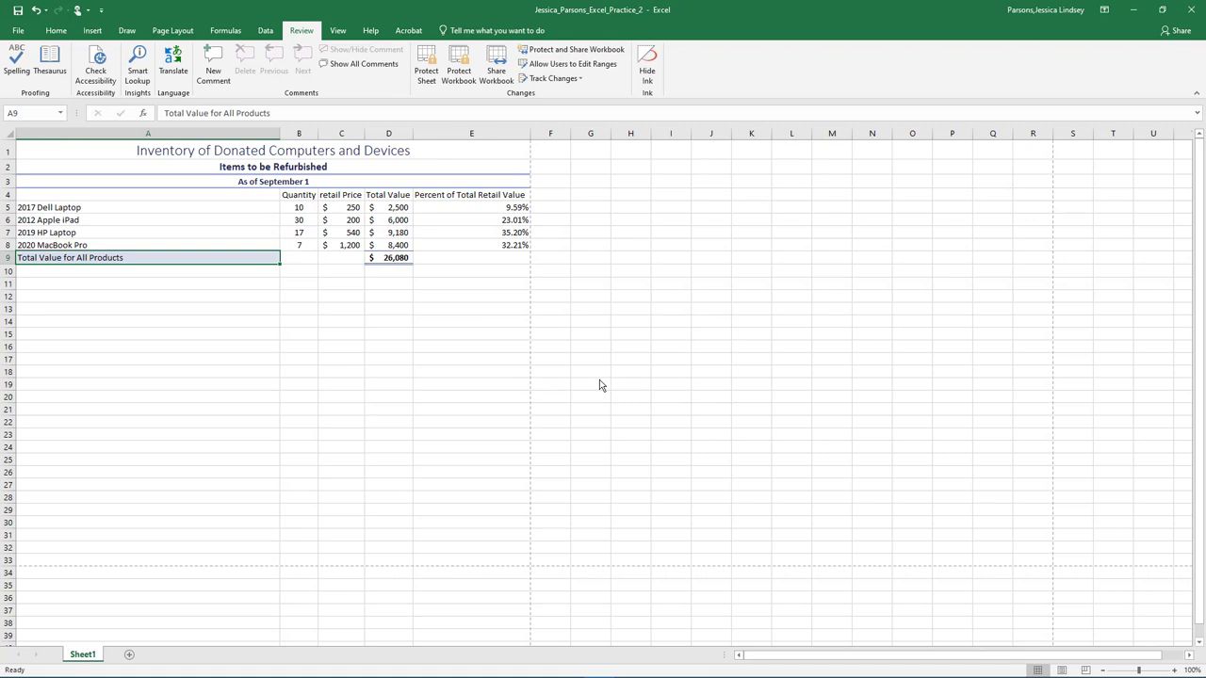